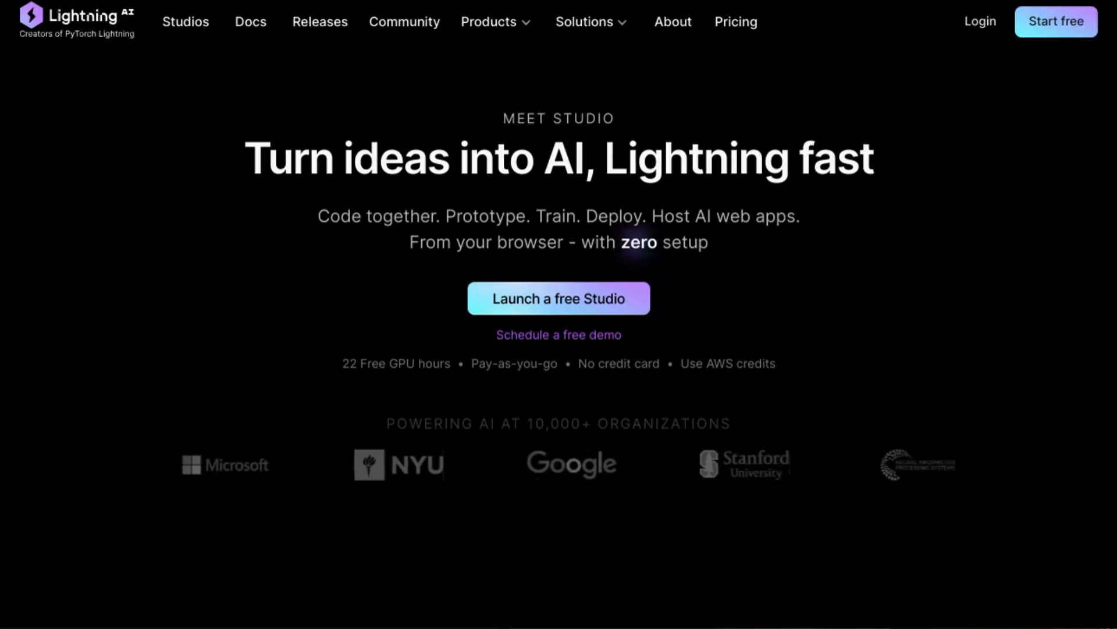
# Step: Launch a free Studio from the Lightning AI homepage to reach the onboarding welcome
pyautogui.click(558, 298)
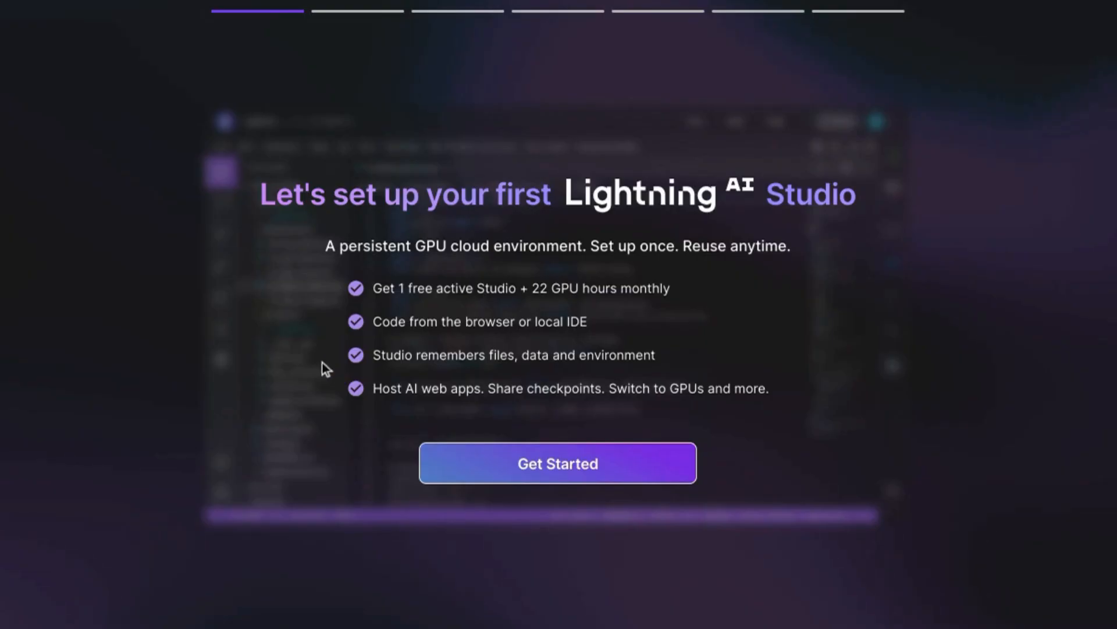
pyautogui.moveTo(293, 357)
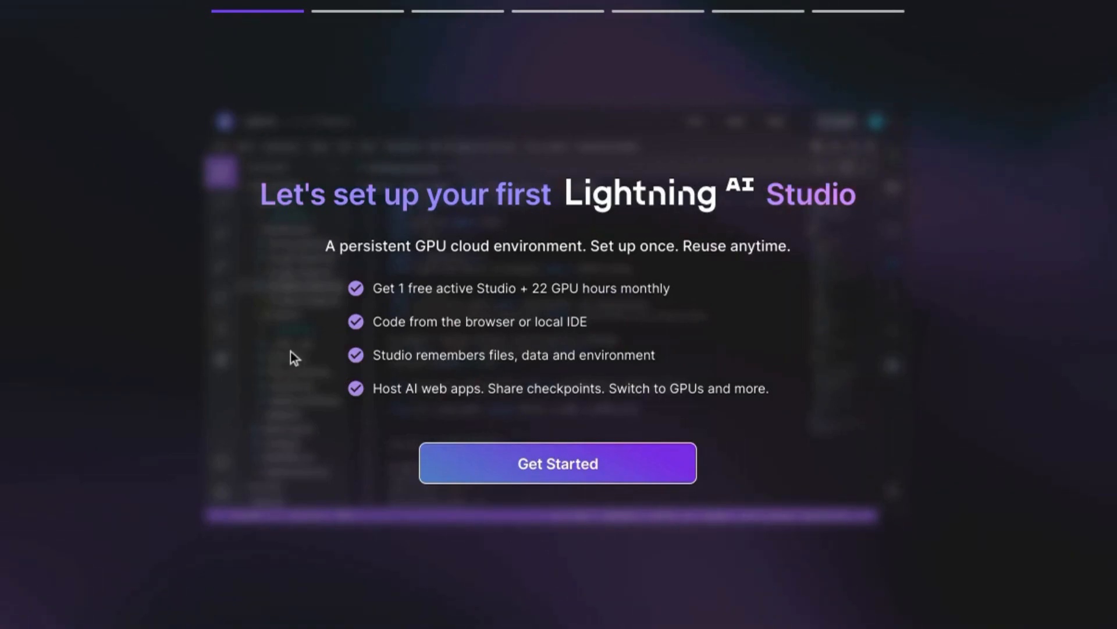
pyautogui.moveTo(333, 352)
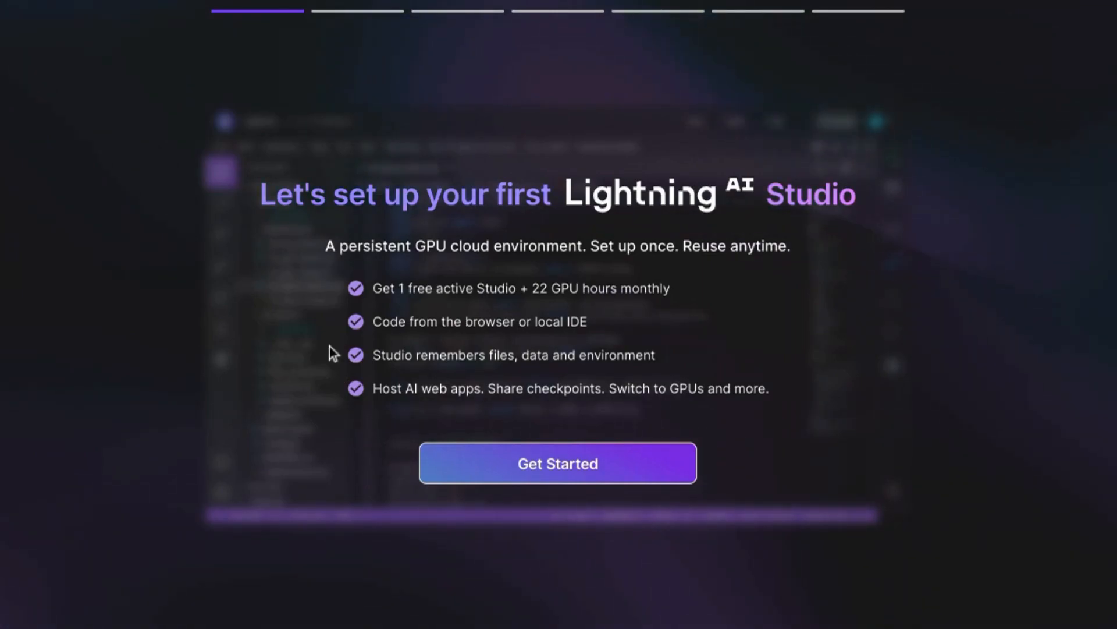
pyautogui.moveTo(412, 363)
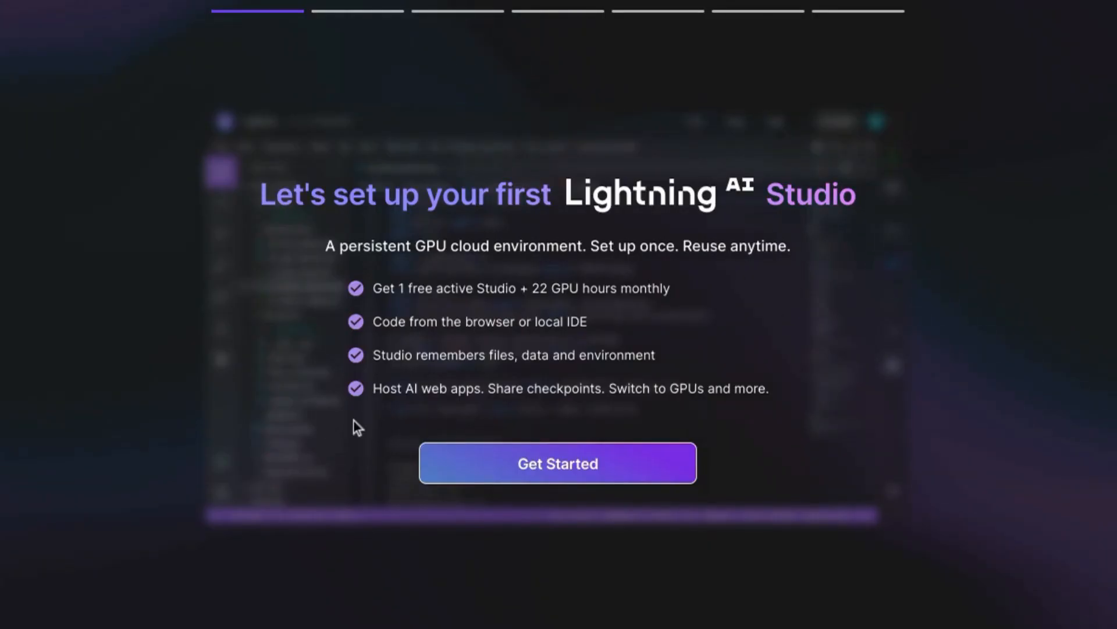
pyautogui.moveTo(351, 442)
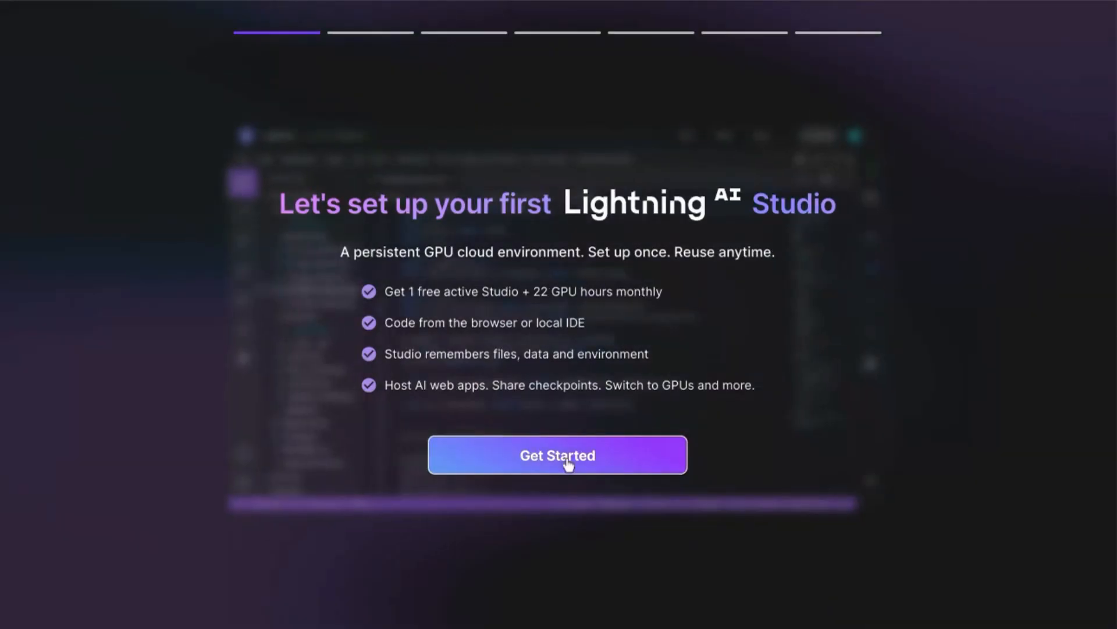
# Step: Get started, preview the light theme and local IDE option, then keep VSCode as the coding experience
pyautogui.click(559, 455)
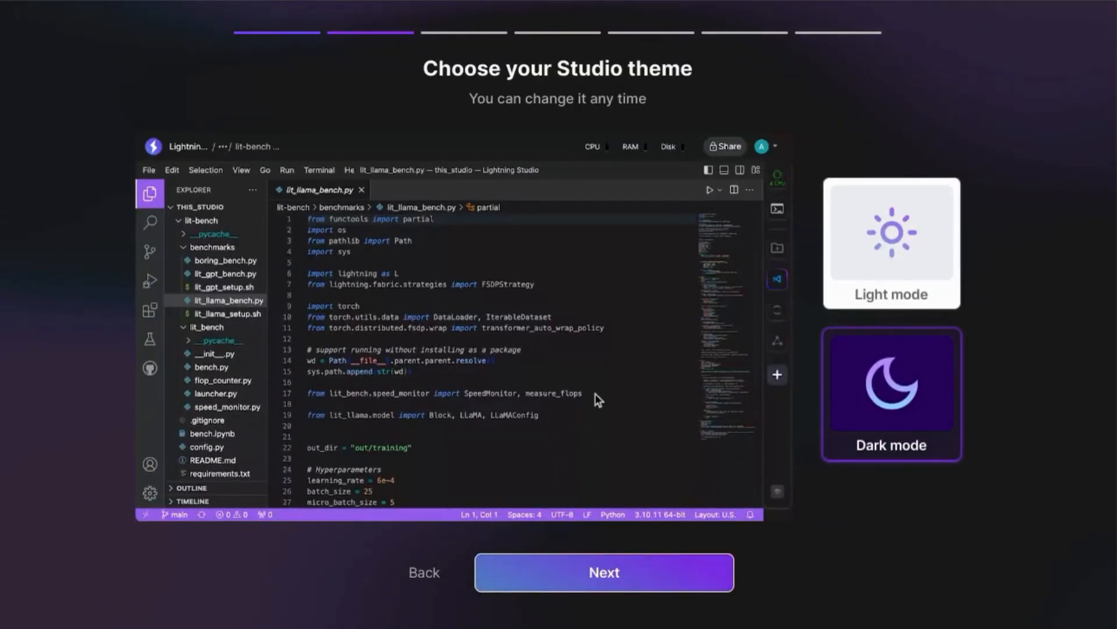
pyautogui.moveTo(787, 398)
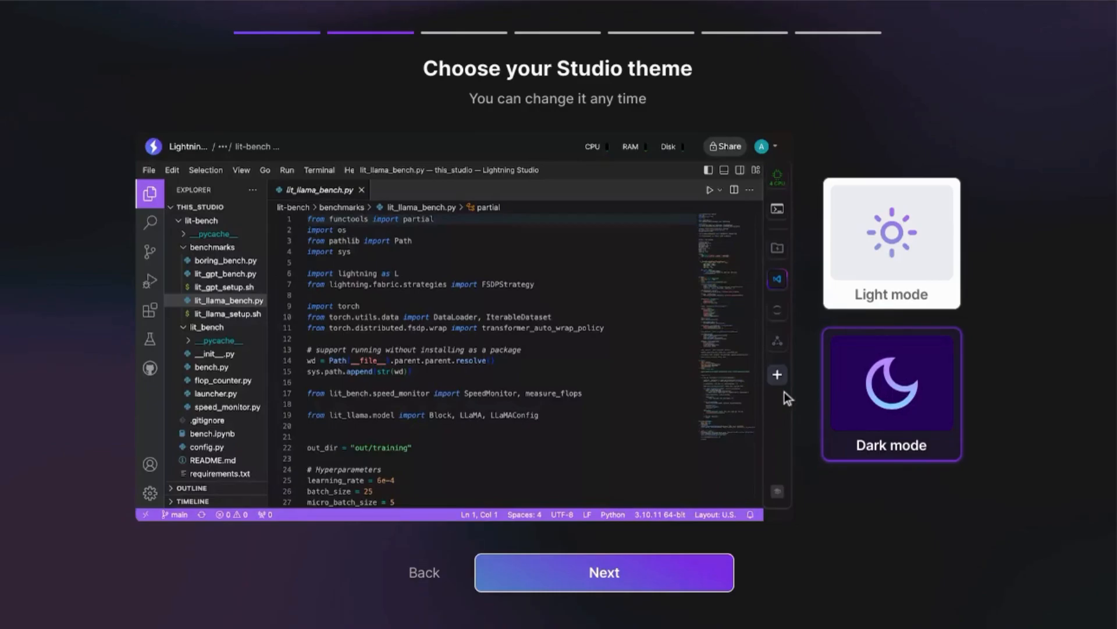
pyautogui.moveTo(805, 328)
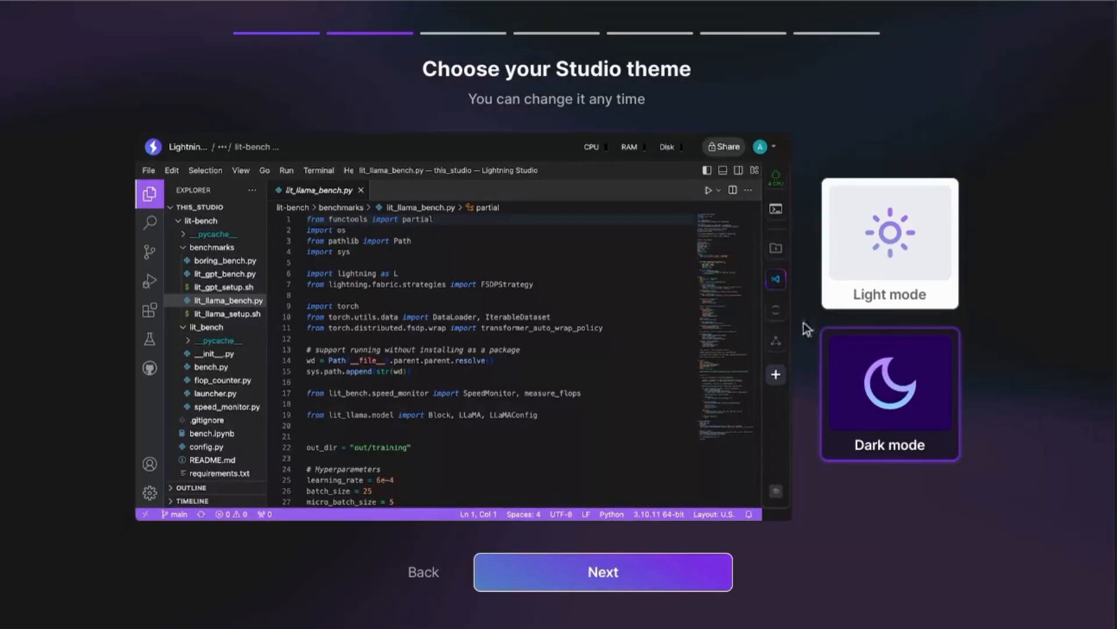
pyautogui.moveTo(855, 261)
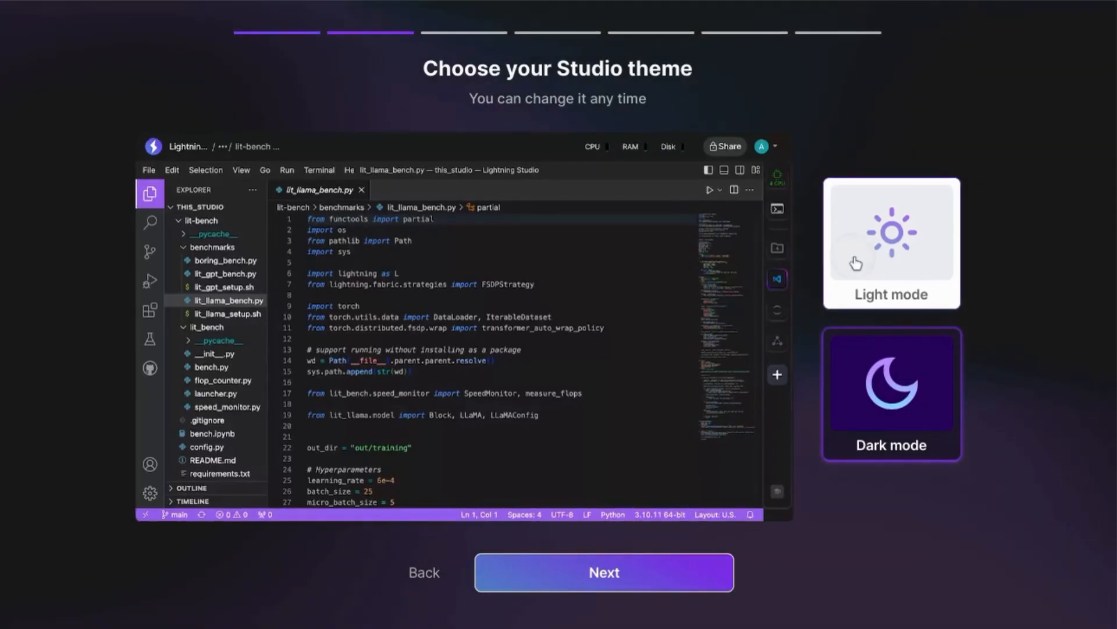
pyautogui.click(891, 232)
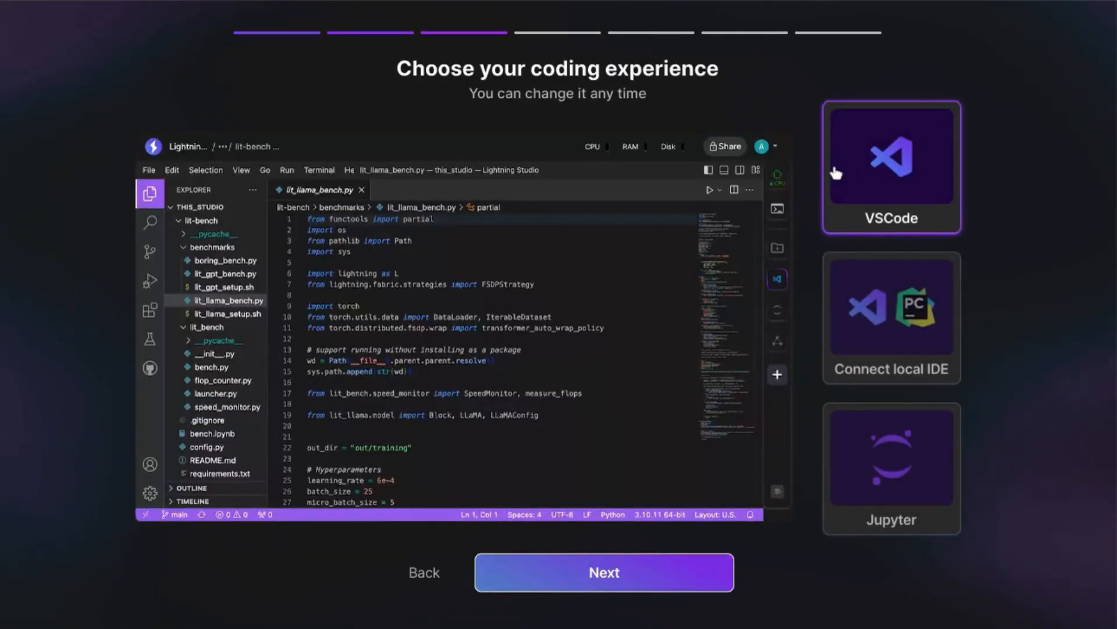
pyautogui.moveTo(853, 331)
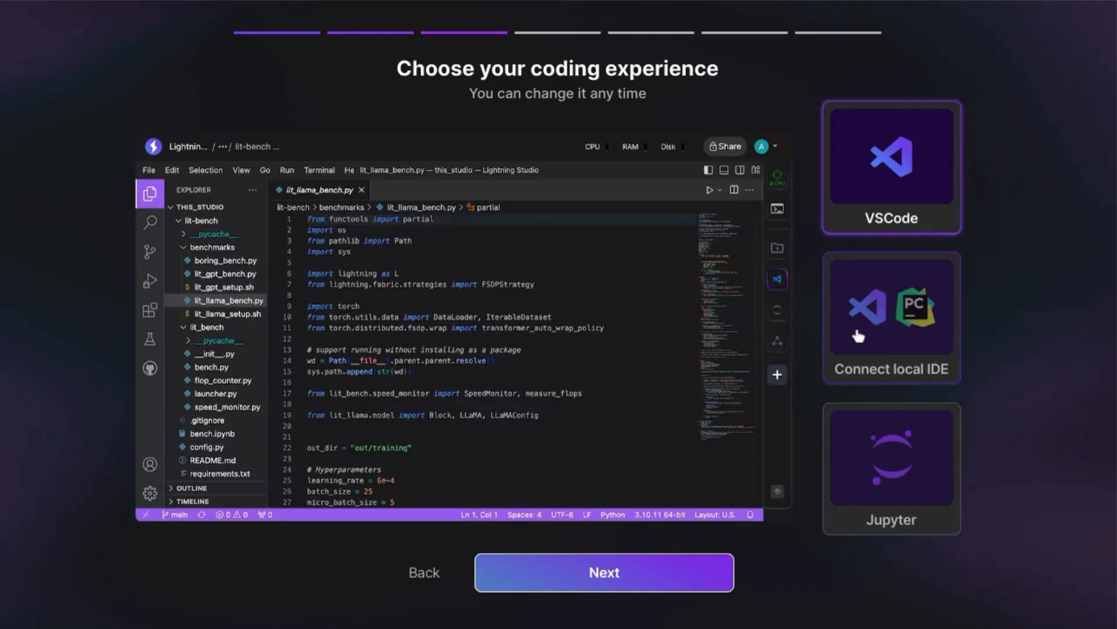
pyautogui.moveTo(869, 468)
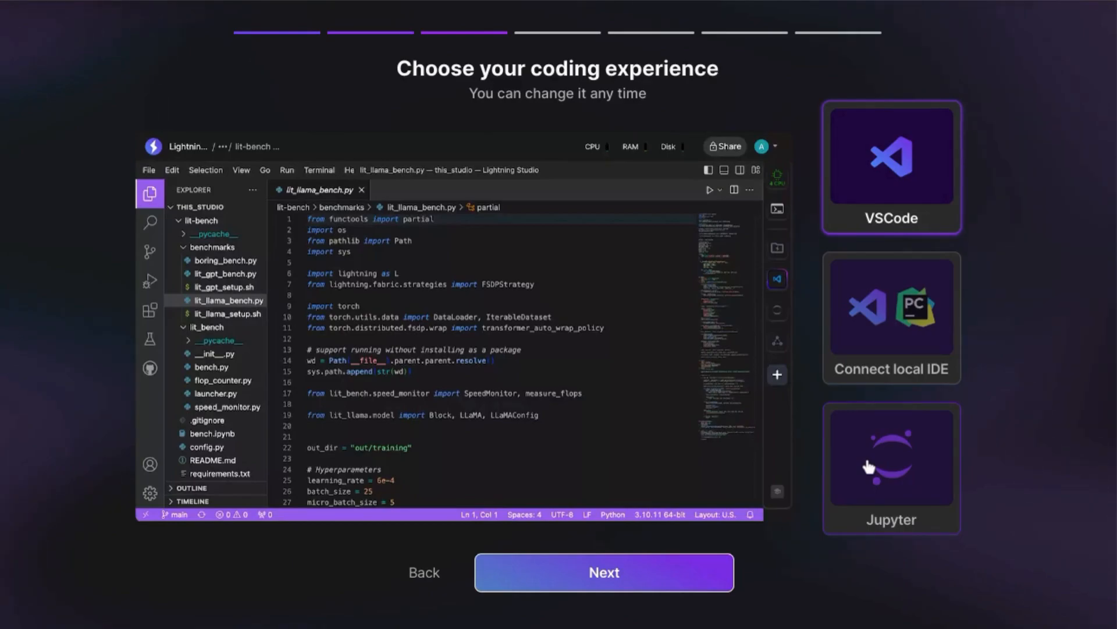
pyautogui.click(892, 317)
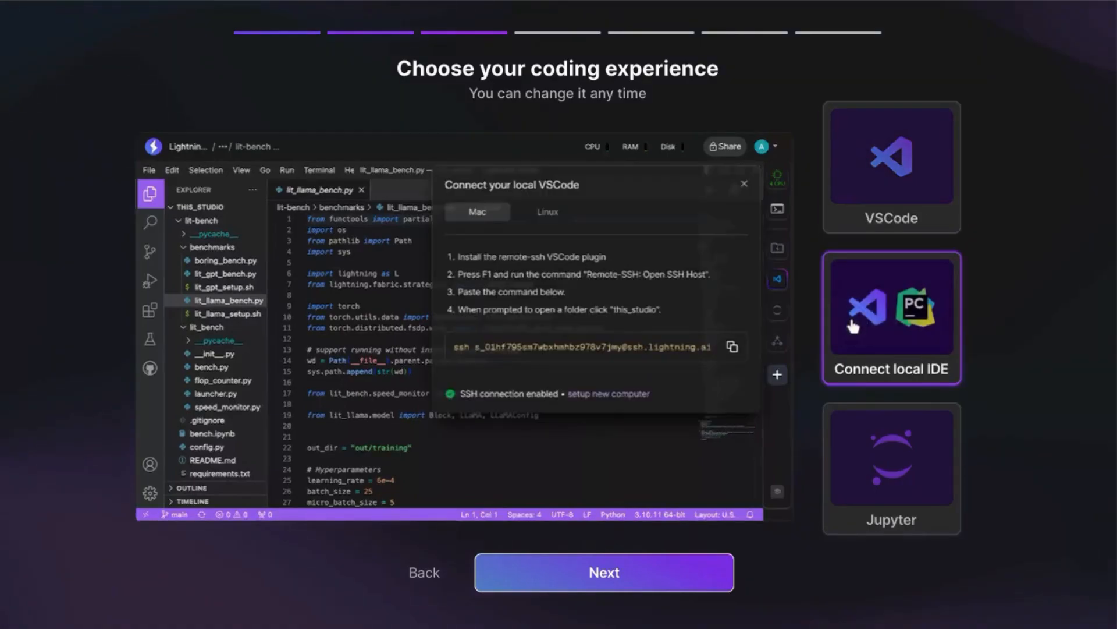
pyautogui.moveTo(866, 466)
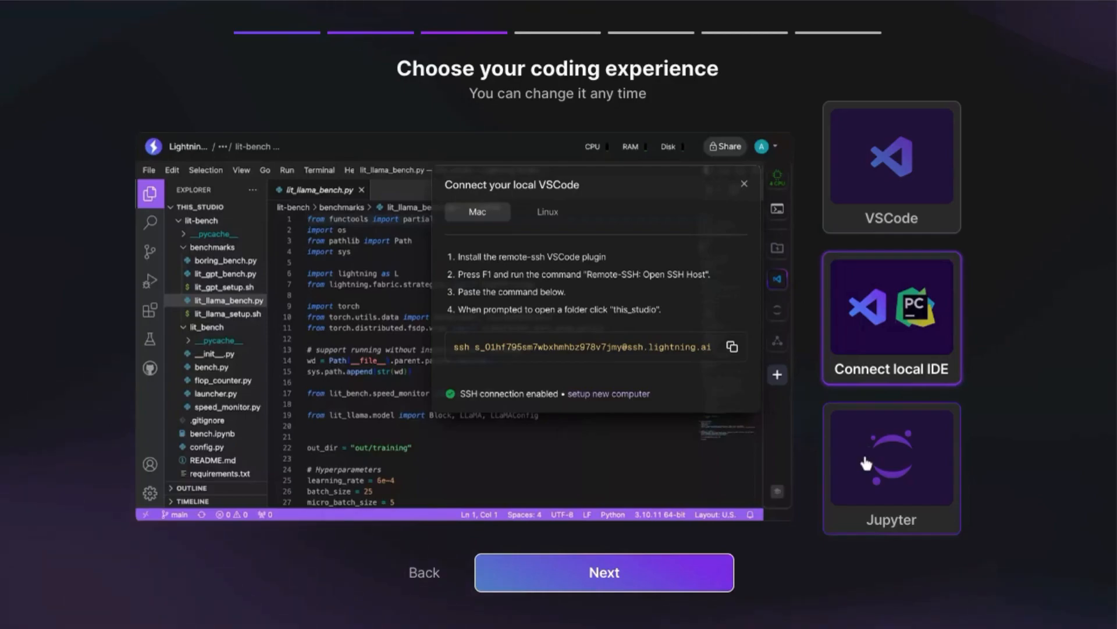
pyautogui.click(891, 163)
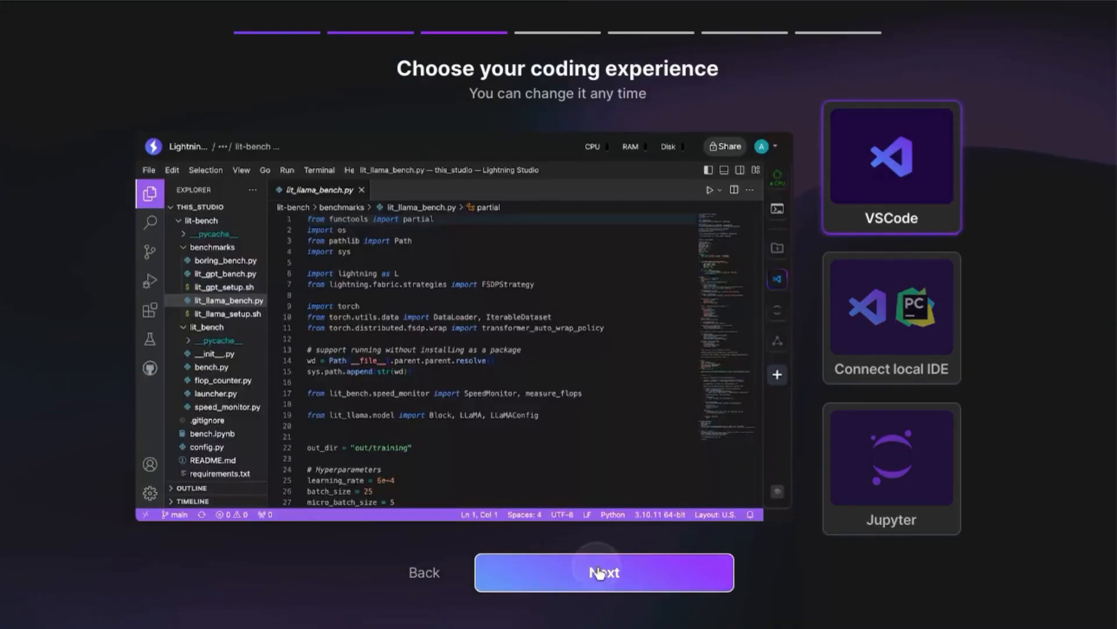
# Step: Choose Images/video, Text and Other data types, skip GitHub, and reach Invite collaborators
pyautogui.click(603, 573)
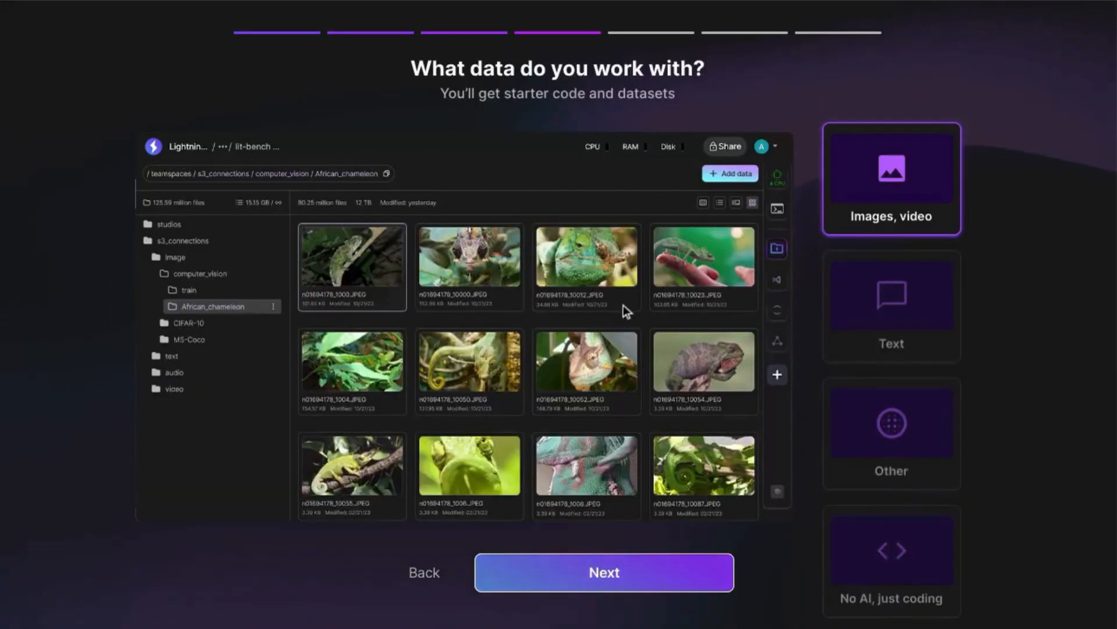
pyautogui.moveTo(724, 226)
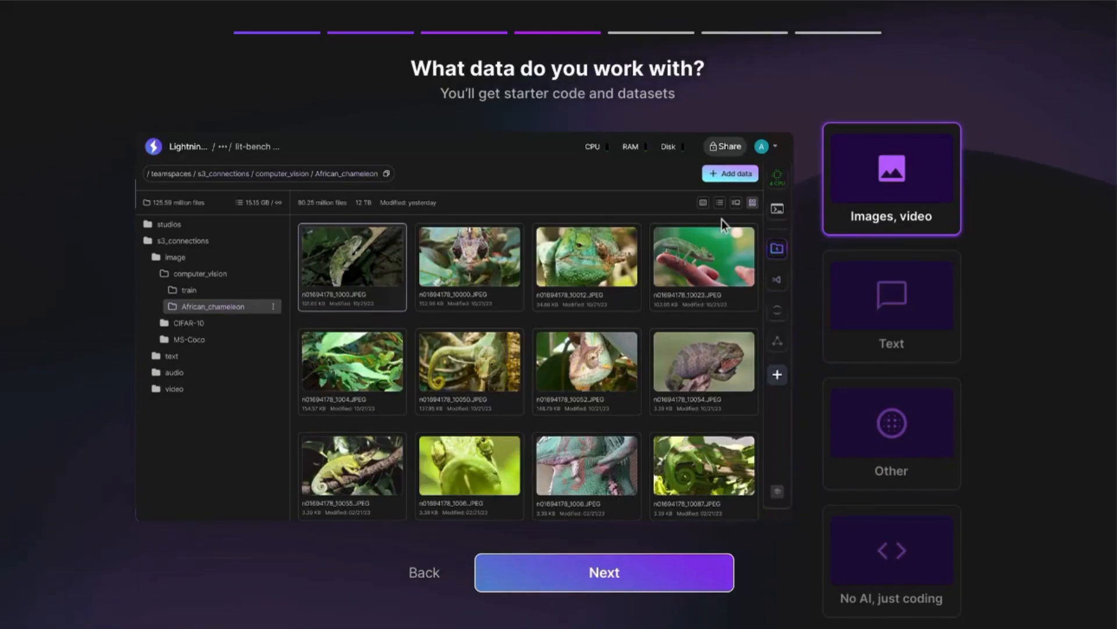
pyautogui.moveTo(763, 200)
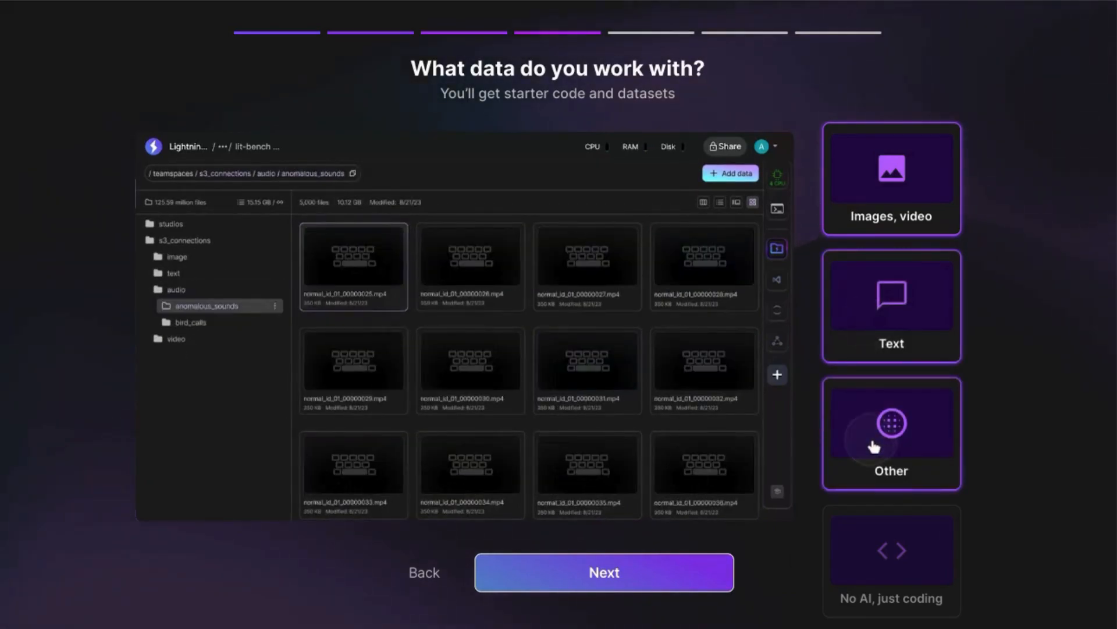
pyautogui.click(890, 553)
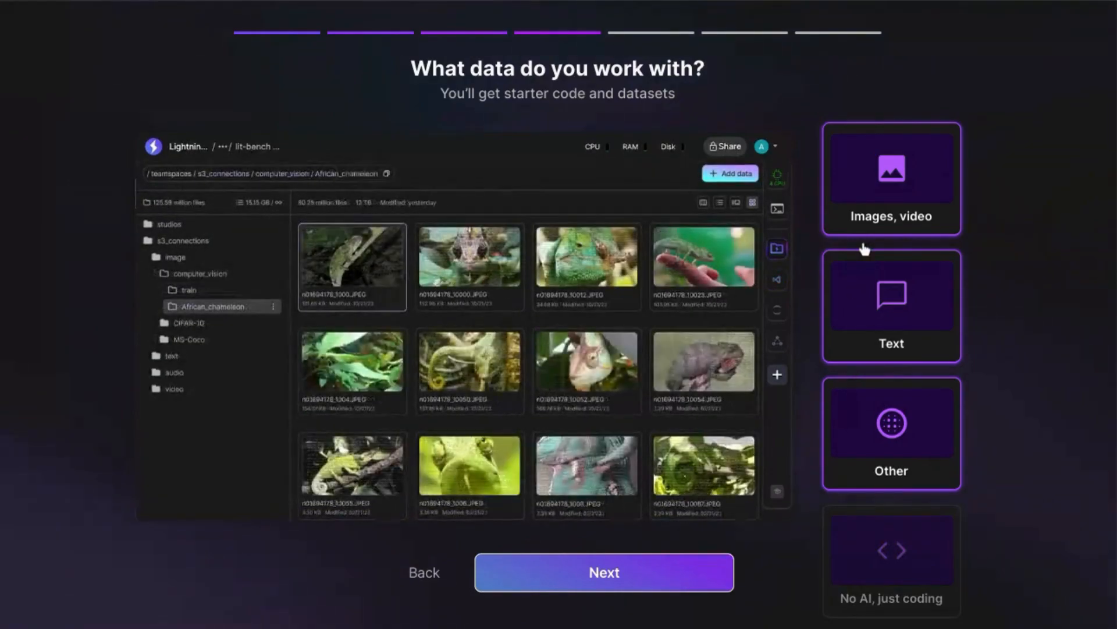
pyautogui.moveTo(668, 550)
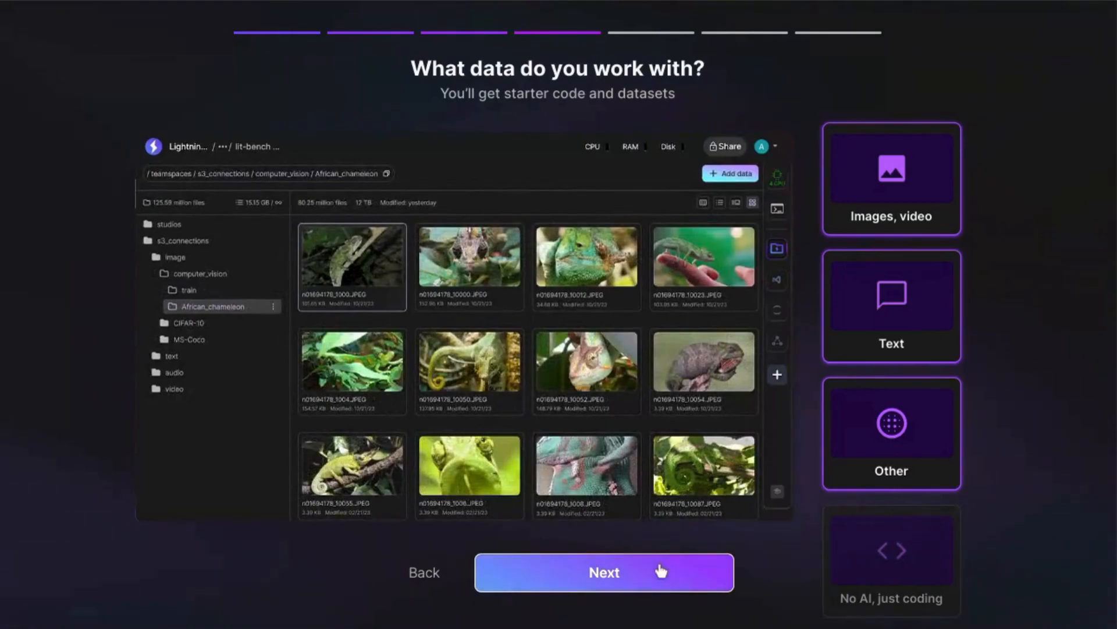
pyautogui.click(604, 572)
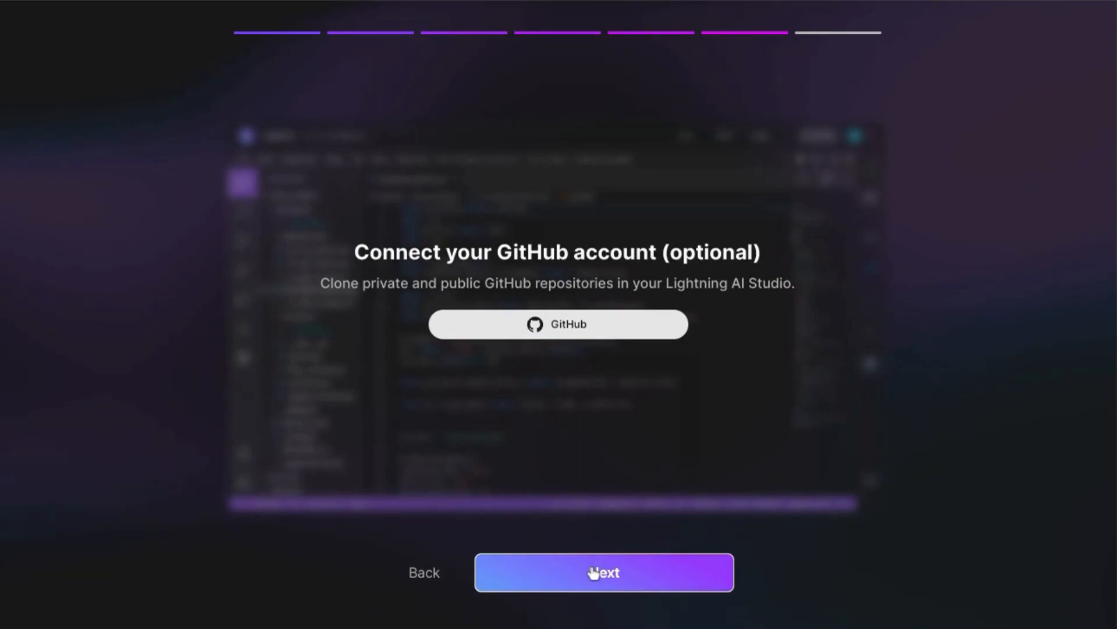
pyautogui.click(603, 572)
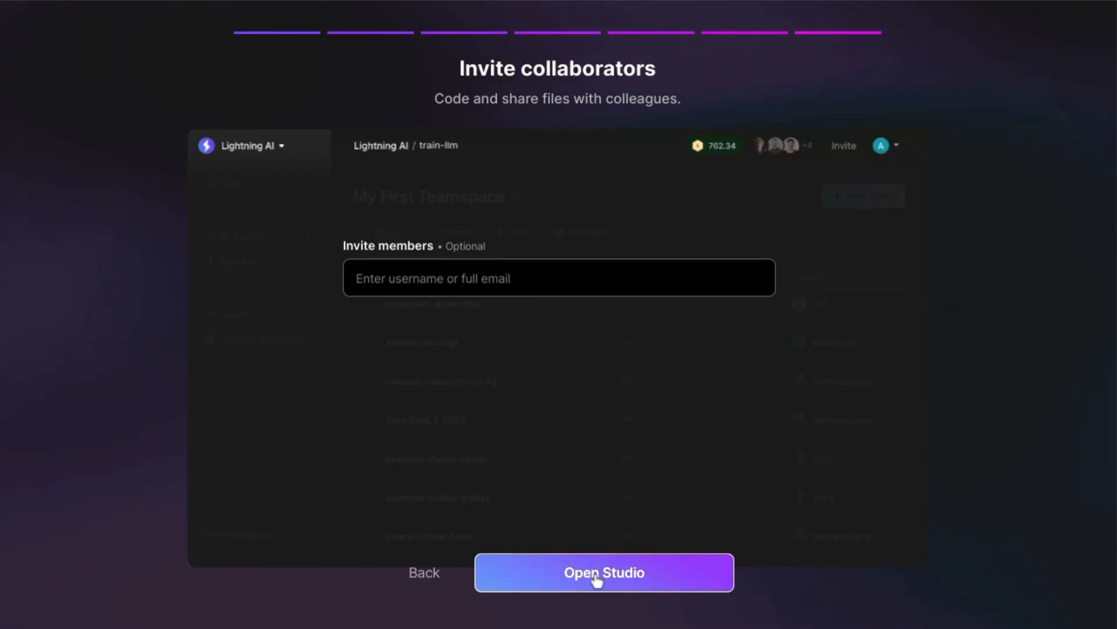
# Step: Finish setup, pick the Finetune a model tutorial, and highlight the 'one Studio = one environment!' line
pyautogui.click(604, 572)
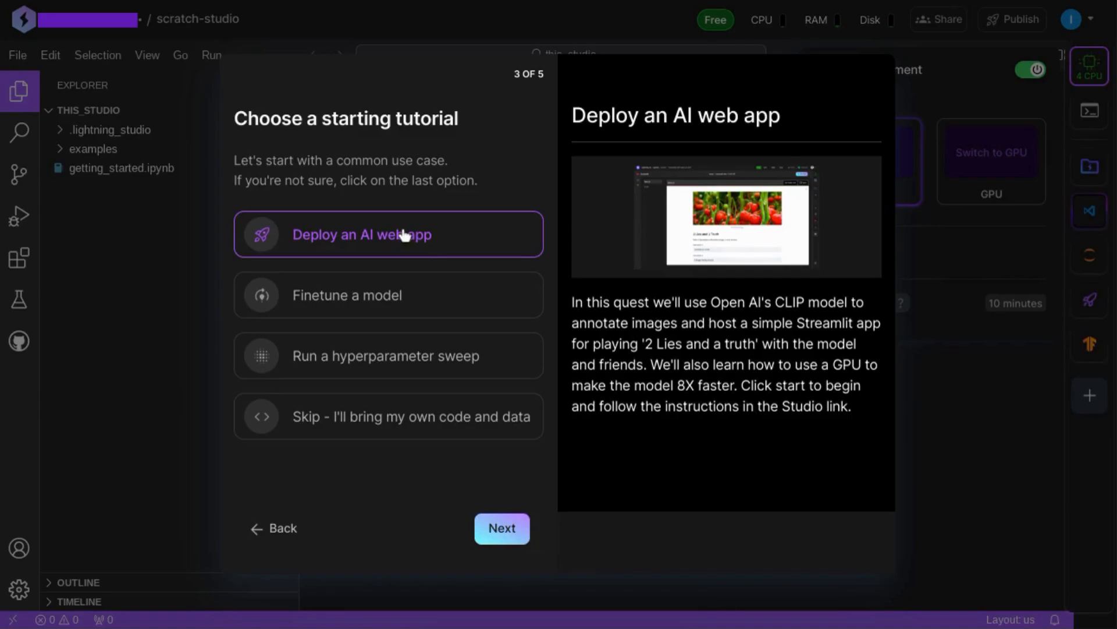
pyautogui.moveTo(415, 311)
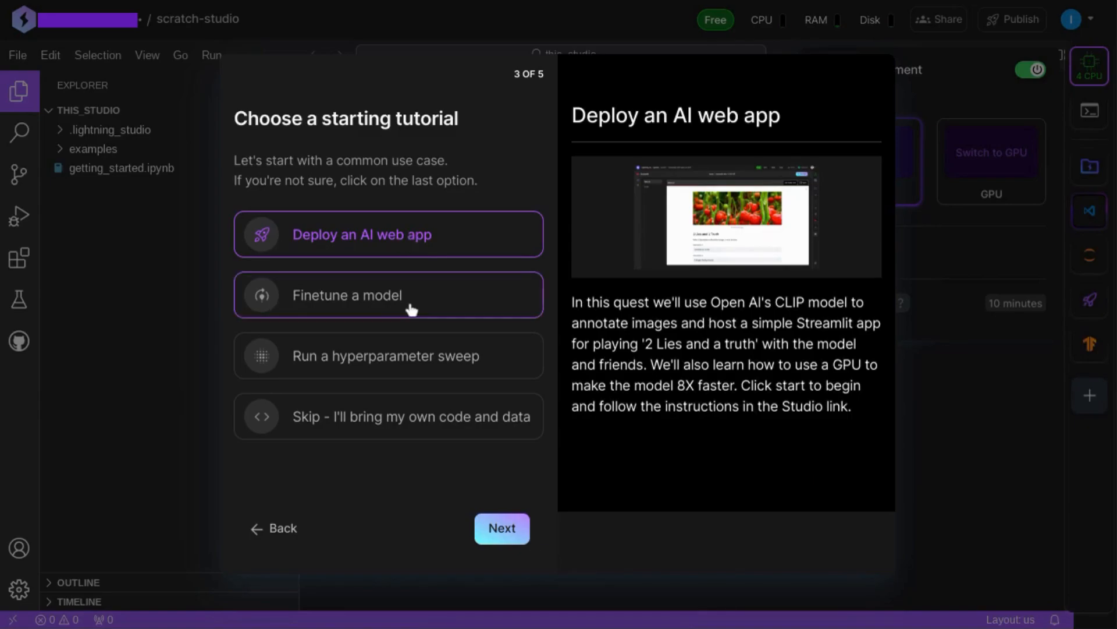
pyautogui.click(389, 294)
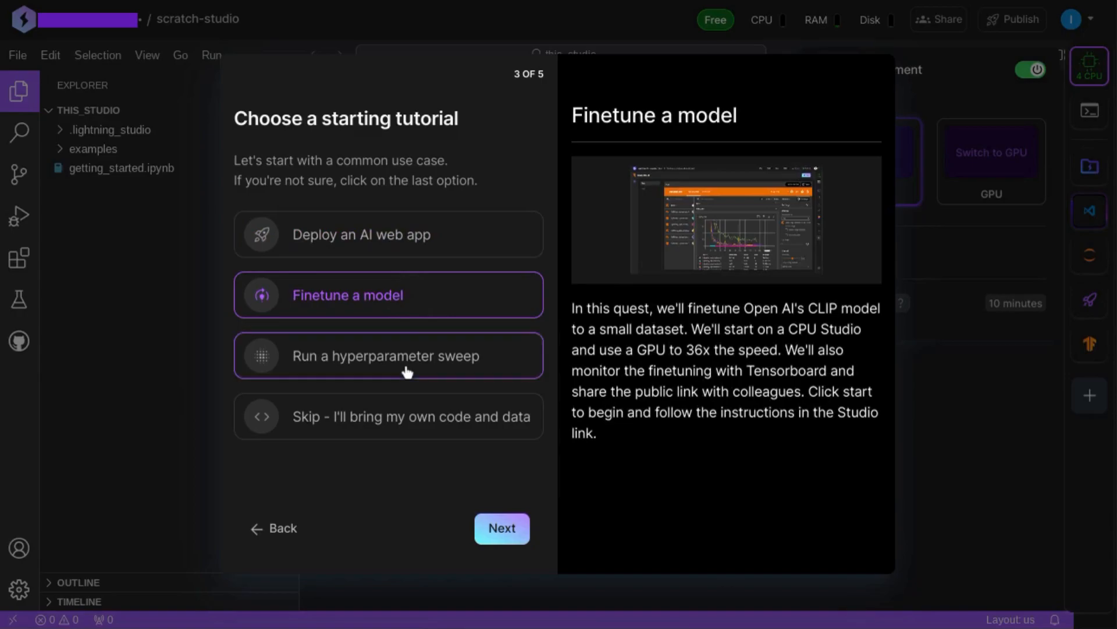
pyautogui.click(405, 370)
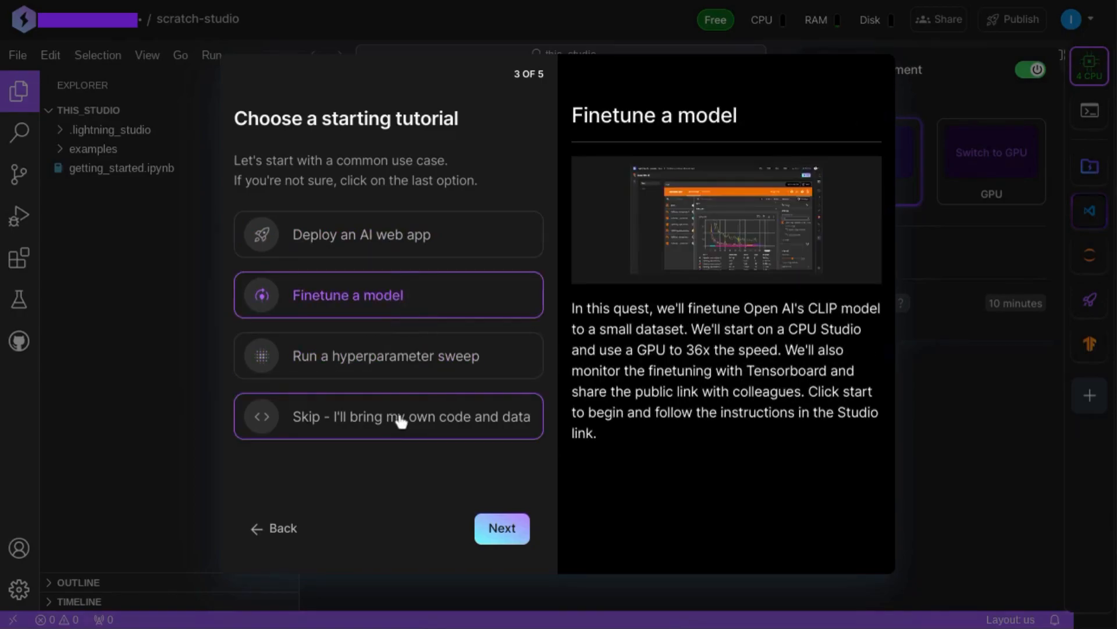
pyautogui.click(367, 235)
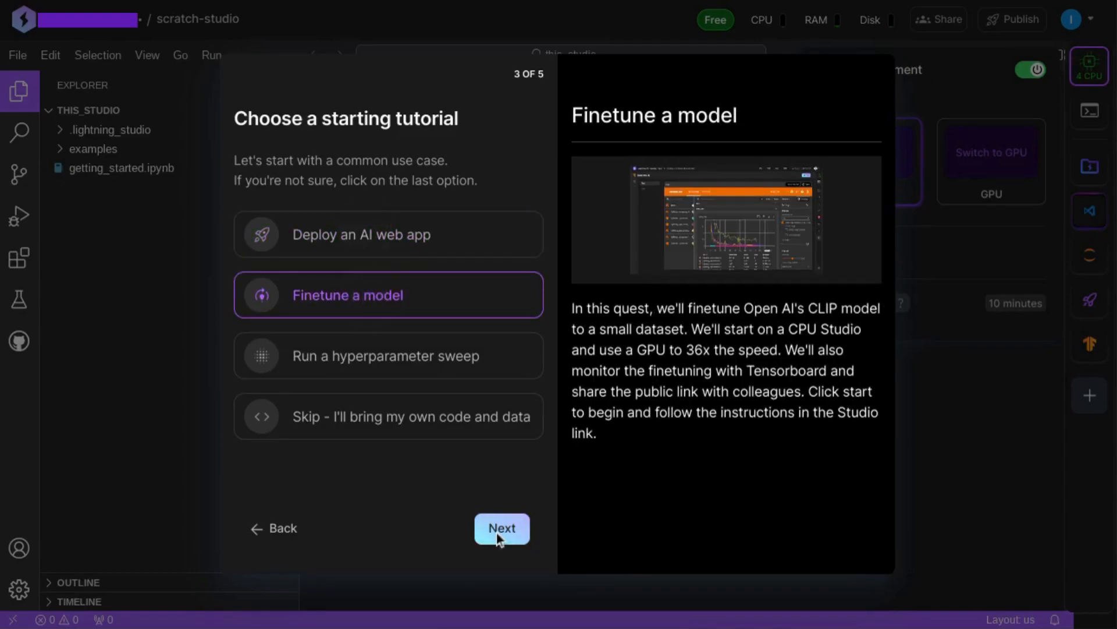
pyautogui.click(503, 528)
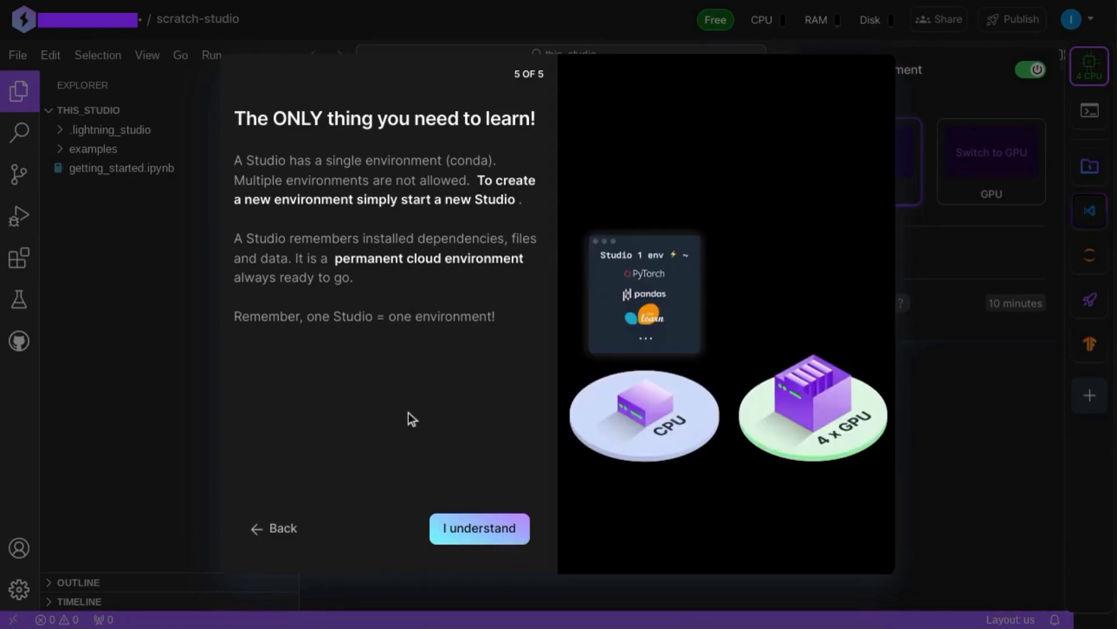
pyautogui.moveTo(307, 324)
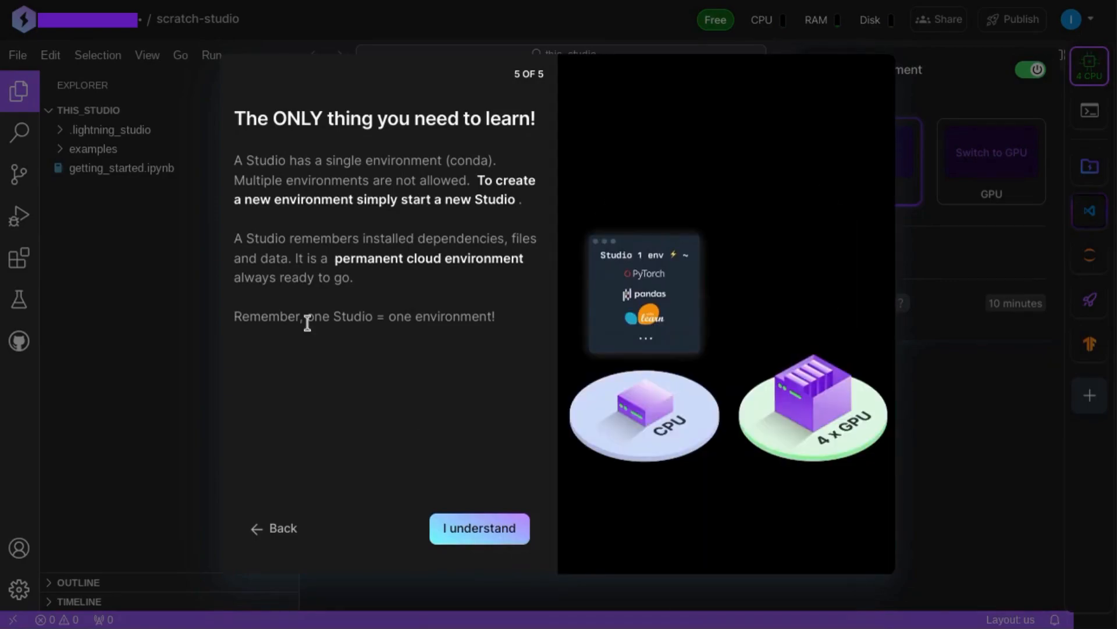
pyautogui.moveTo(307, 317); pyautogui.dragTo(495, 317)
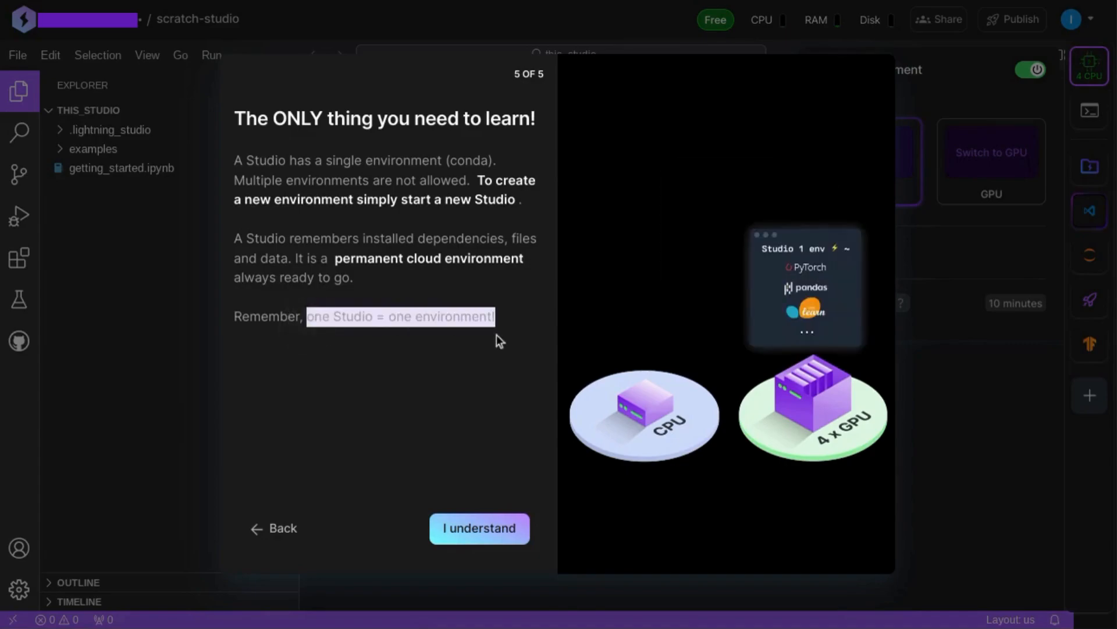
pyautogui.moveTo(403, 338)
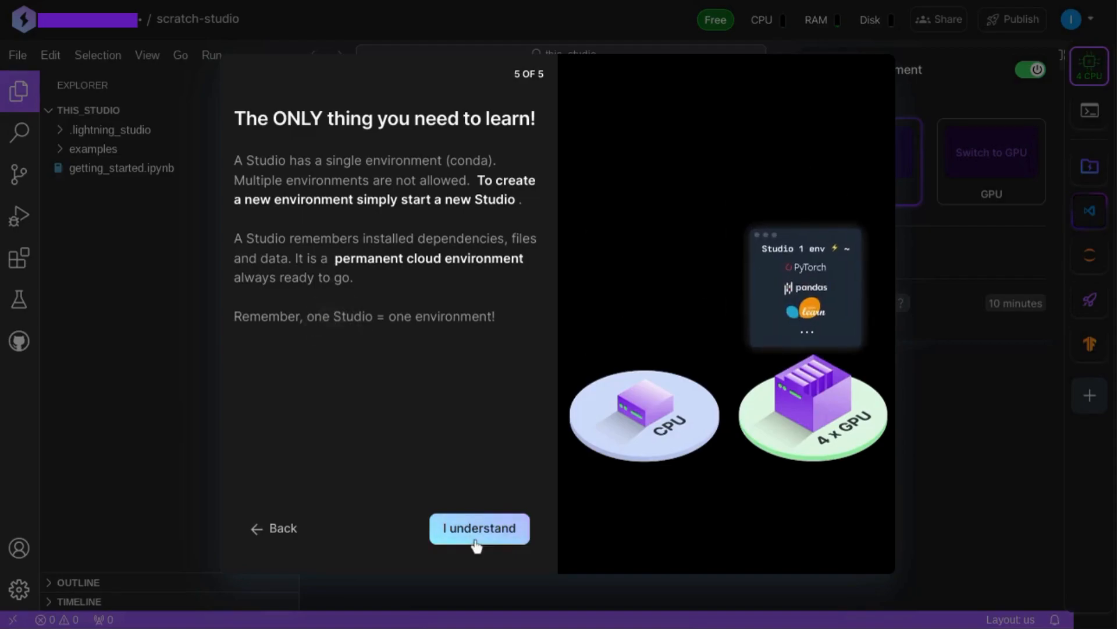
# Step: Dismiss the tour, then browse Search, Source Control, Testing and GitHub panels, which report no git repositories
pyautogui.click(479, 529)
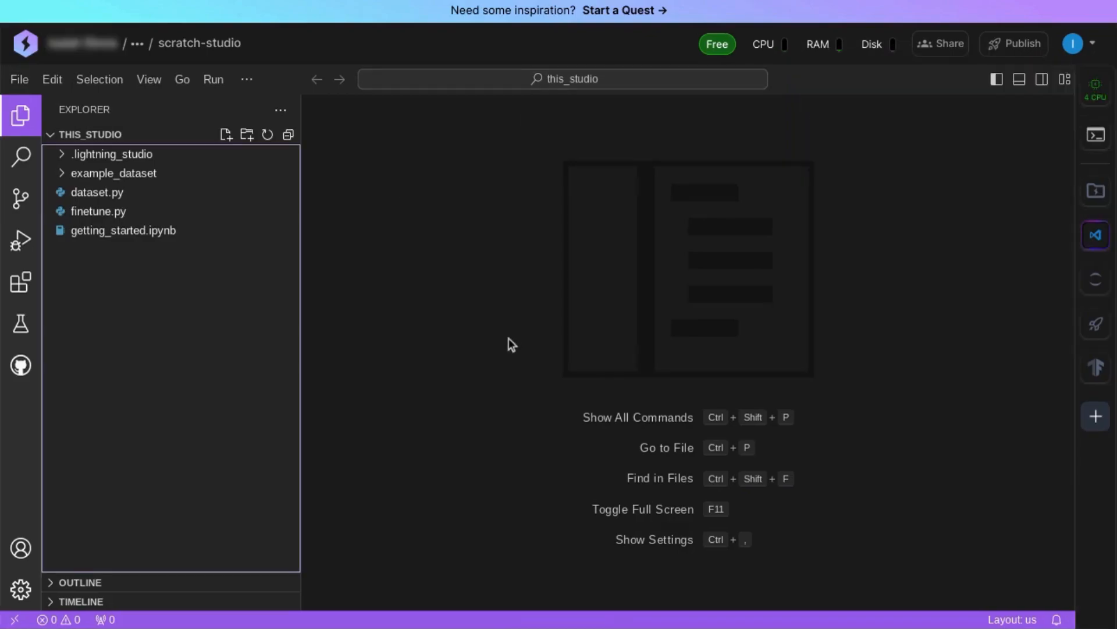
pyautogui.moveTo(545, 345)
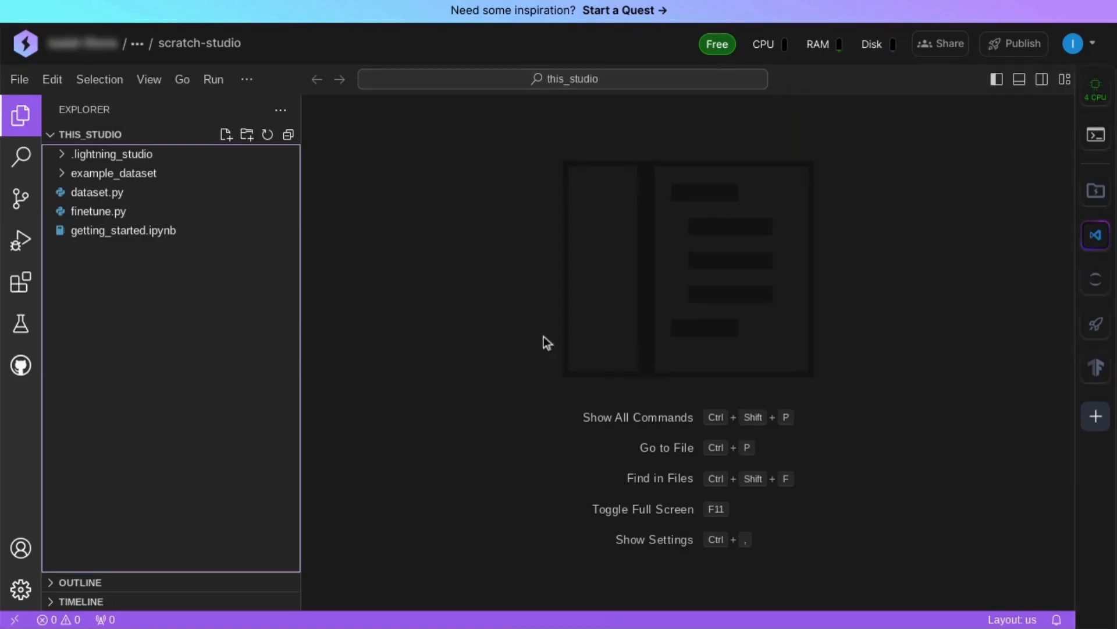
pyautogui.moveTo(589, 188)
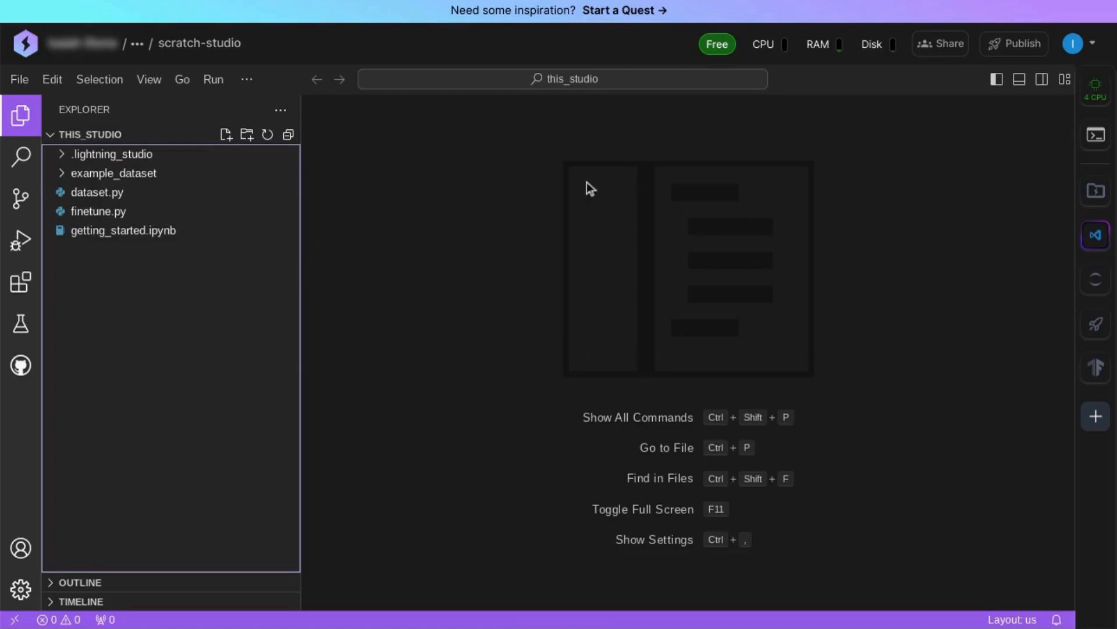
pyautogui.click(247, 79)
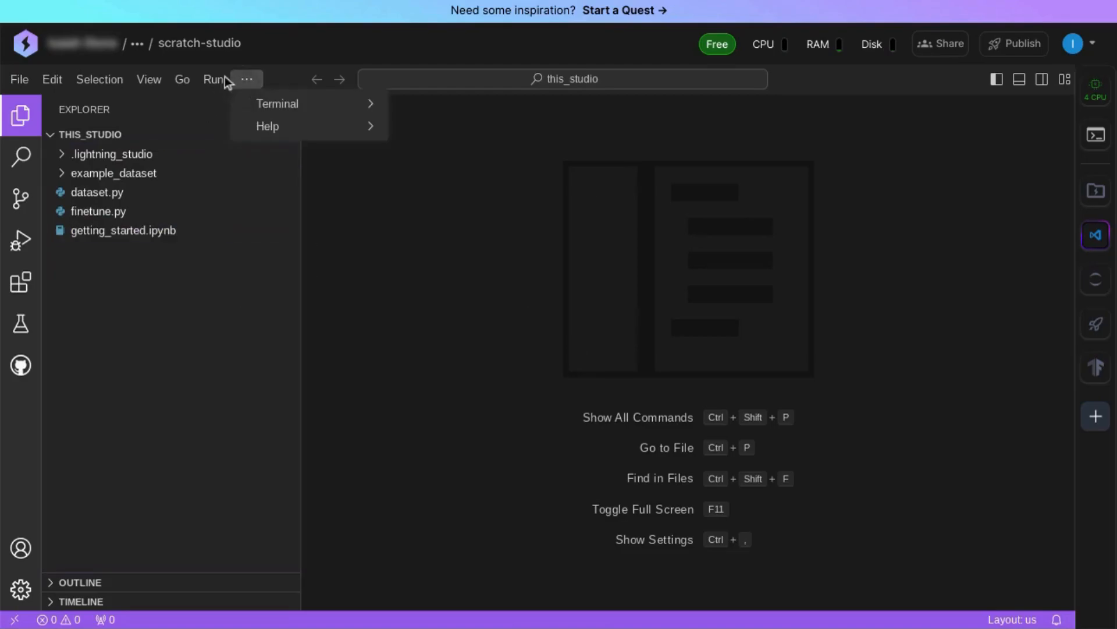
pyautogui.click(99, 79)
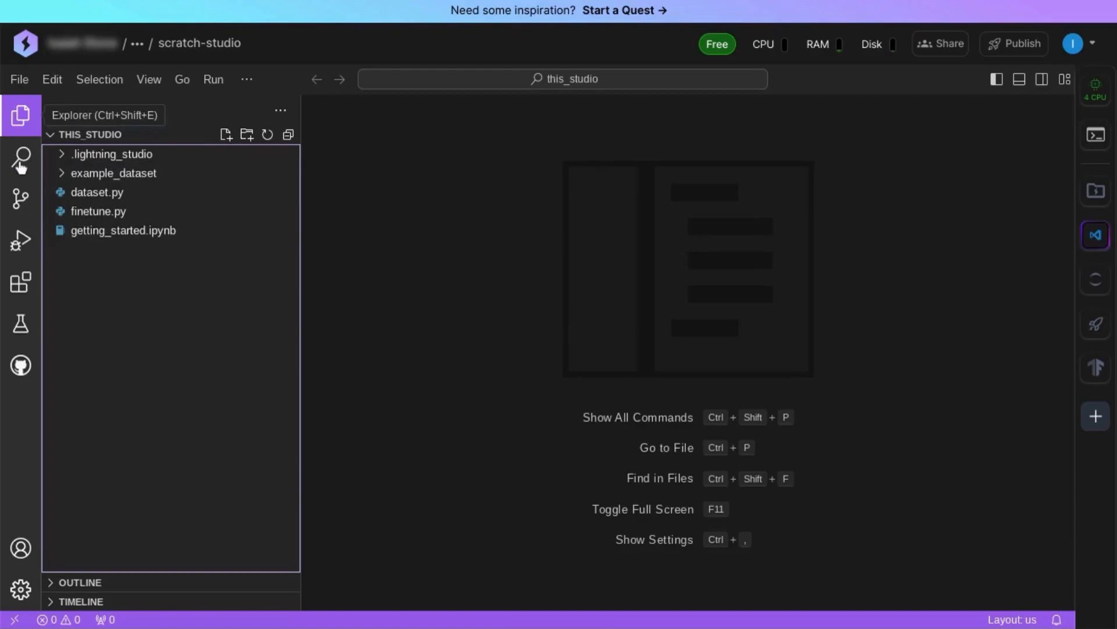
pyautogui.click(21, 157)
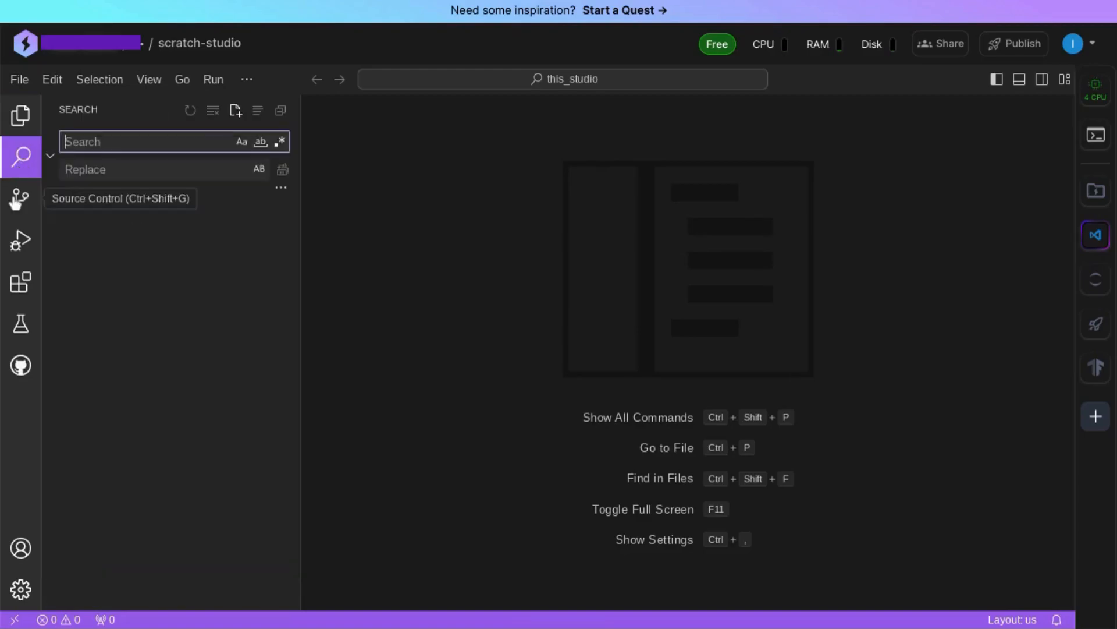
pyautogui.click(18, 200)
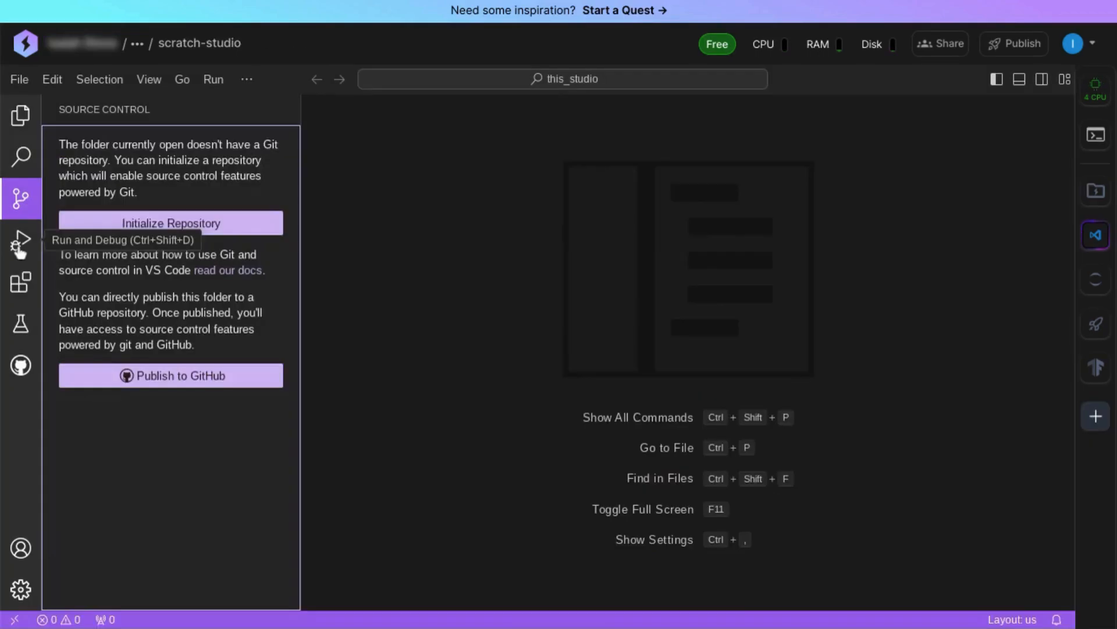
pyautogui.moveTo(19, 286)
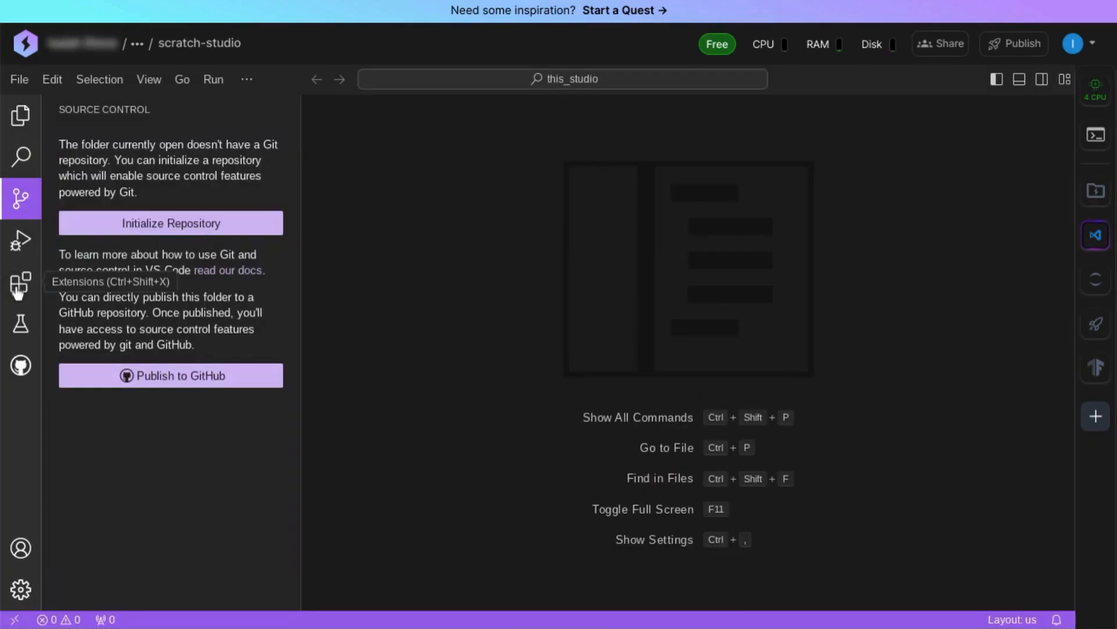
pyautogui.click(21, 320)
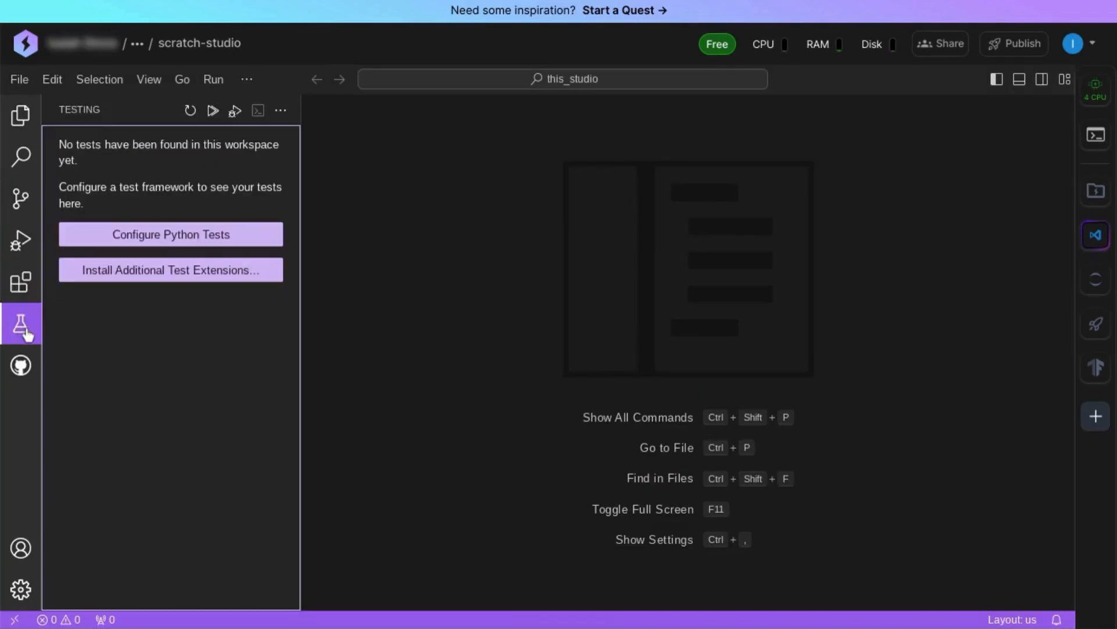
pyautogui.moveTo(19, 367)
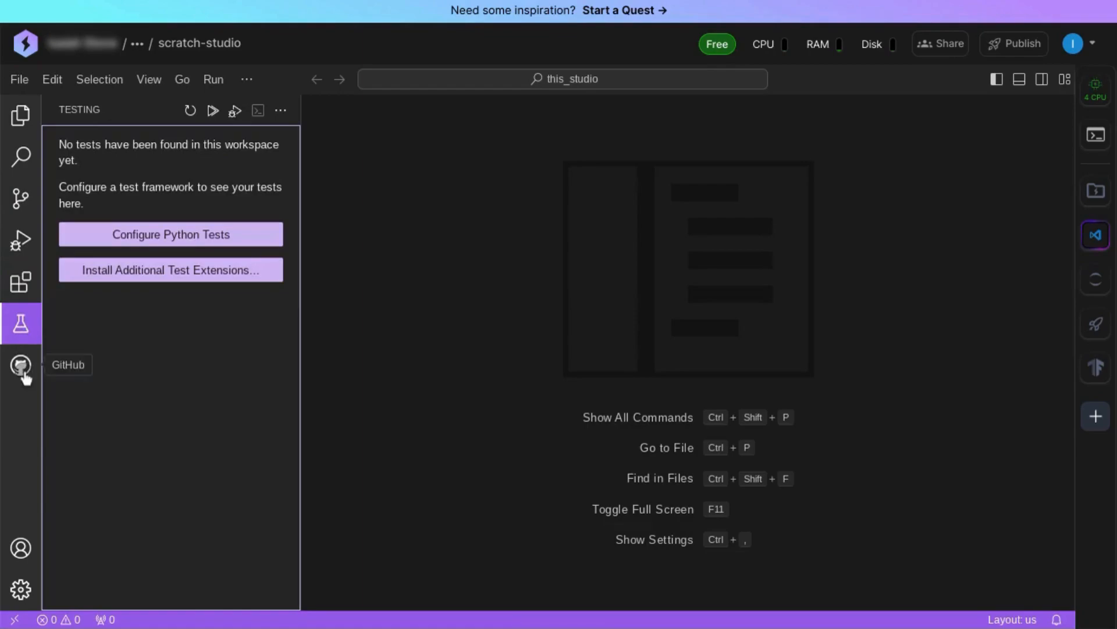
pyautogui.click(19, 364)
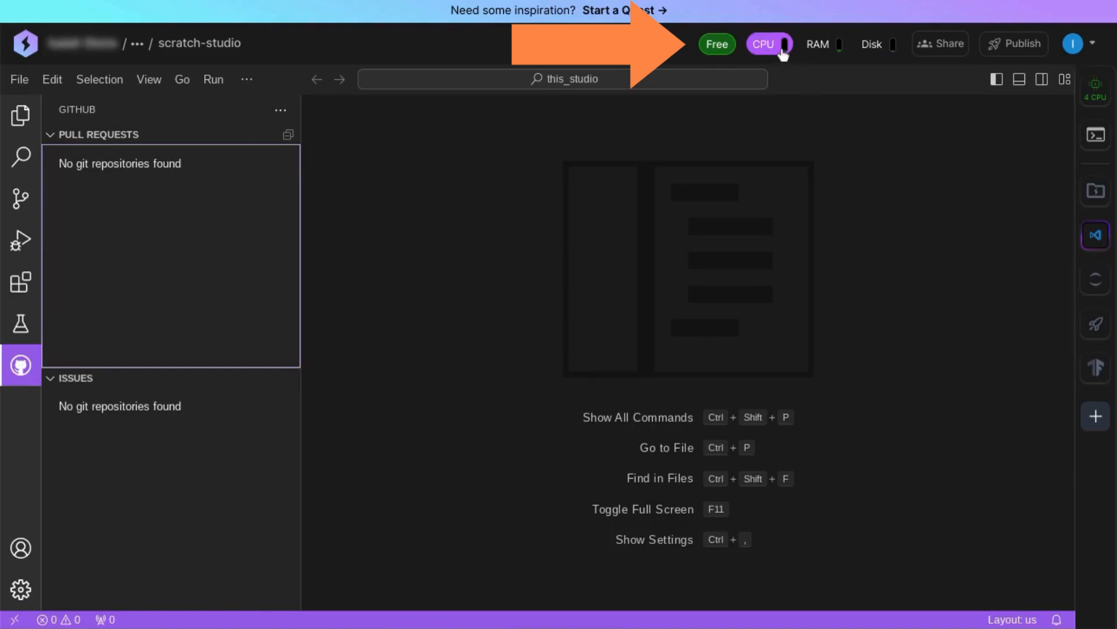
pyautogui.moveTo(854, 28)
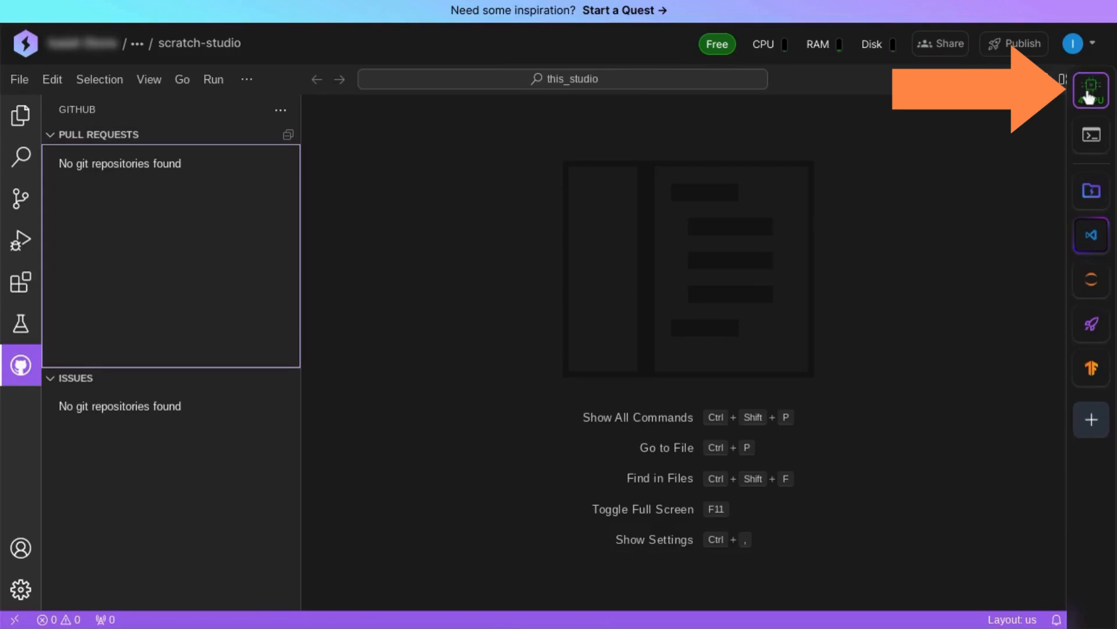
pyautogui.click(1092, 86)
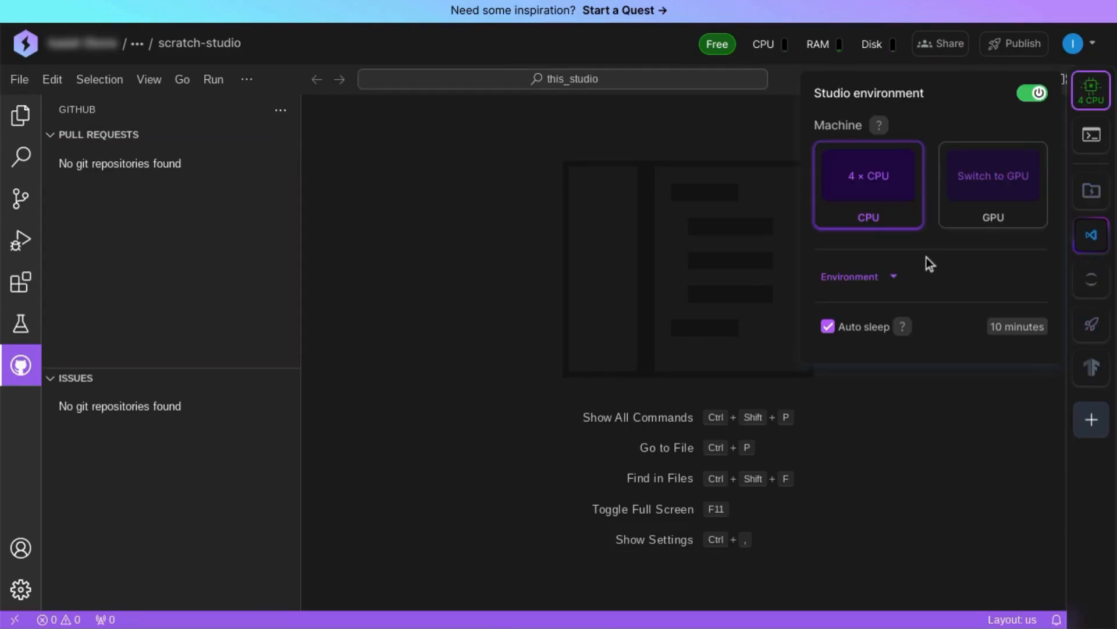
pyautogui.moveTo(912, 272)
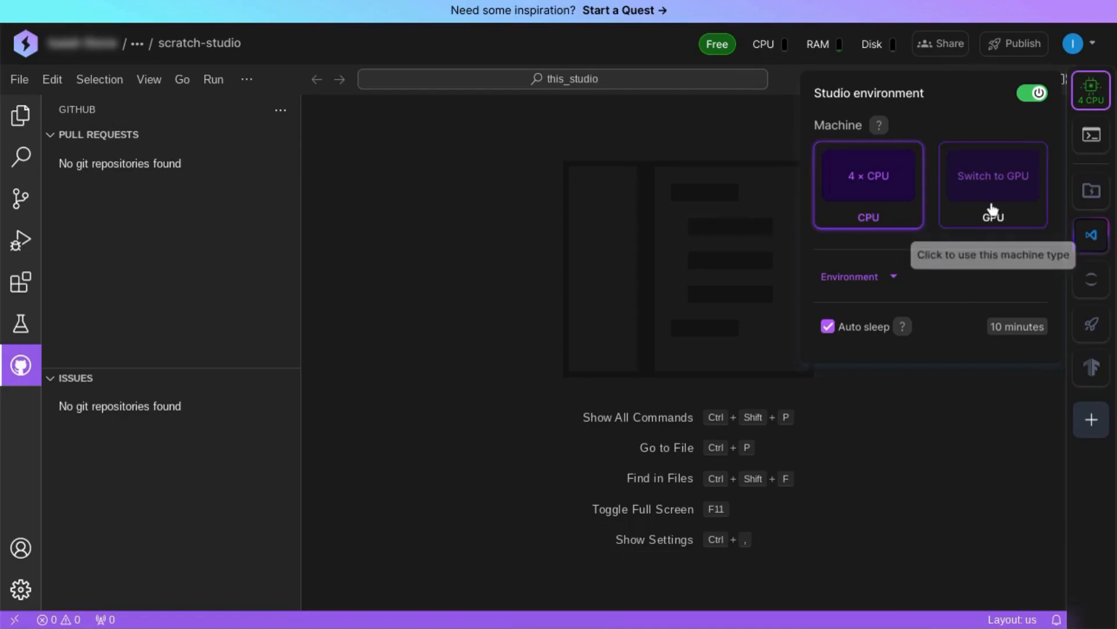
pyautogui.click(993, 174)
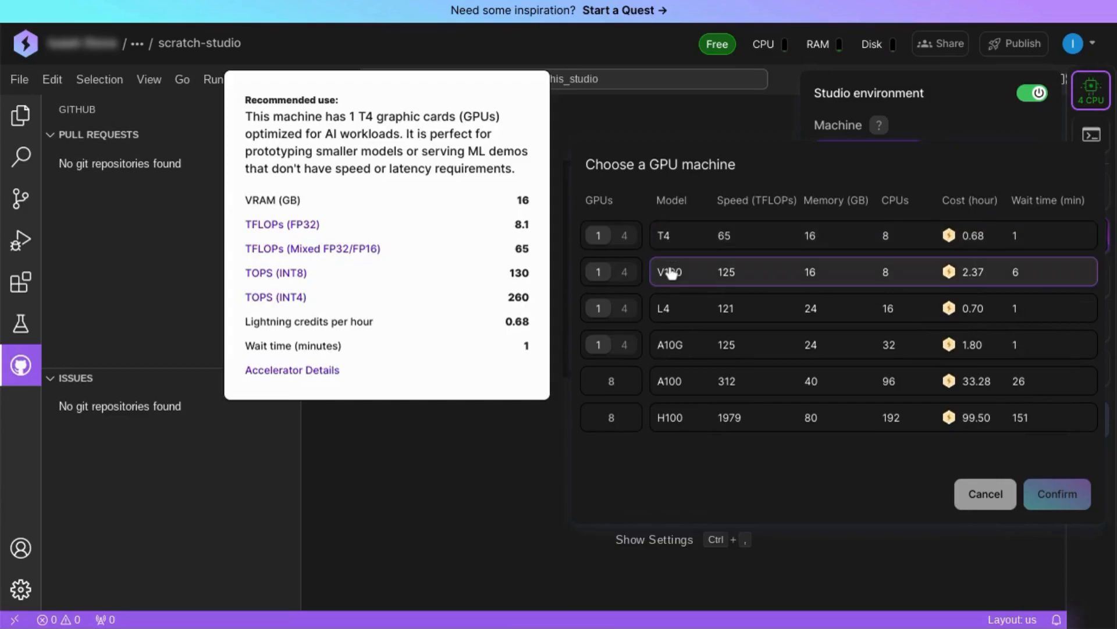
pyautogui.click(1095, 135)
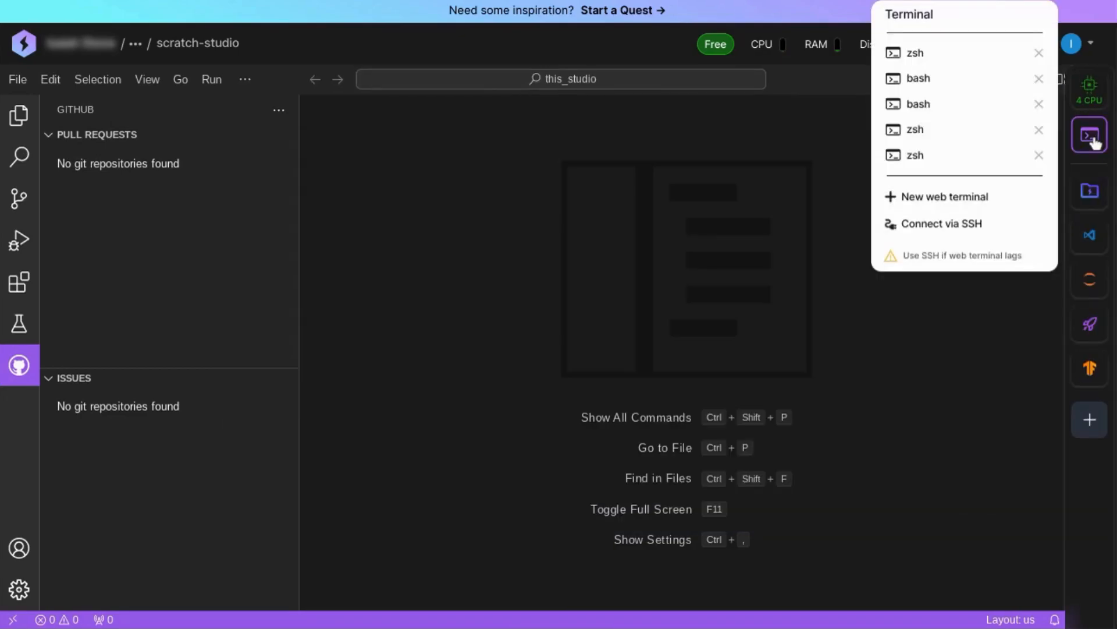
pyautogui.moveTo(1090, 191)
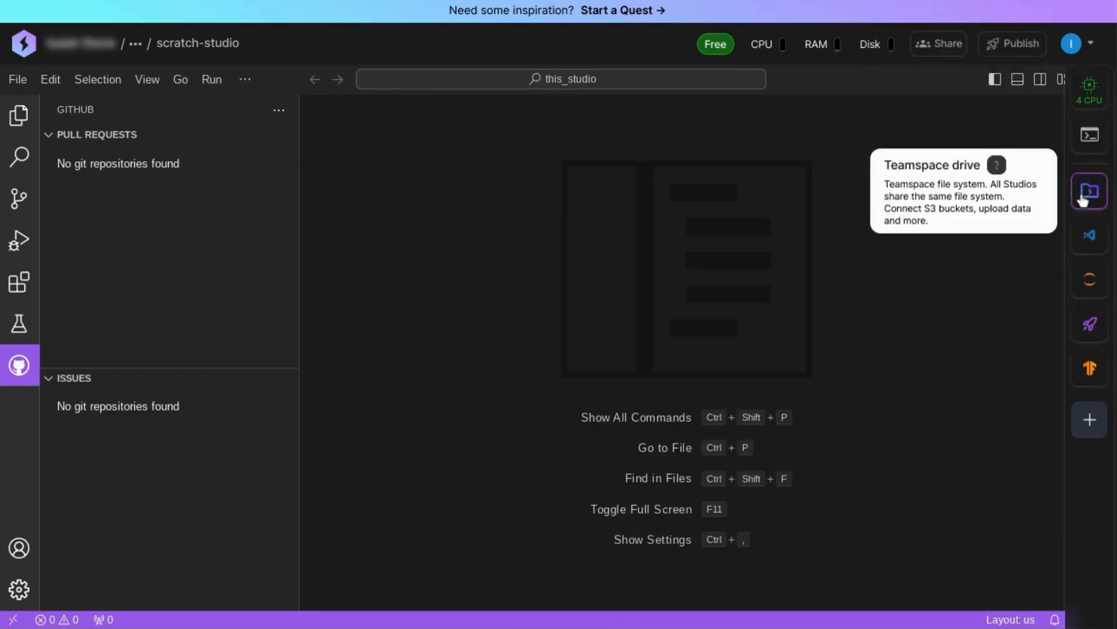
pyautogui.moveTo(1089, 235)
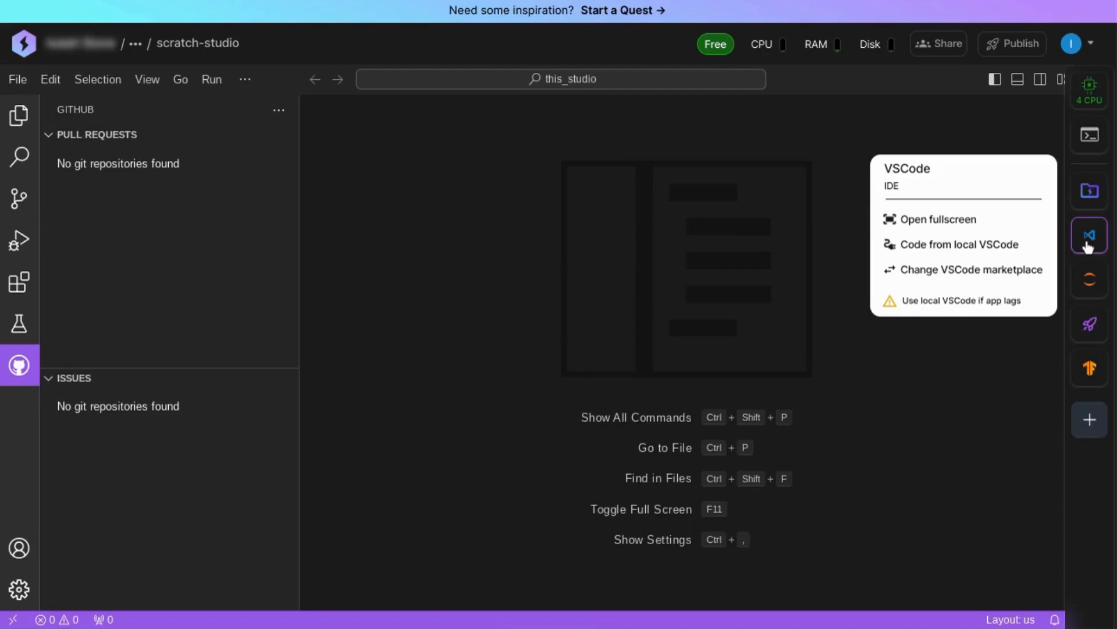
pyautogui.moveTo(1089, 281)
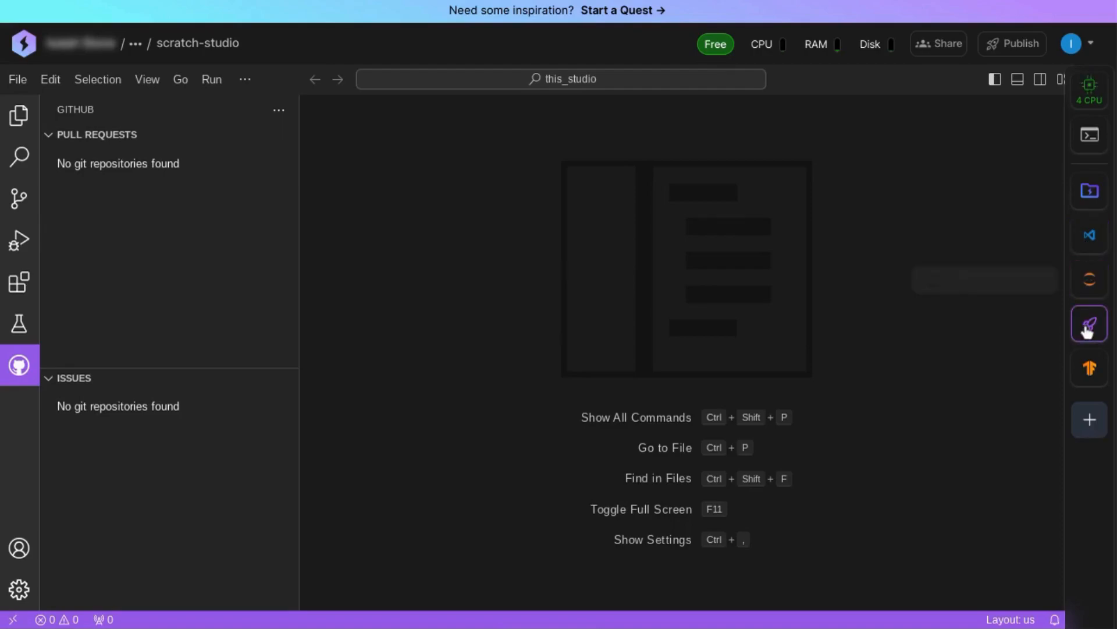
pyautogui.moveTo(1090, 323)
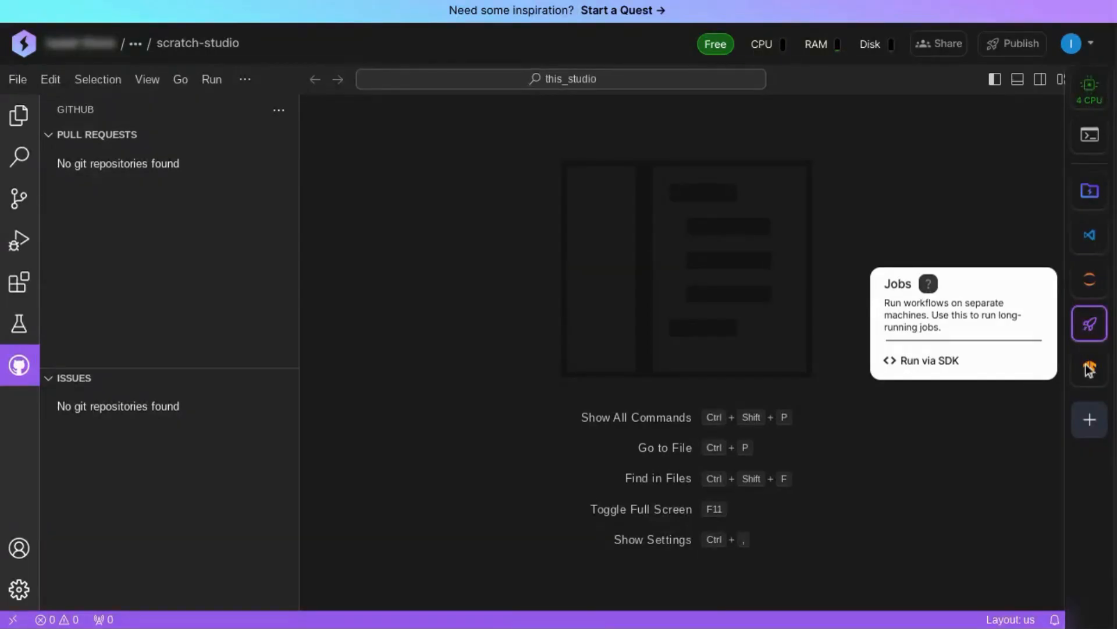
pyautogui.moveTo(1090, 369)
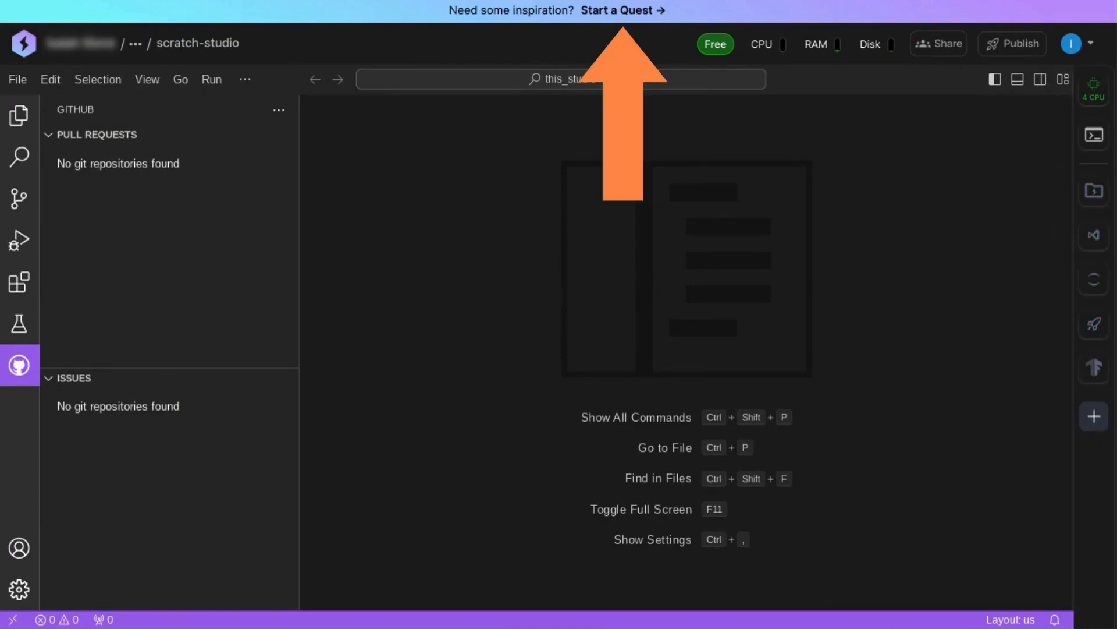
pyautogui.moveTo(613, 21)
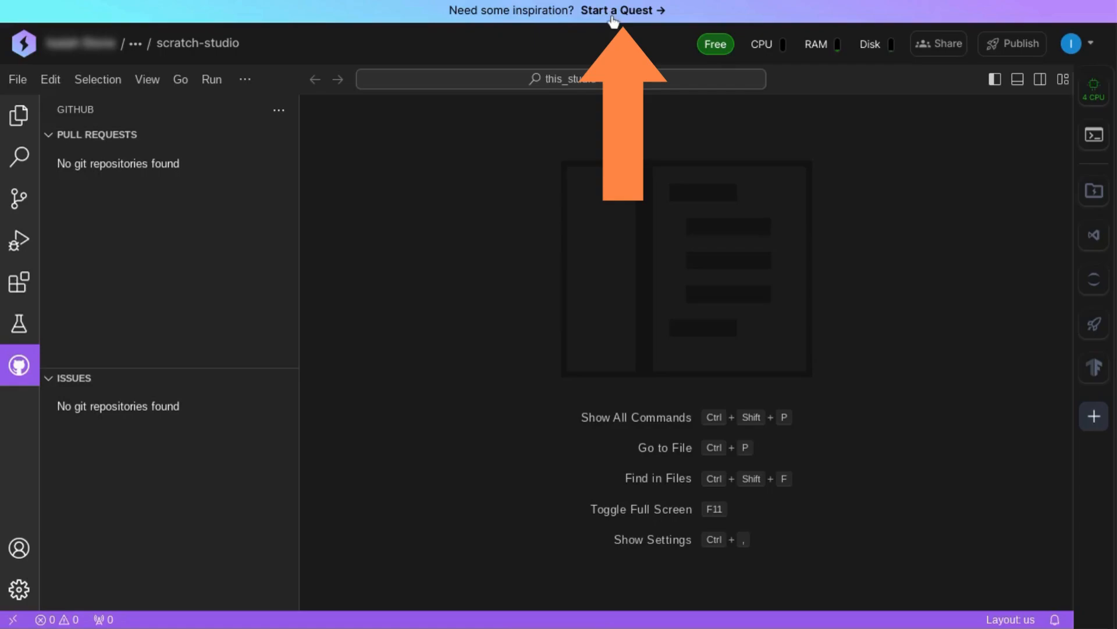
pyautogui.moveTo(614, 18)
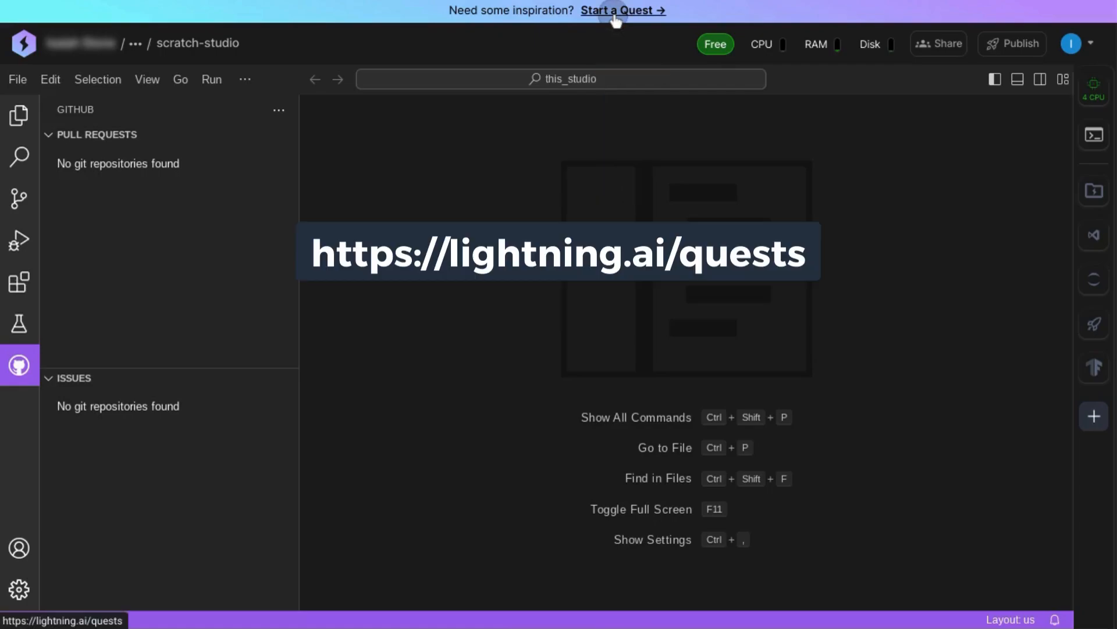
# Step: Go to the My quests page via 'Start a Quest' in the top banner
pyautogui.click(621, 10)
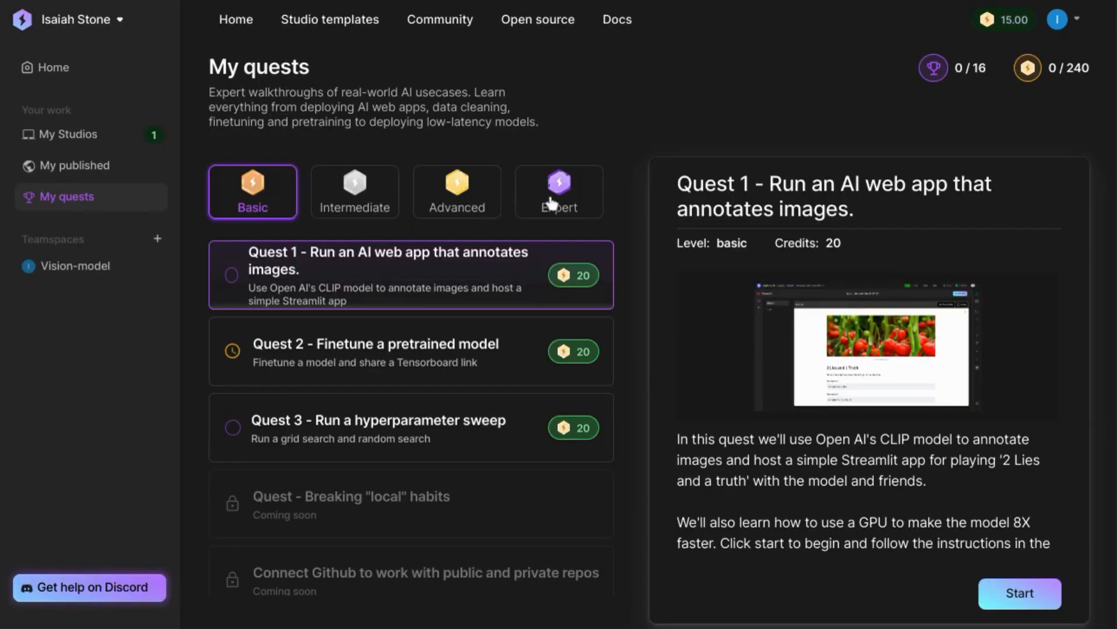
pyautogui.moveTo(452, 263)
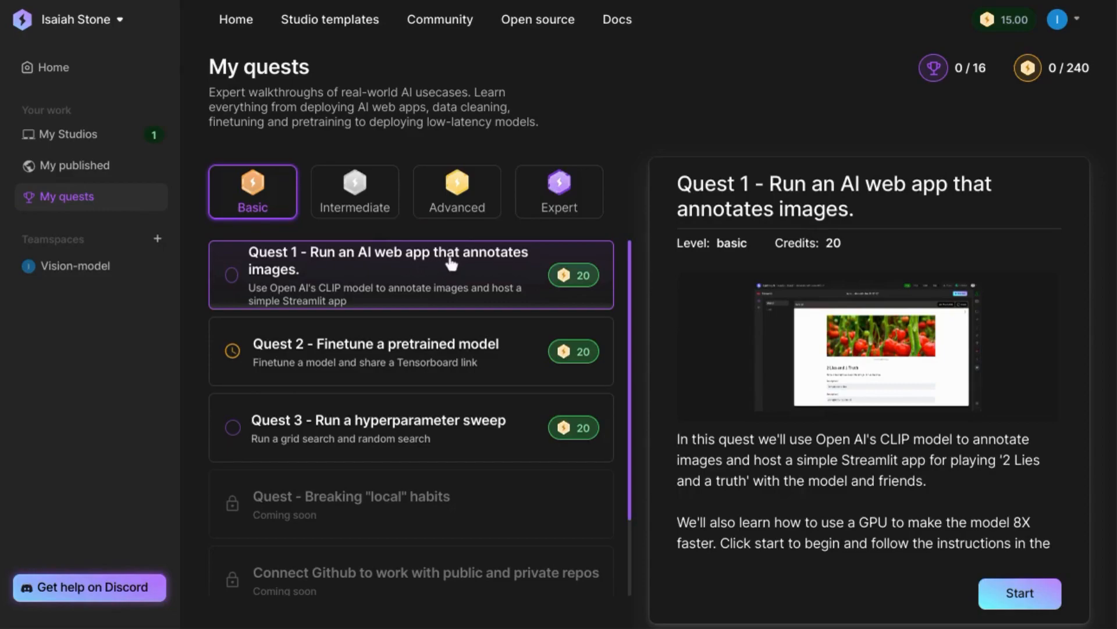
pyautogui.moveTo(373, 229)
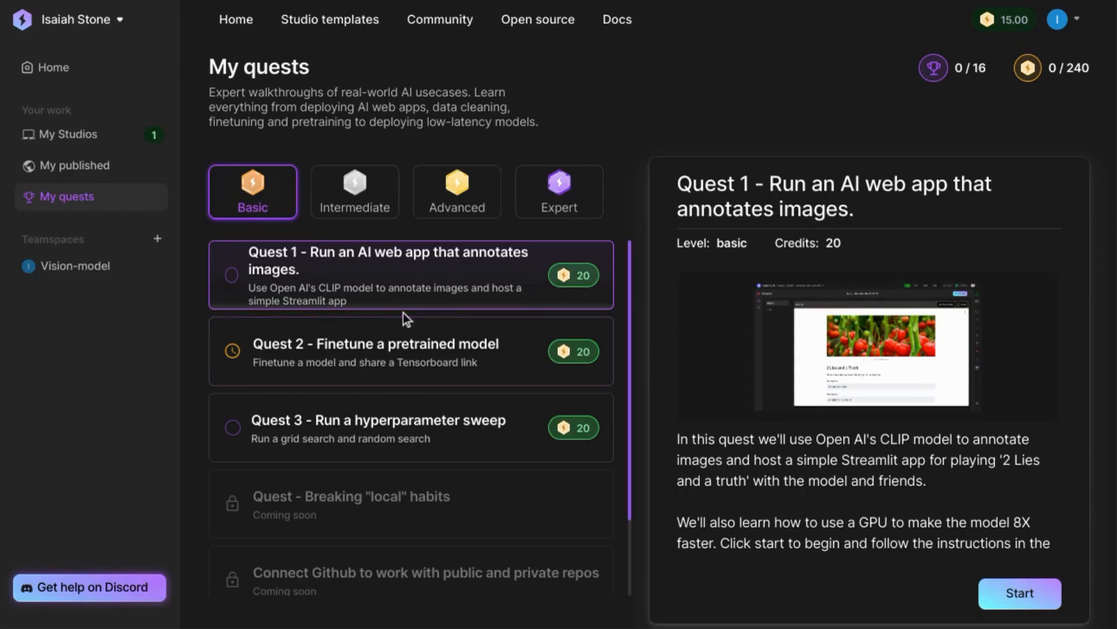
pyautogui.moveTo(358, 329)
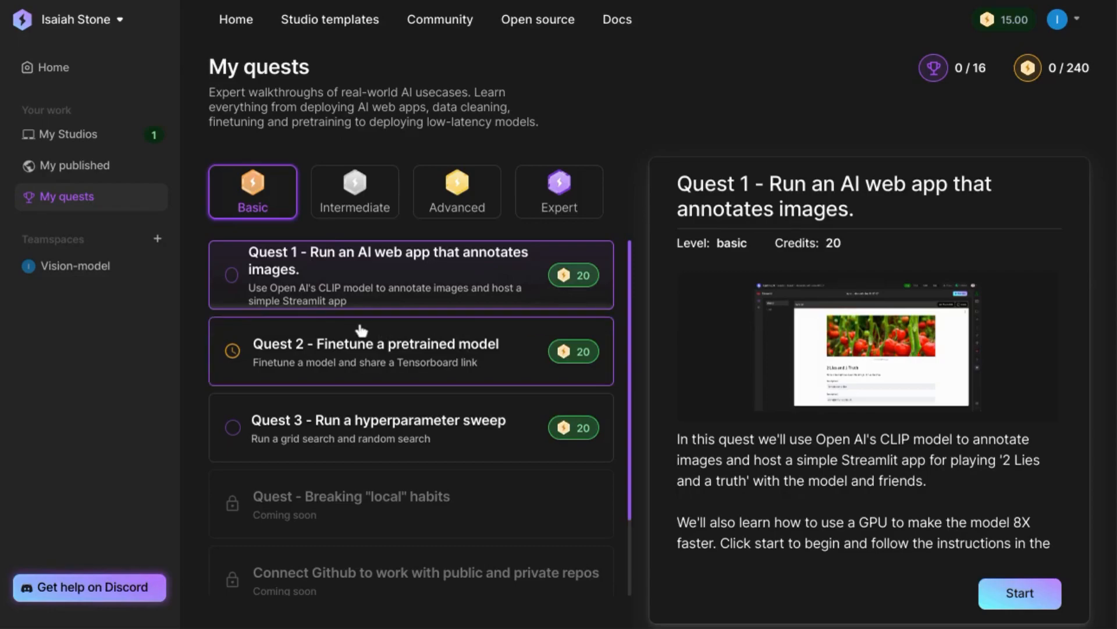
pyautogui.moveTo(388, 296)
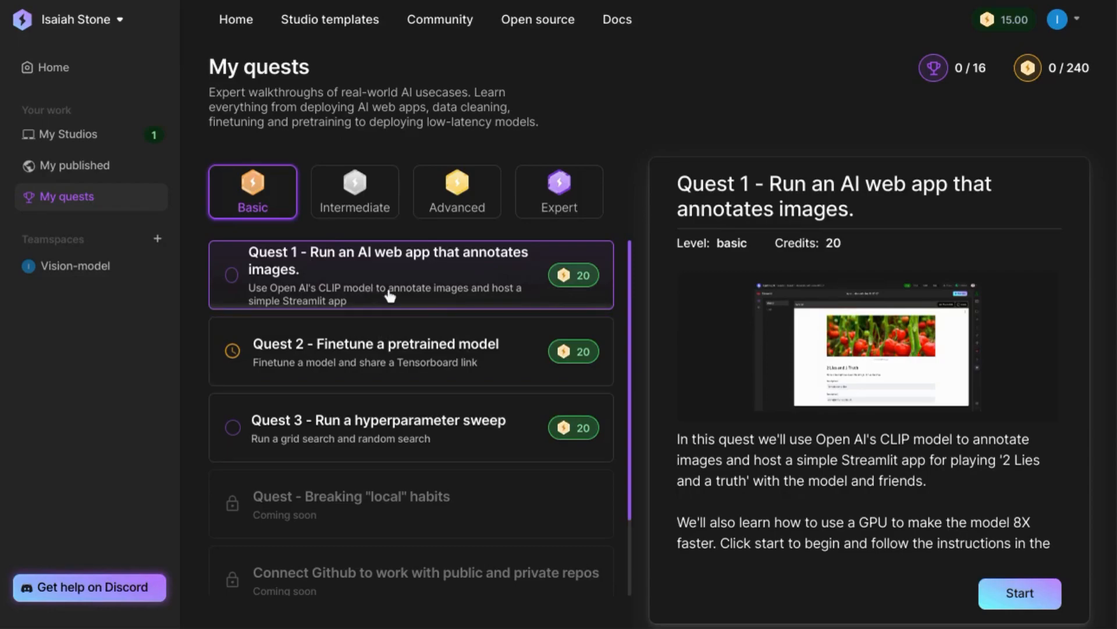
pyautogui.moveTo(572, 275)
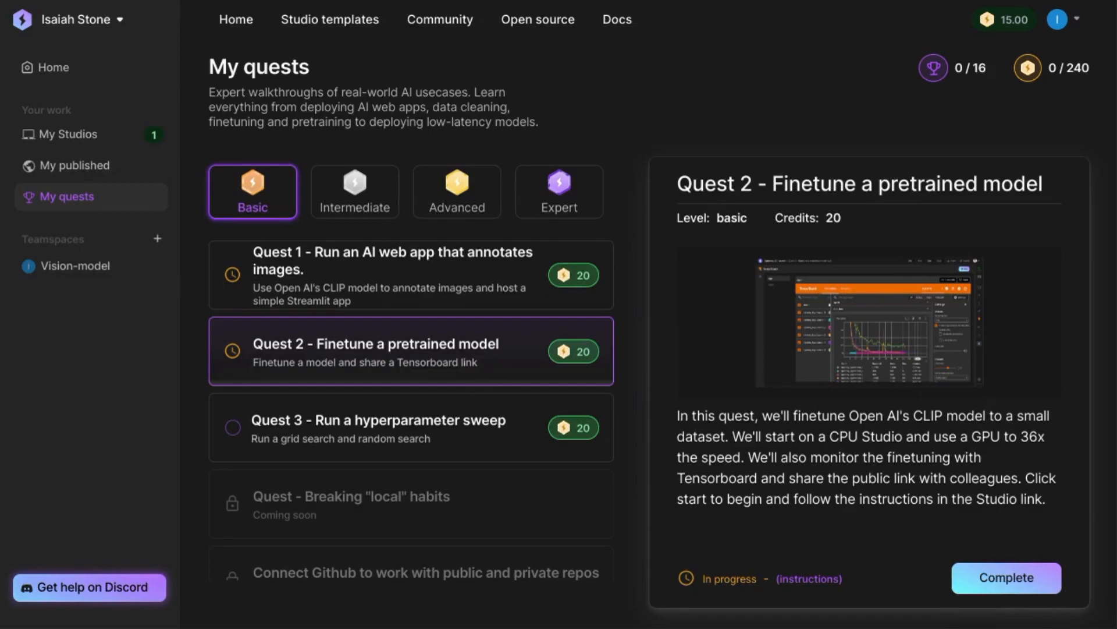
# Step: Open the Quest 2 instructions, landing on the Finetune a pretrained model template page
pyautogui.click(808, 579)
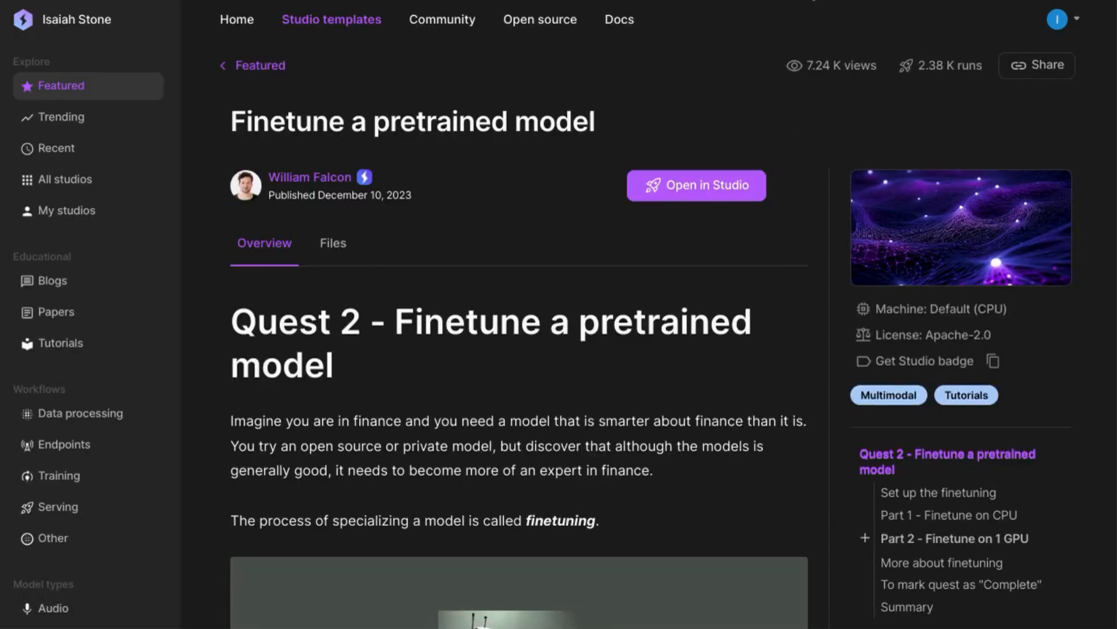
pyautogui.moveTo(501, 328)
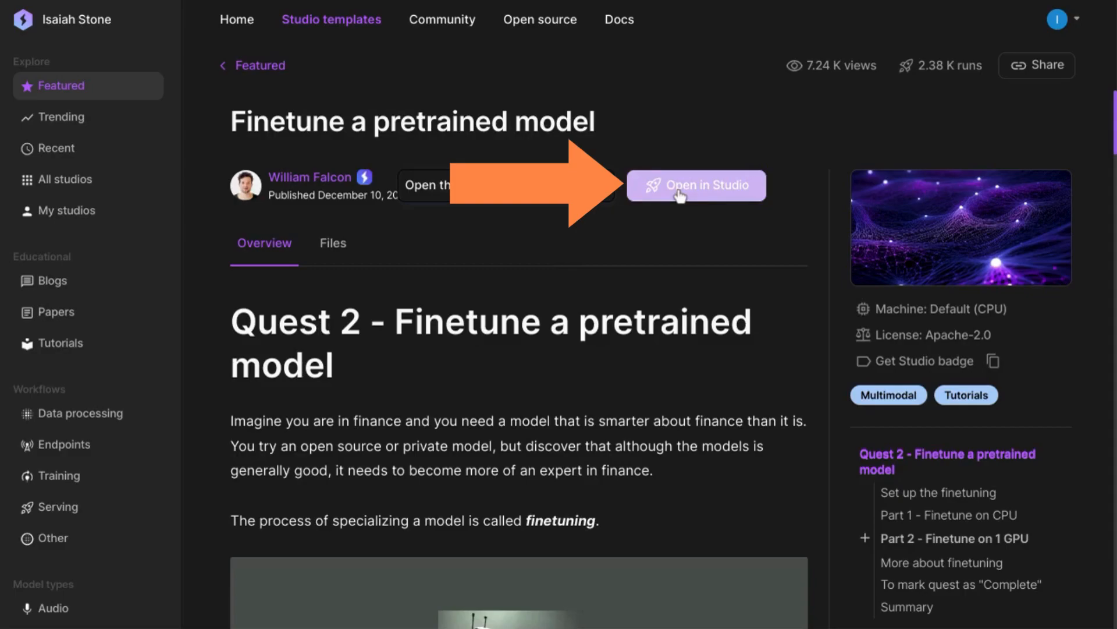
# Step: Open the Finetune a pretrained model template as a Studio with its project files
pyautogui.click(696, 185)
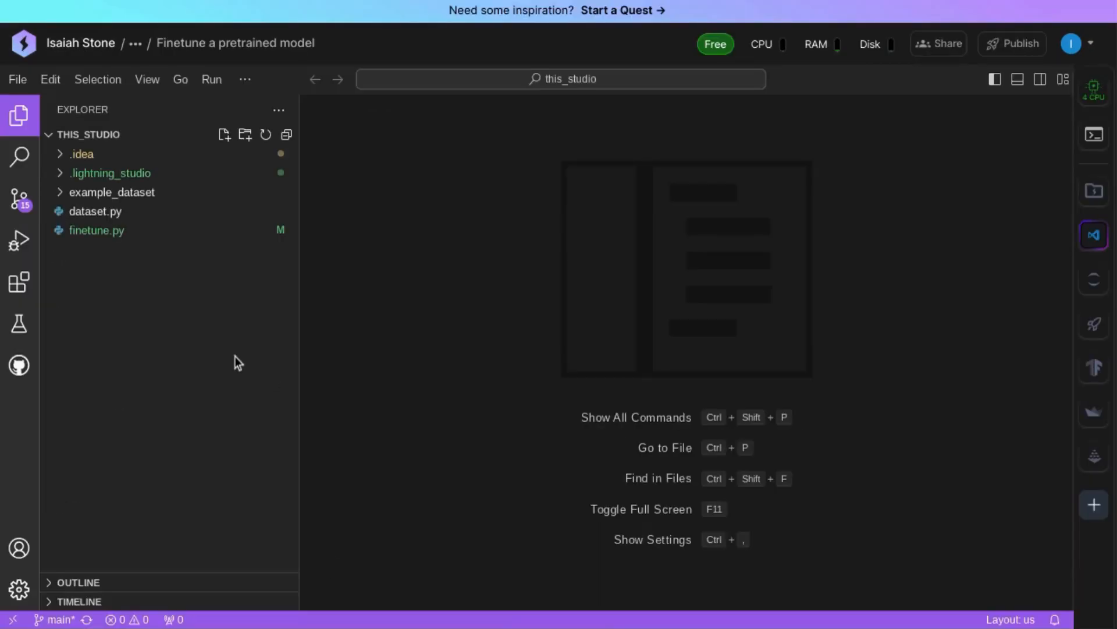
pyautogui.moveTo(170, 309)
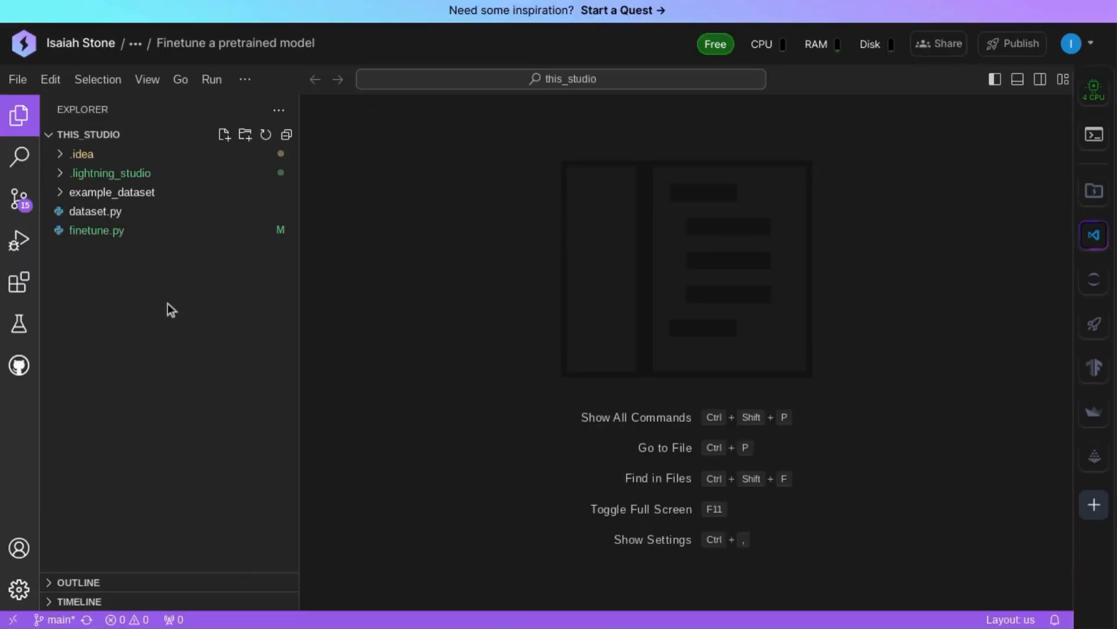
# Step: Open finetune.py in the editor and read through the ClipFinetuner training code
pyautogui.click(97, 229)
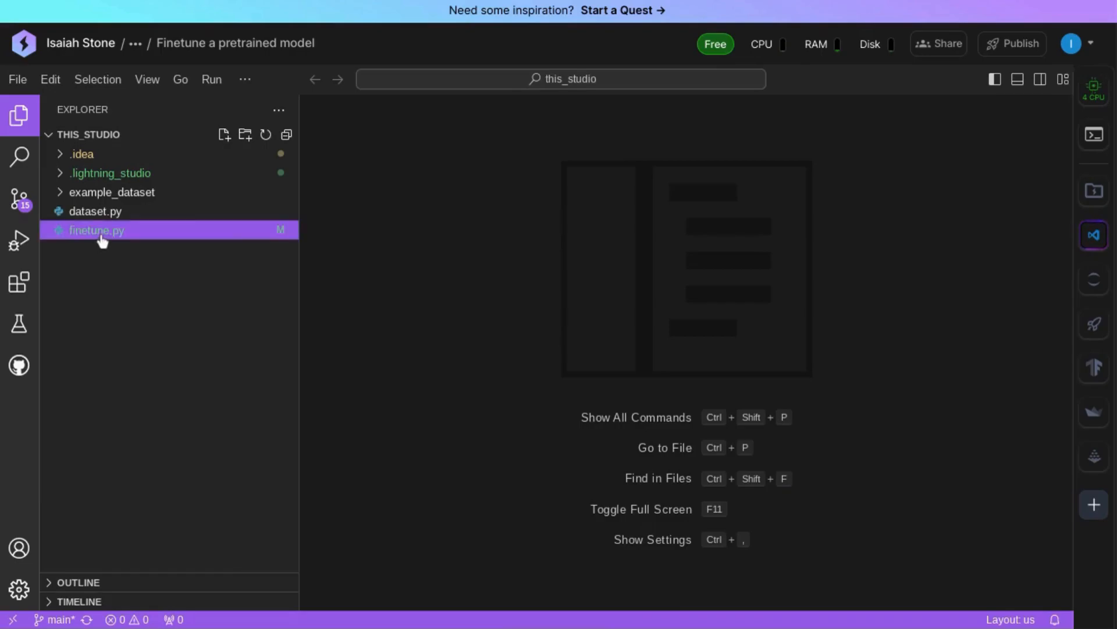
pyautogui.moveTo(104, 237)
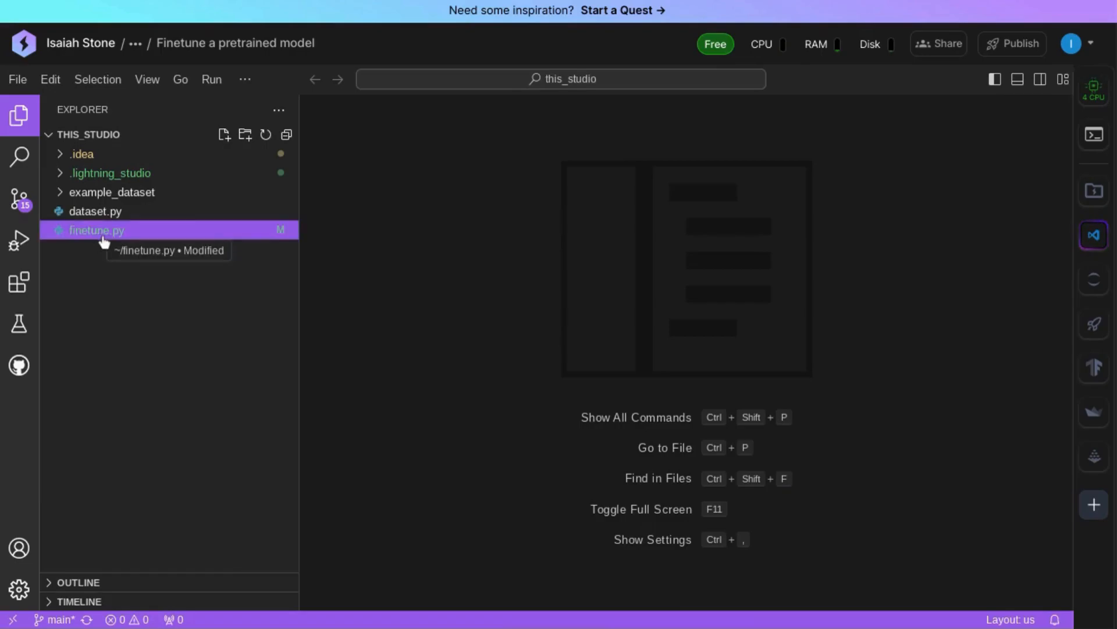
pyautogui.click(96, 230)
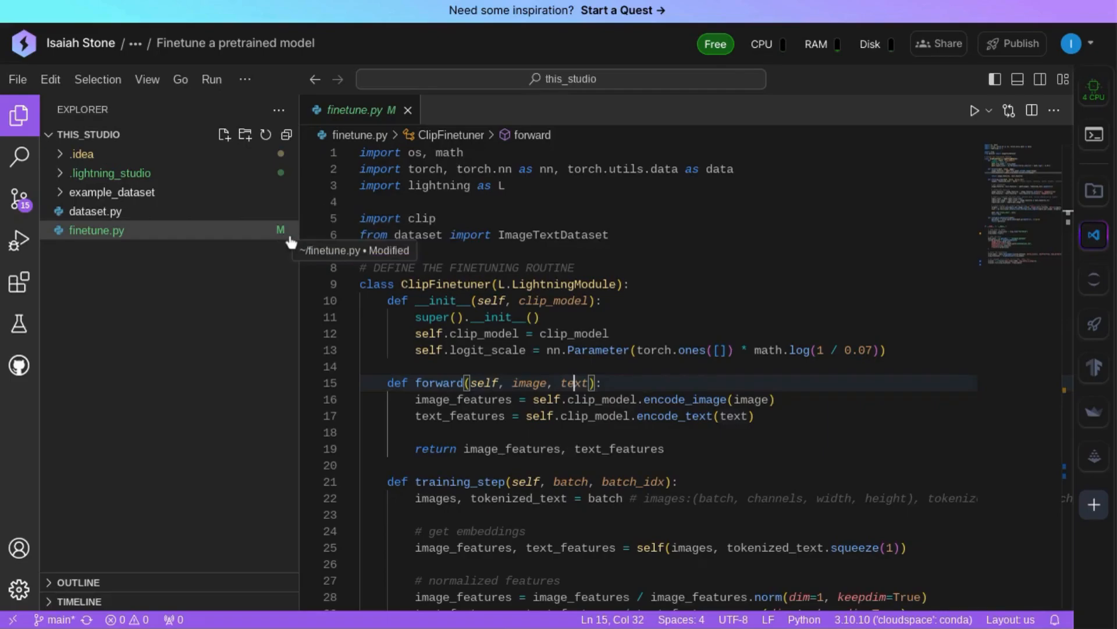
pyautogui.scroll(-3)
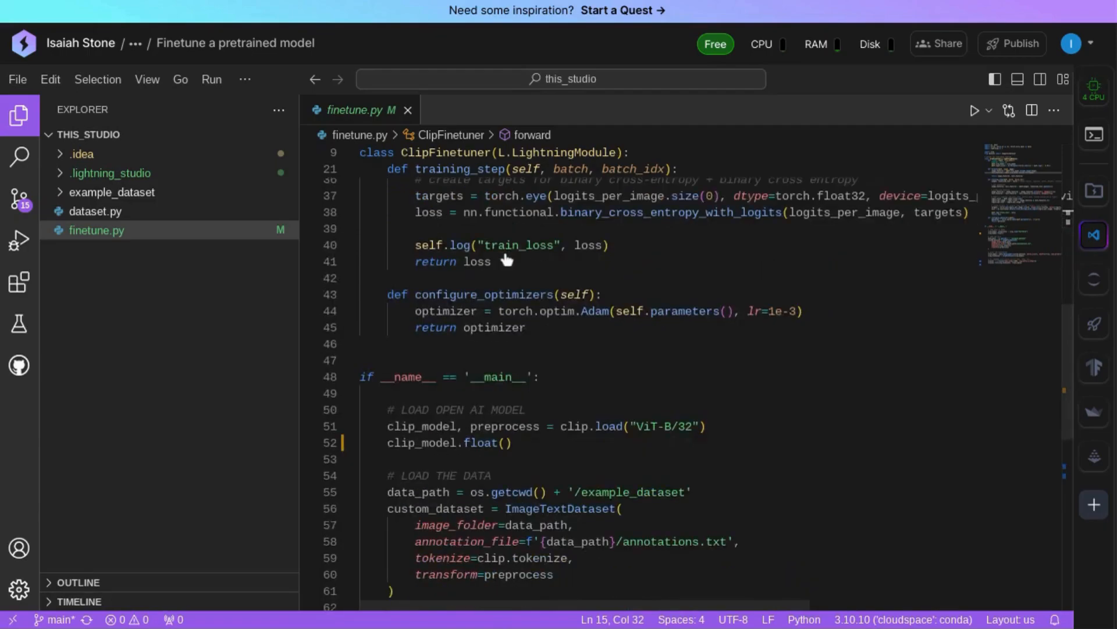
pyautogui.scroll(-3)
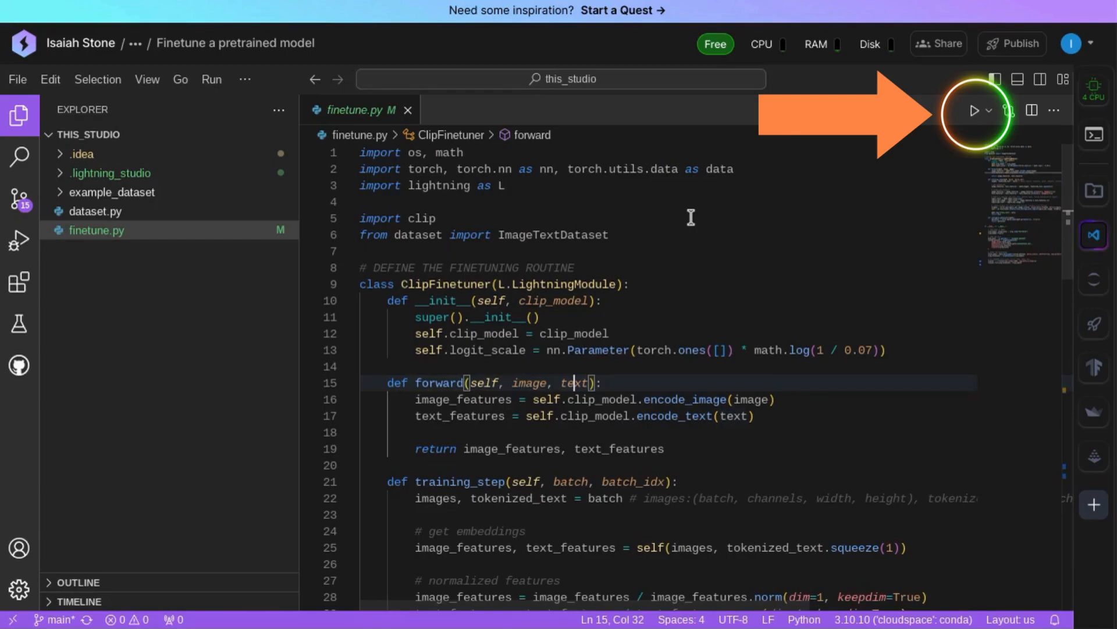
# Step: Run finetune.py on CPU through 5/5 steps and check the train_loss curves in TensorBoard
pyautogui.click(973, 110)
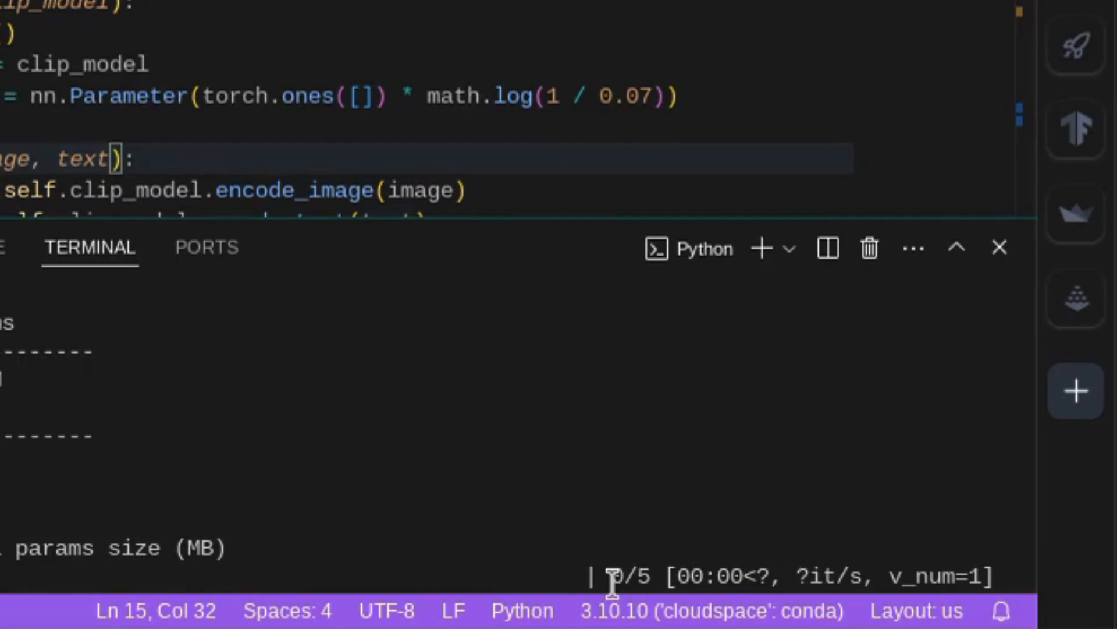
pyautogui.moveTo(666, 589)
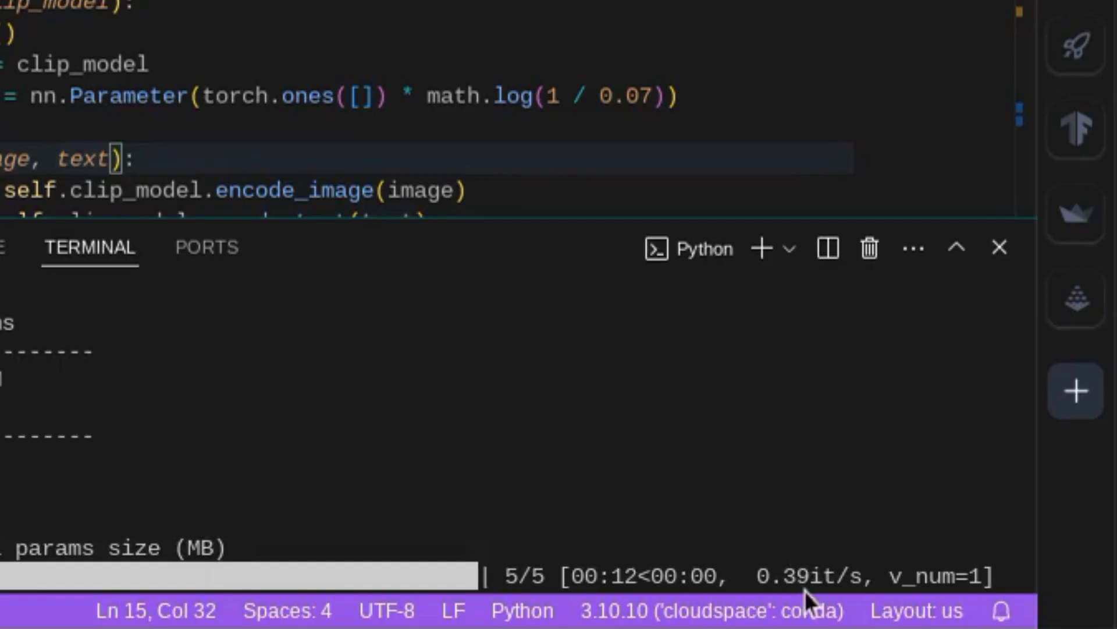
pyautogui.click(1091, 367)
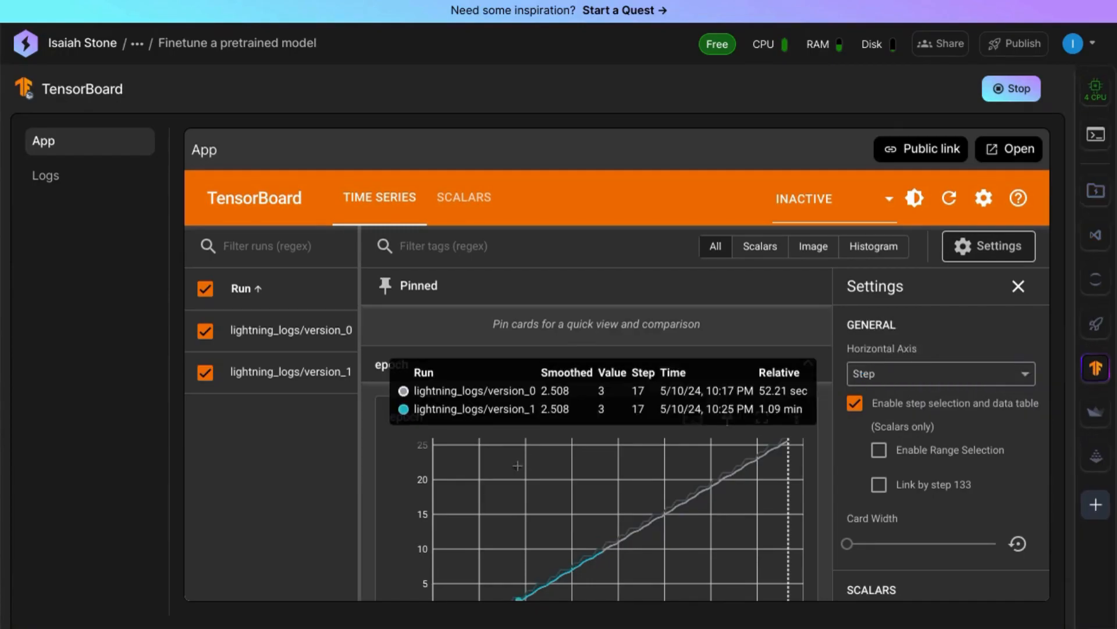
pyautogui.scroll(-3)
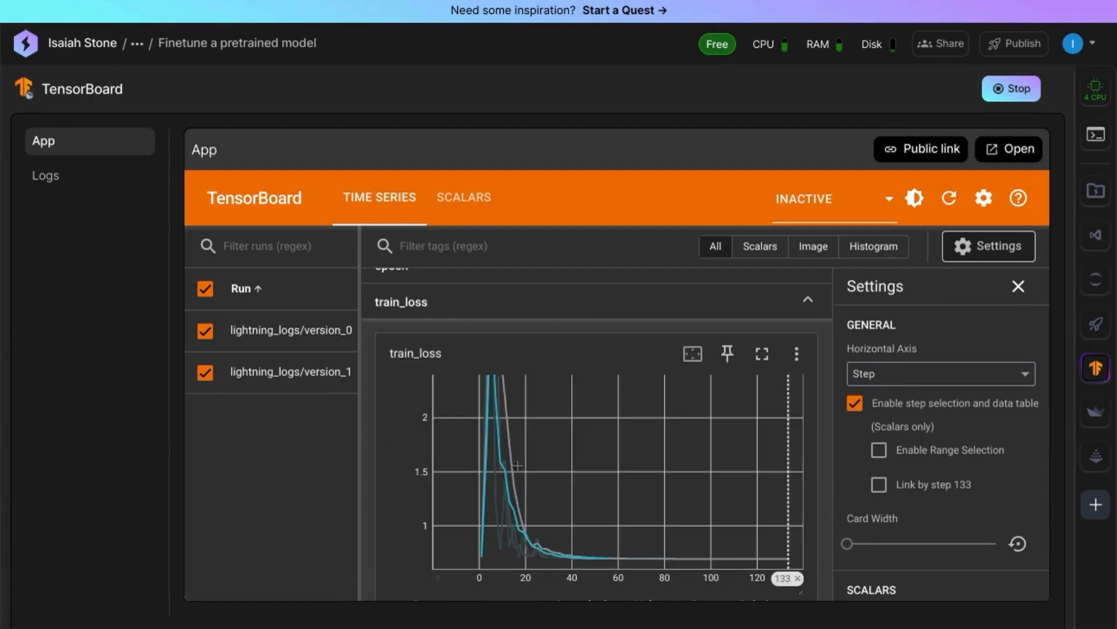
pyautogui.moveTo(533, 480)
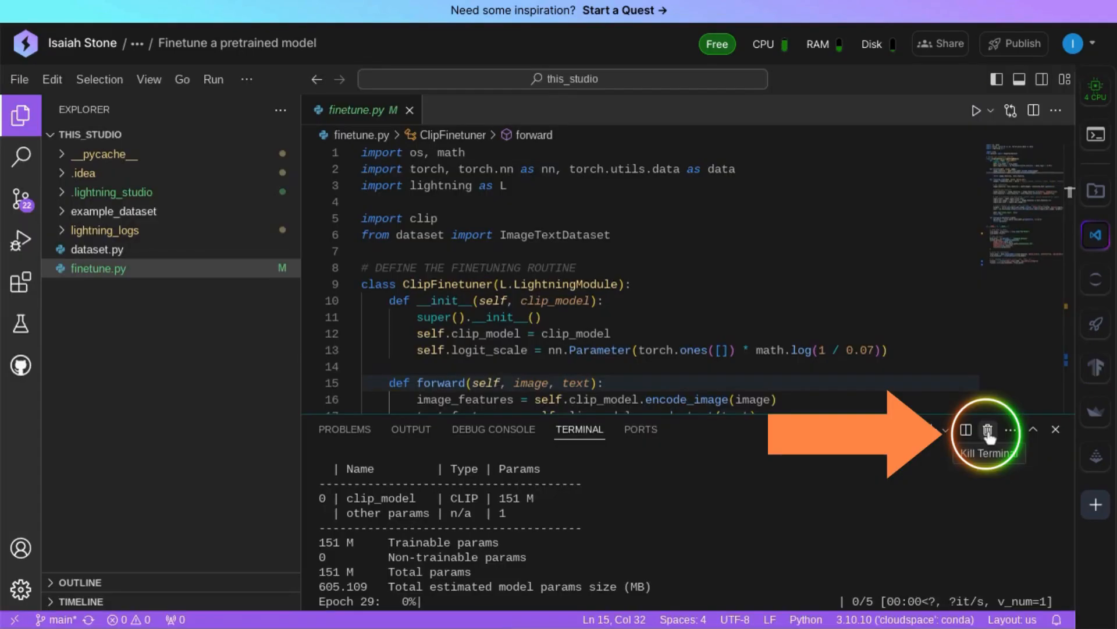
# Step: Close the training terminal and switch the Studio's machine to a single A10G GPU
pyautogui.click(987, 429)
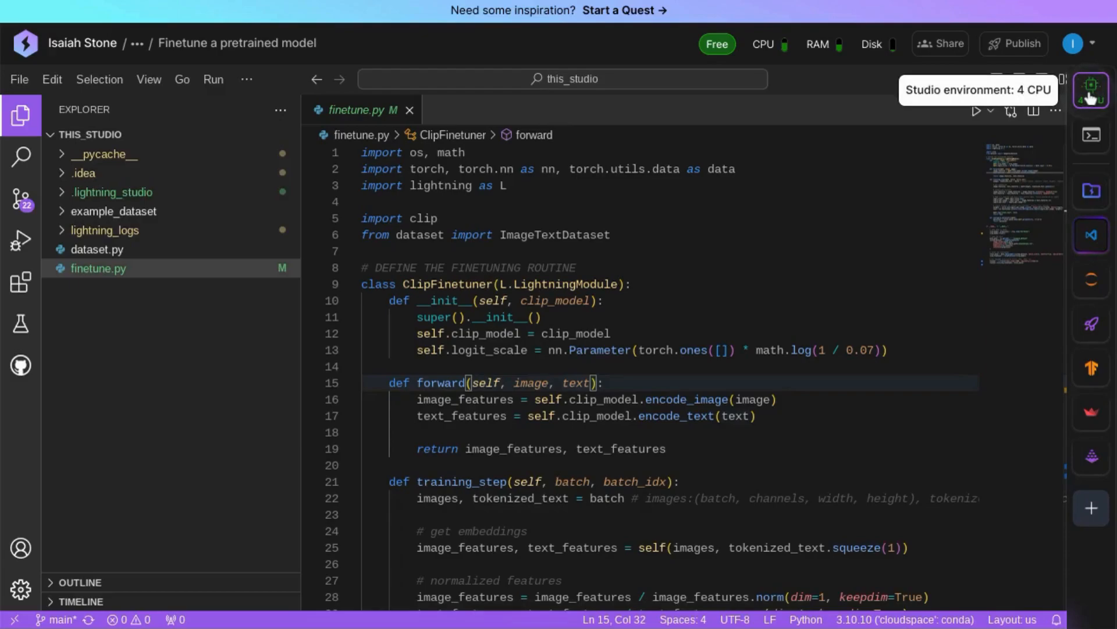
pyautogui.click(1092, 89)
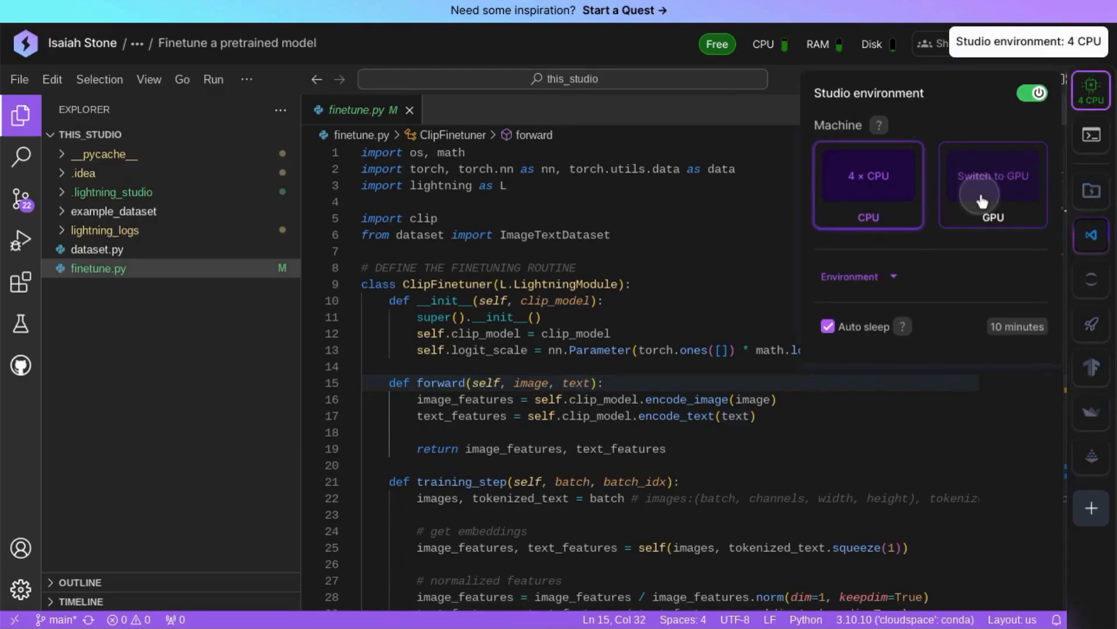
pyautogui.click(982, 196)
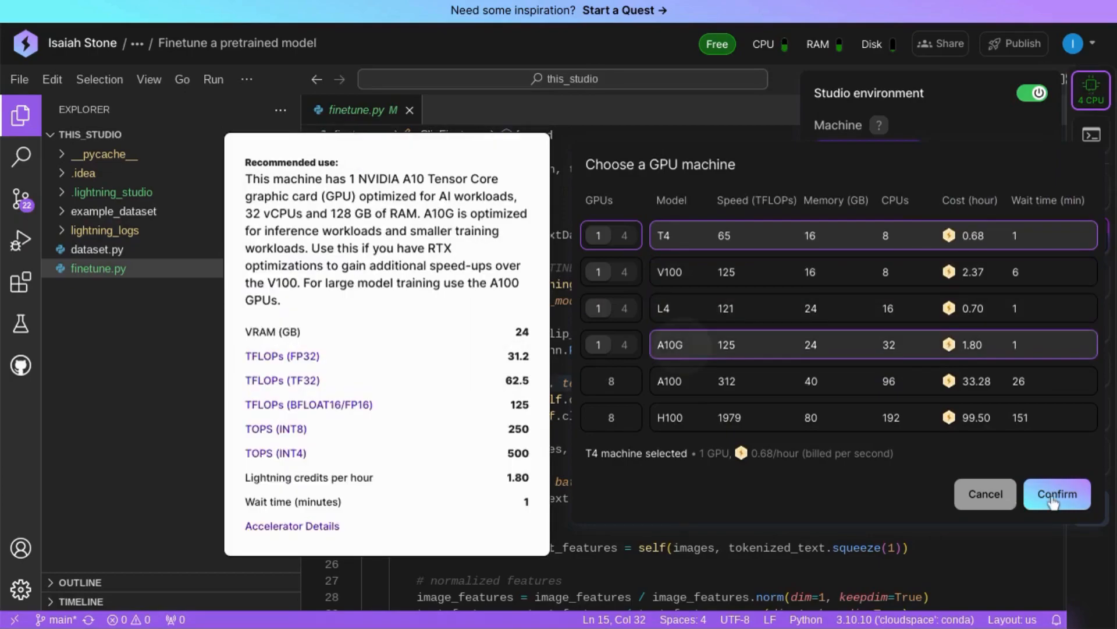
pyautogui.click(1057, 493)
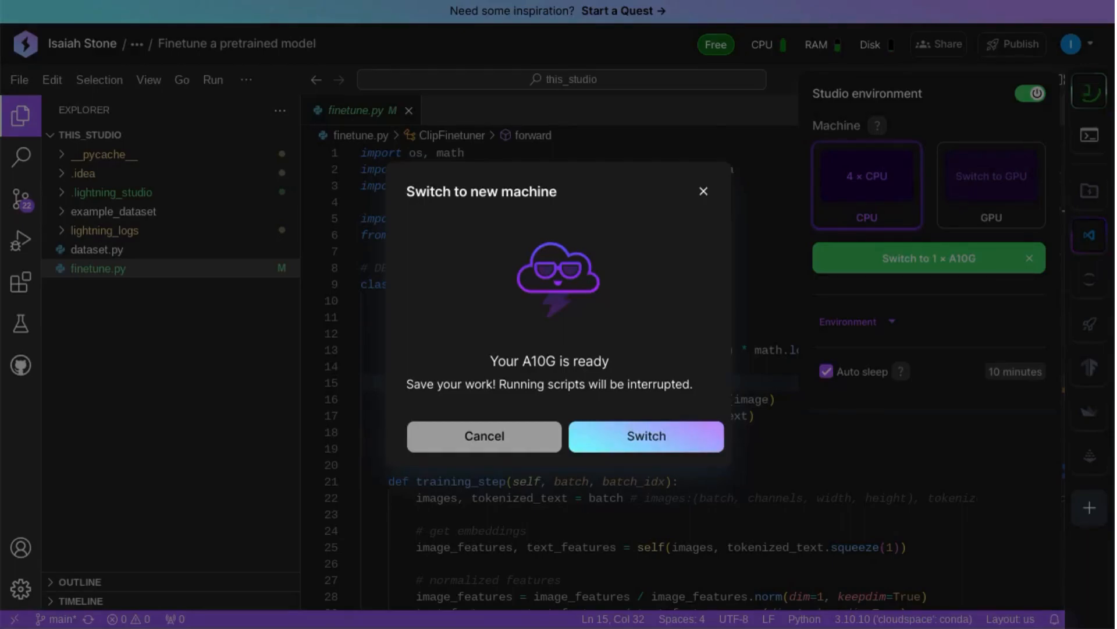
pyautogui.moveTo(629, 397)
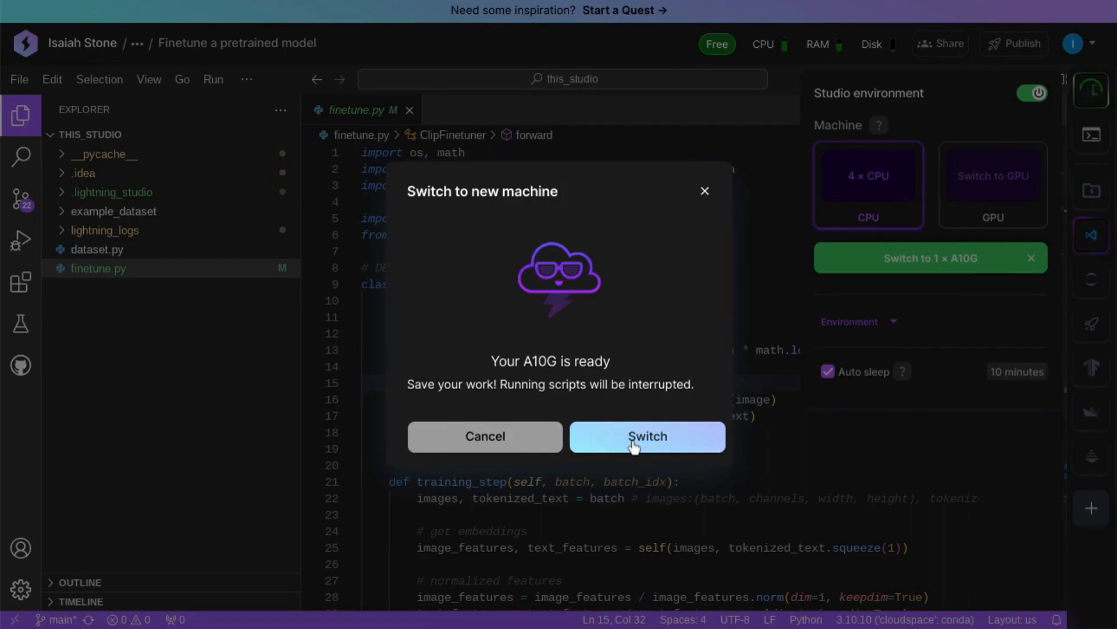
pyautogui.click(647, 436)
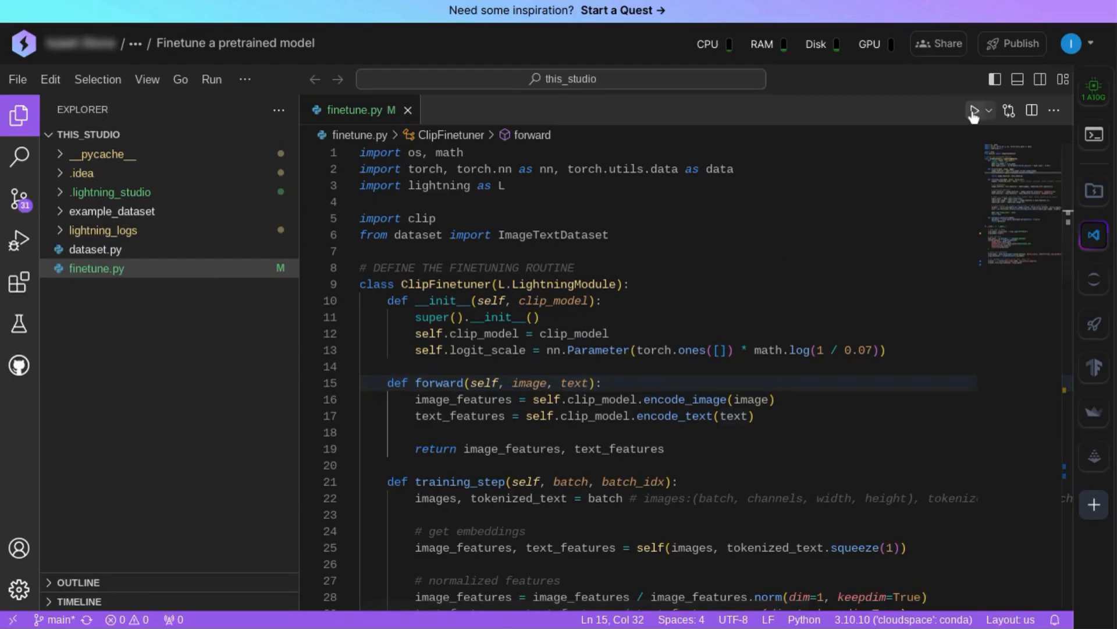
# Step: Run finetune.py again now that the Studio is on the GPU machine
pyautogui.click(973, 111)
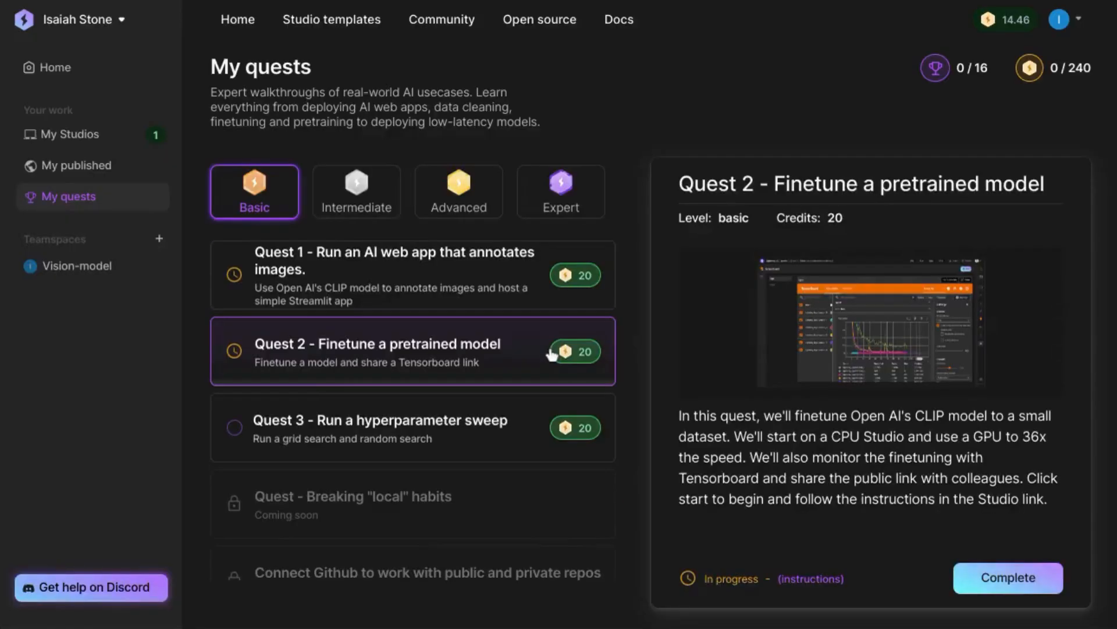
pyautogui.moveTo(1008, 593)
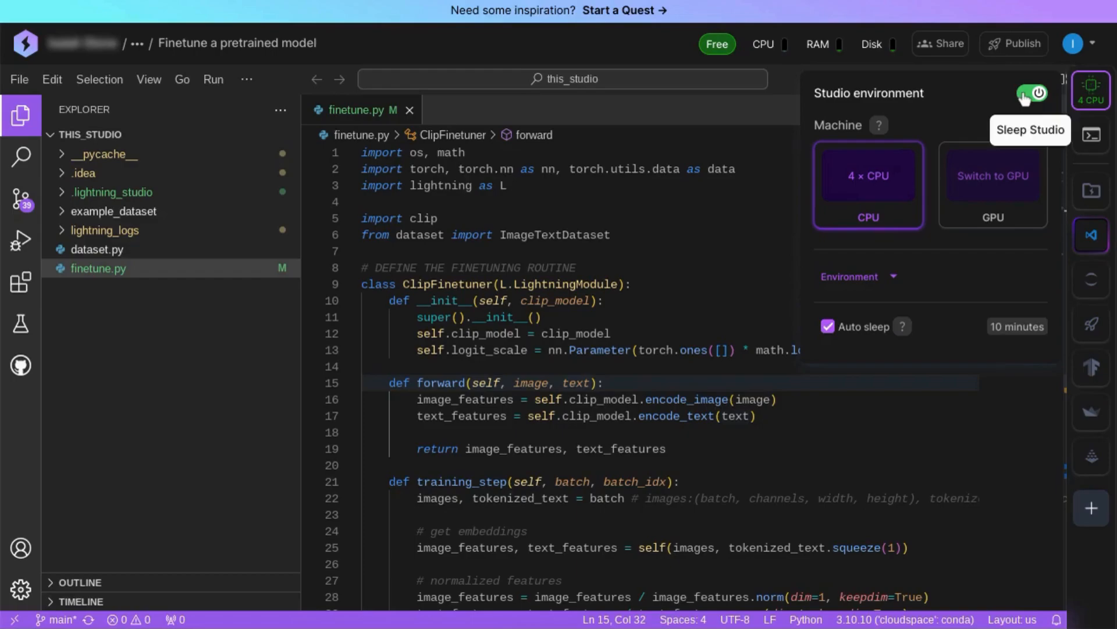
# Step: Put the Studio to sleep from its environment panel and confirm with 'Yes, sleep'
pyautogui.click(1038, 92)
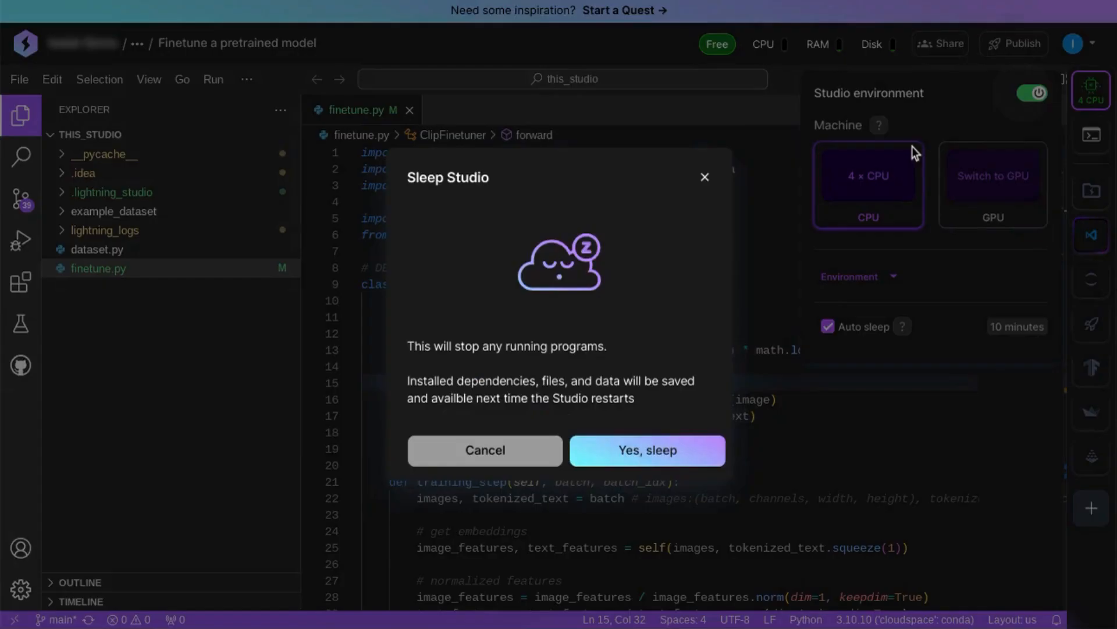
pyautogui.moveTo(628, 451)
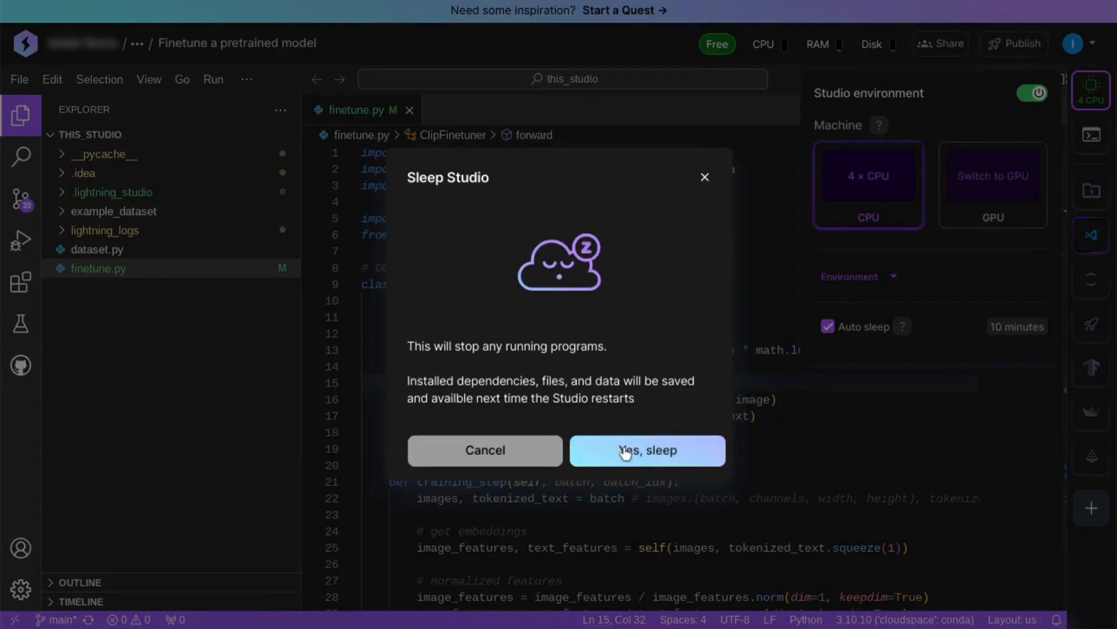
pyautogui.click(647, 450)
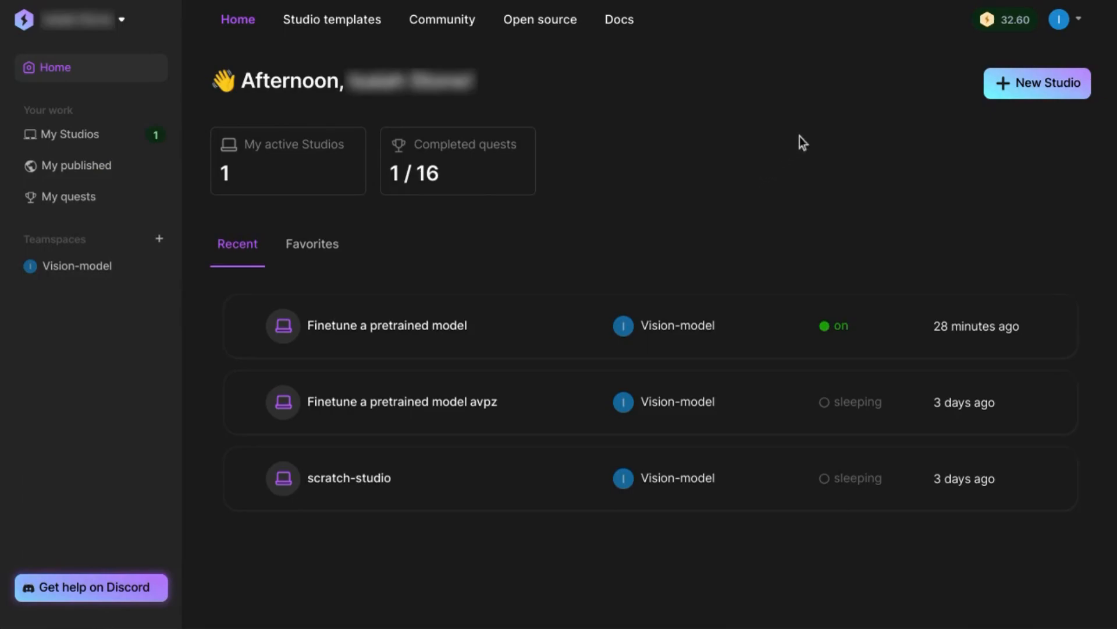
pyautogui.moveTo(950, 53)
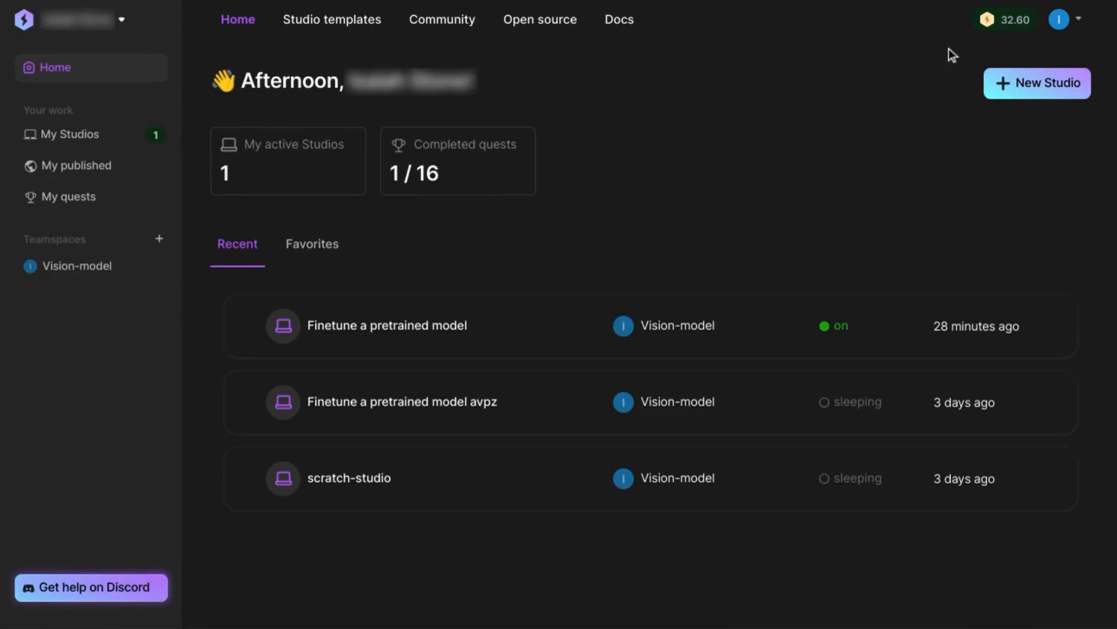
pyautogui.click(1004, 19)
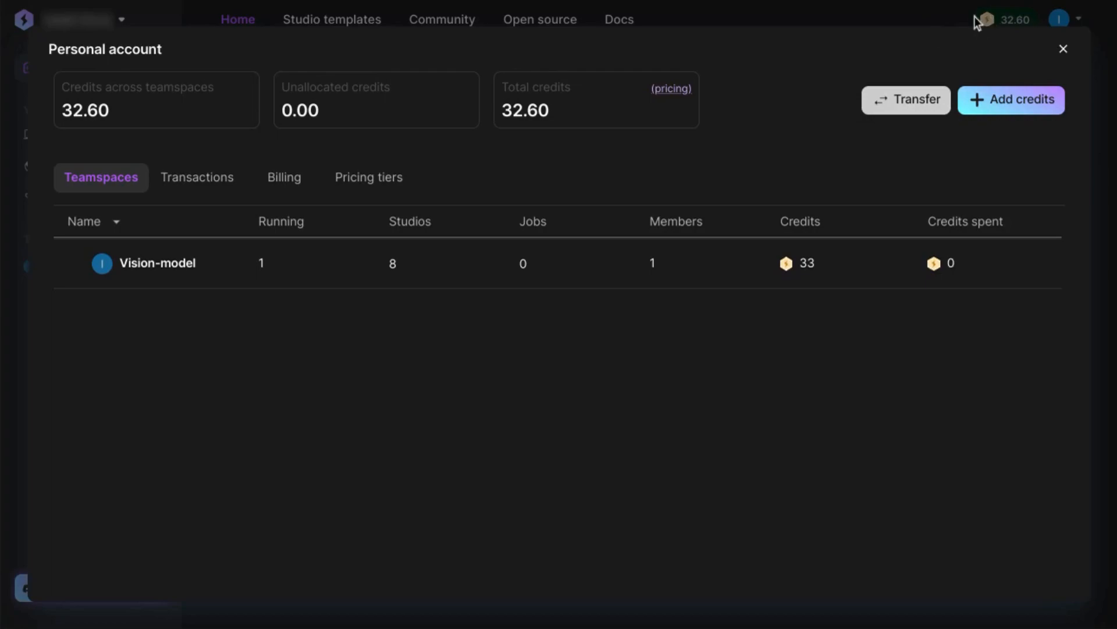
pyautogui.moveTo(799, 166)
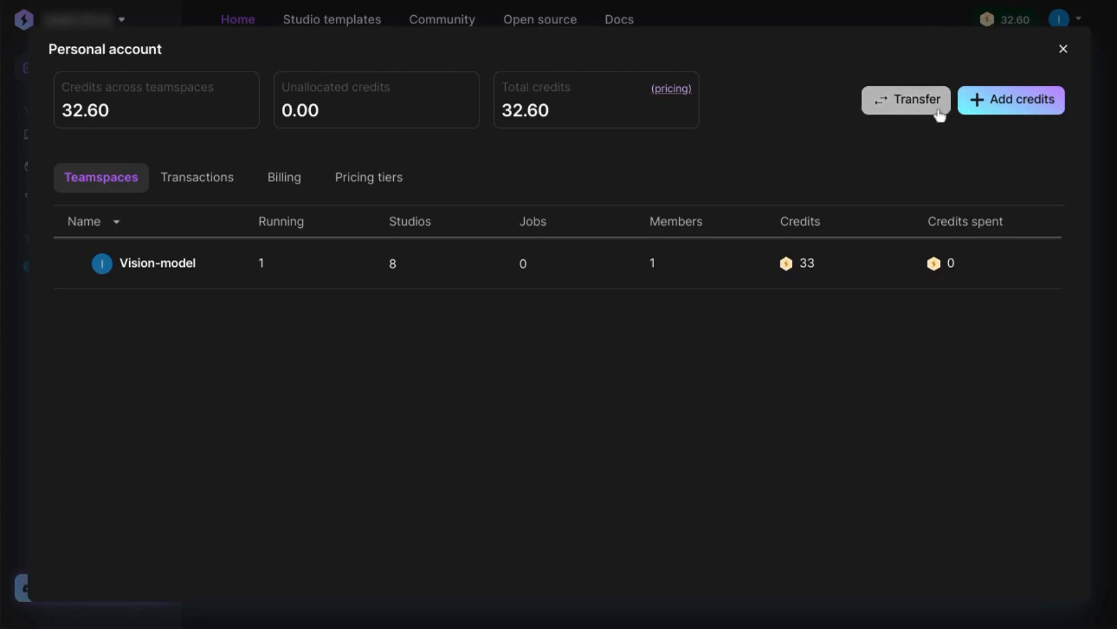
pyautogui.click(1064, 49)
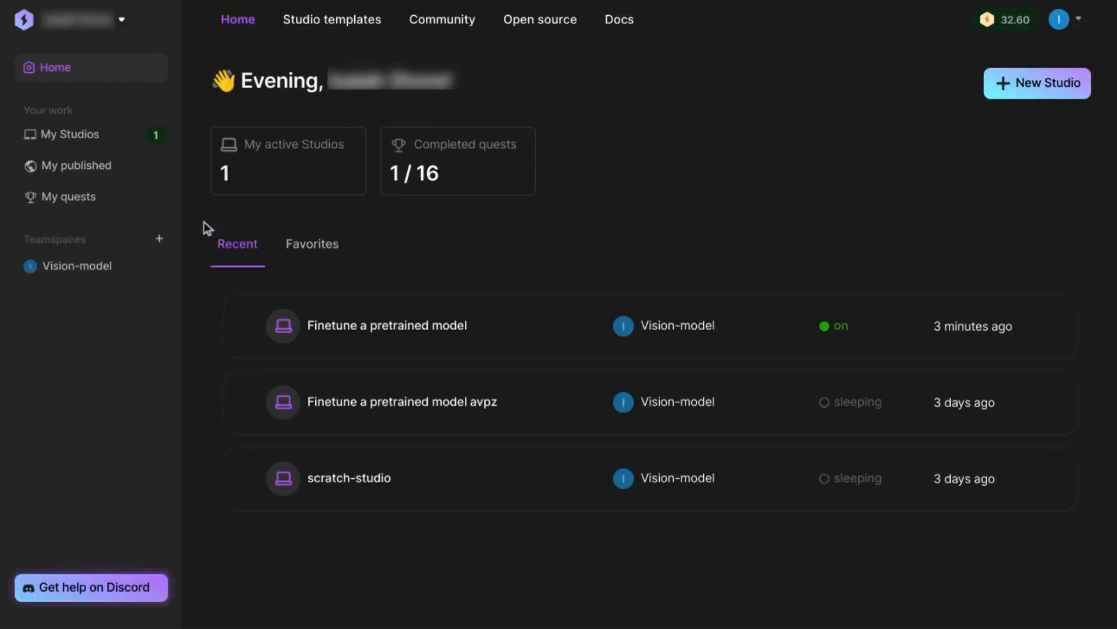
pyautogui.moveTo(66, 137)
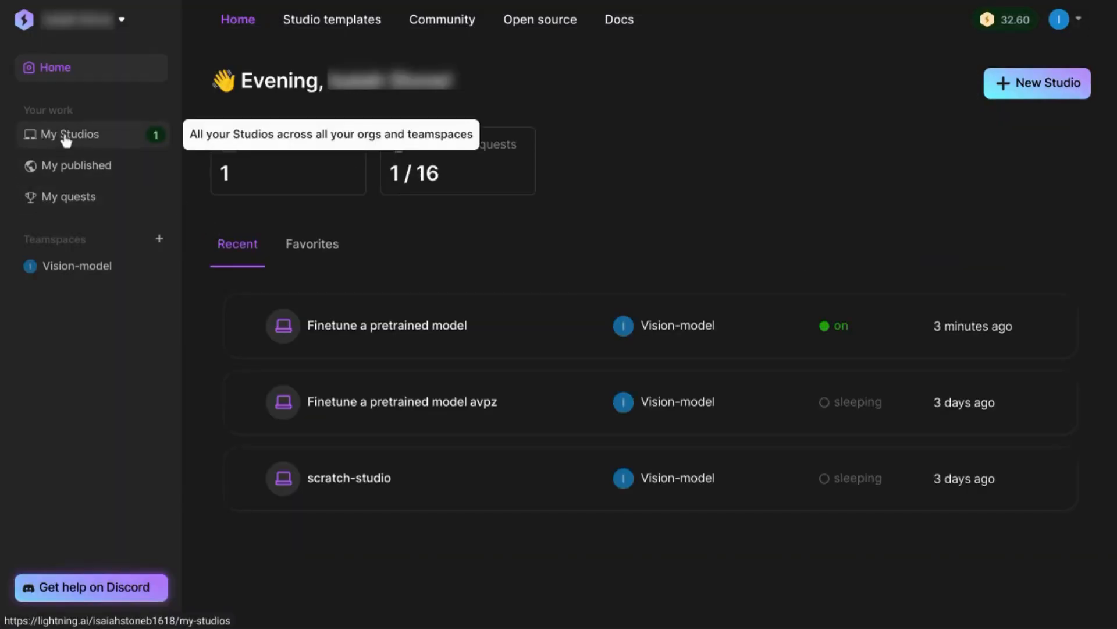
pyautogui.moveTo(670, 421)
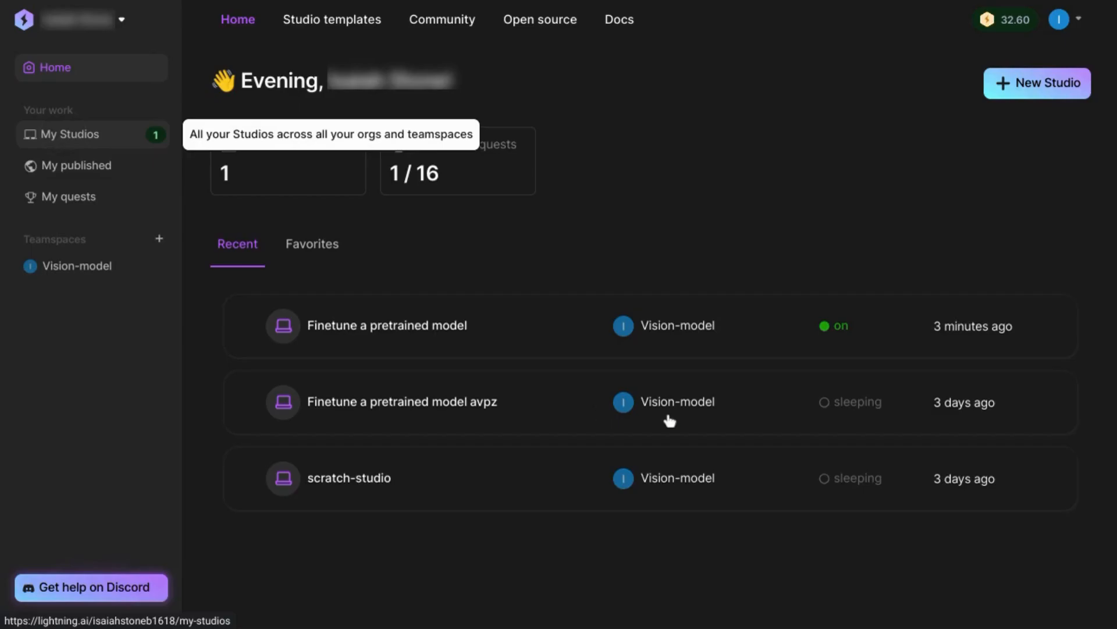
# Step: From the My Studios list, sleep the running finetune studio via its row menu
pyautogui.click(68, 135)
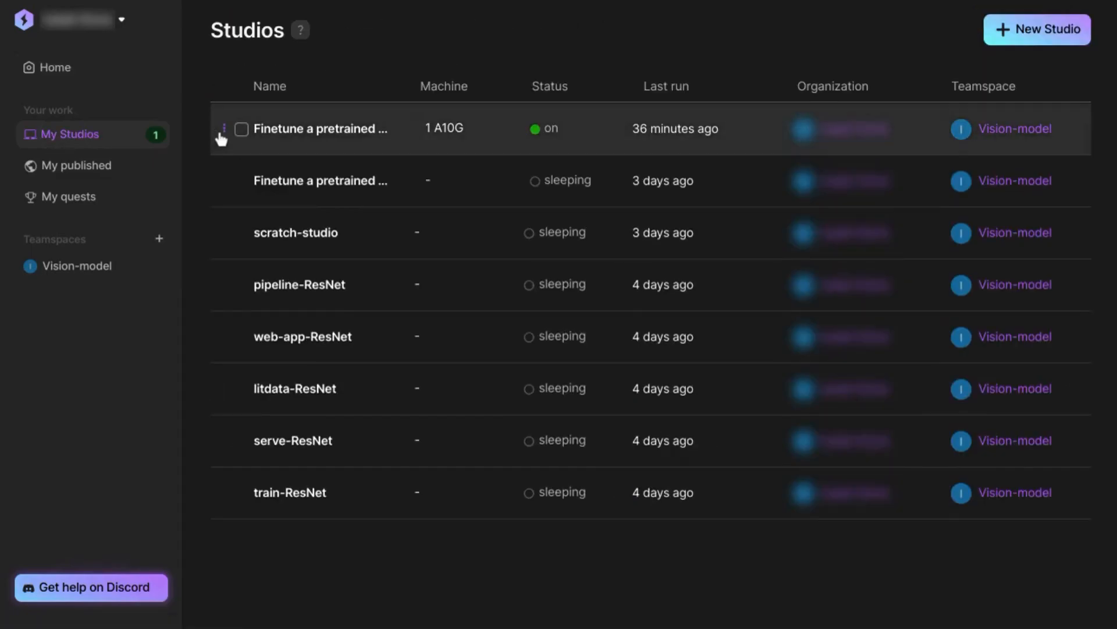
pyautogui.click(223, 128)
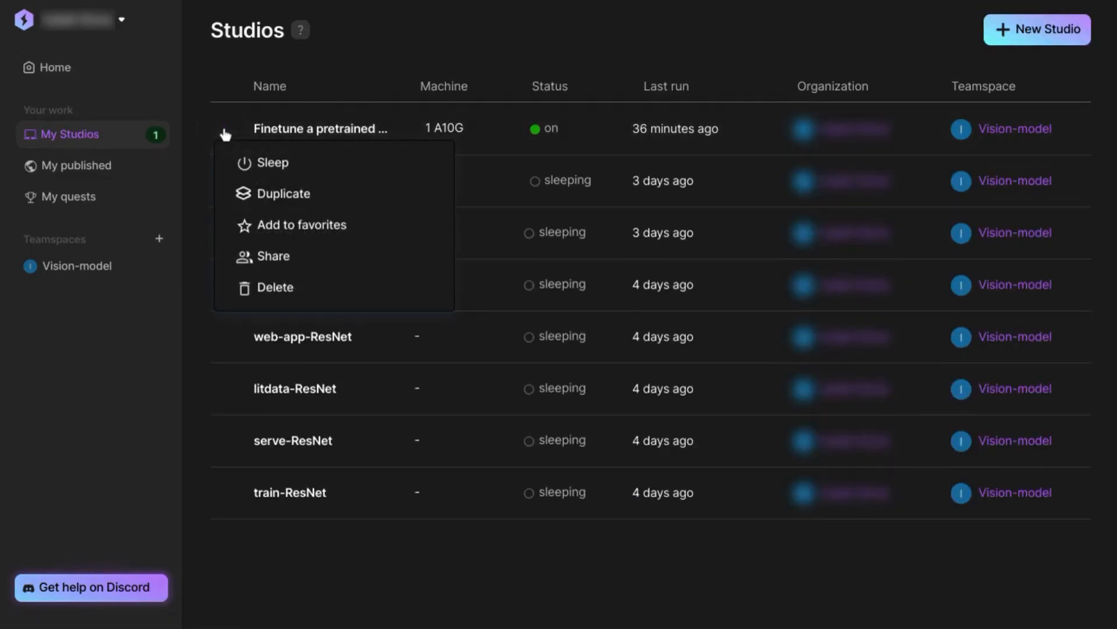
pyautogui.click(272, 162)
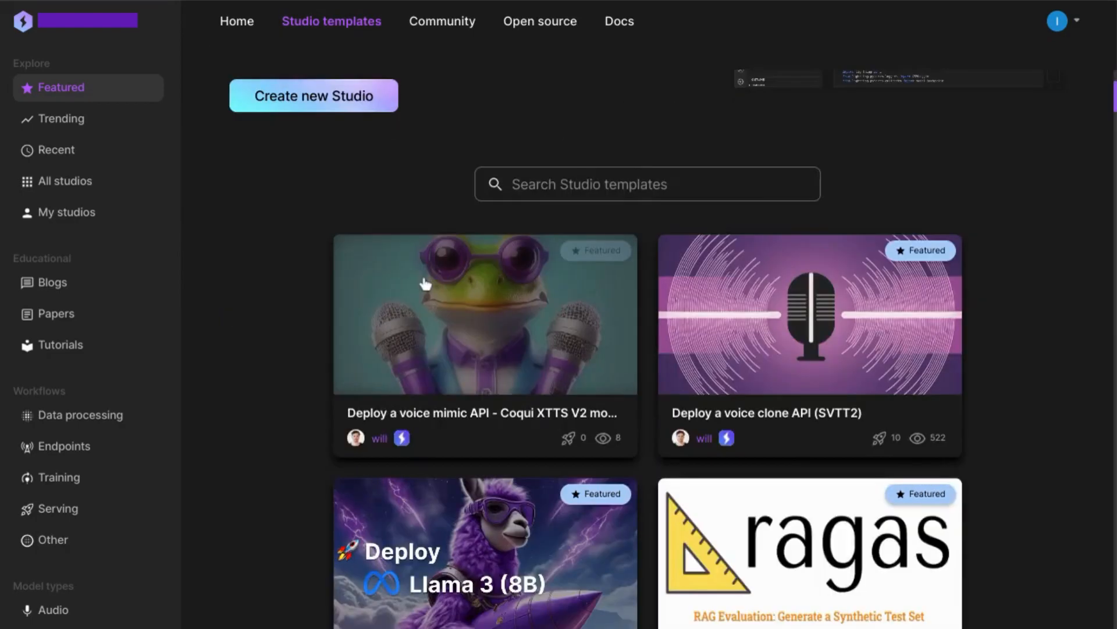
pyautogui.scroll(-3)
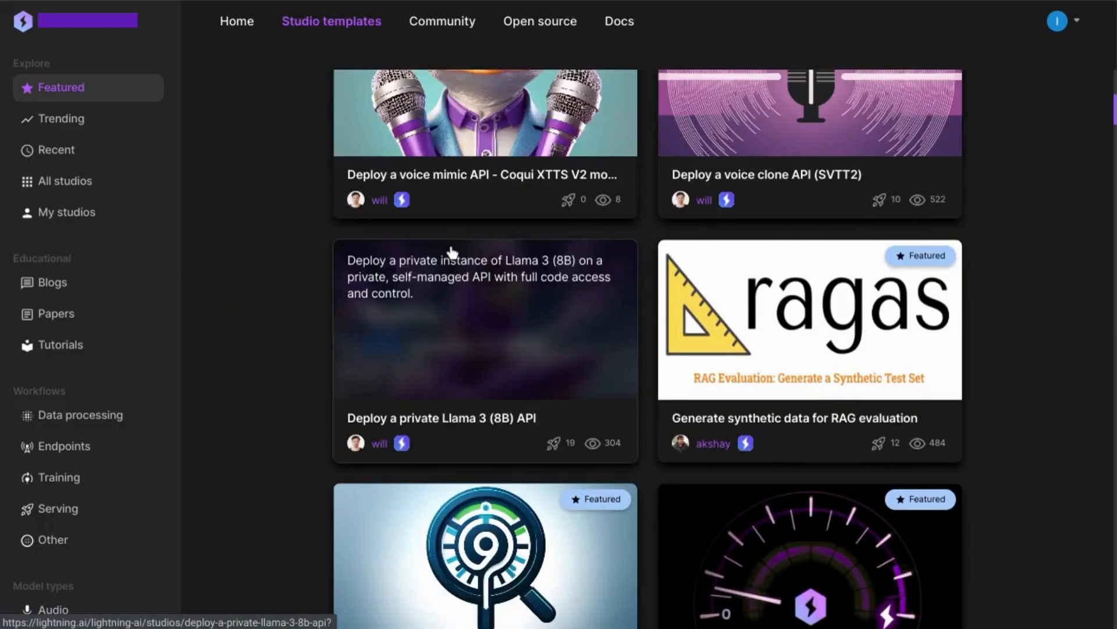
pyautogui.scroll(-3)
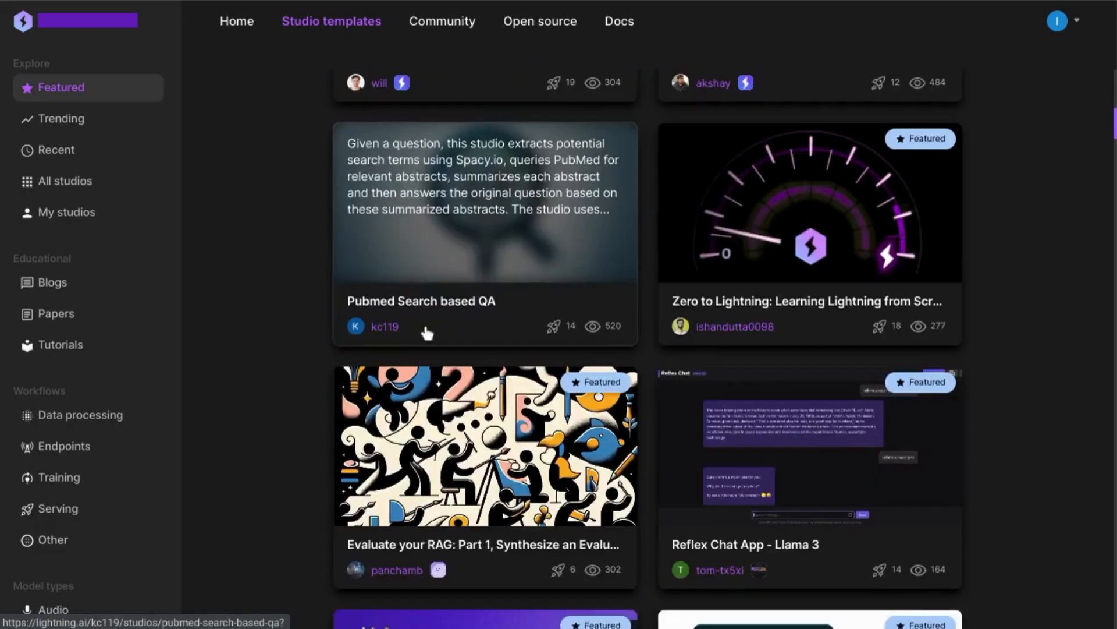
pyautogui.scroll(-3)
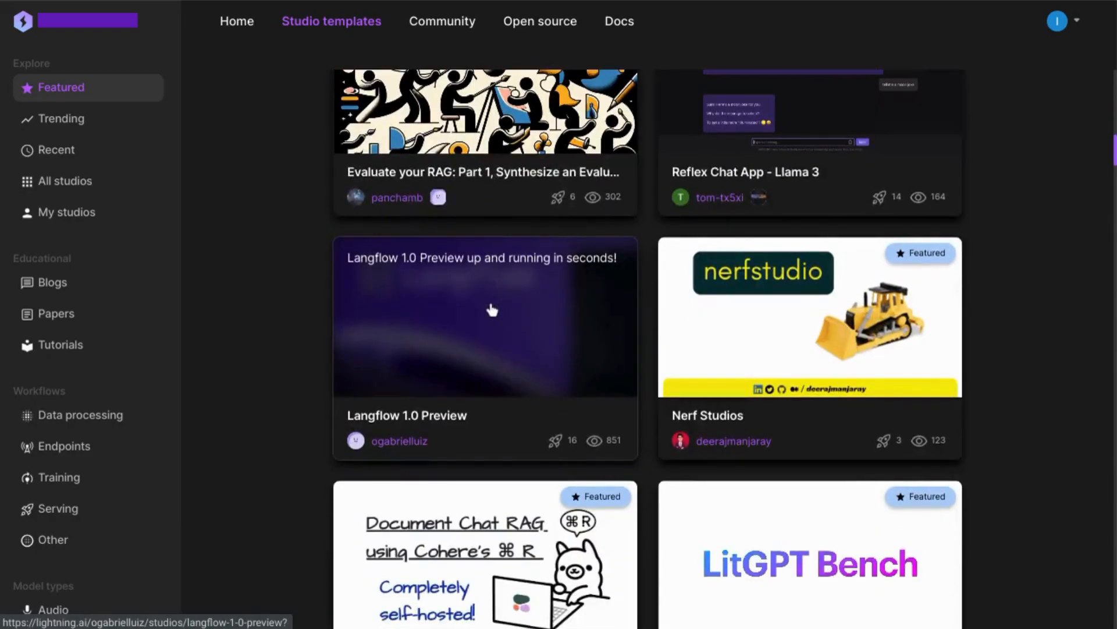
pyautogui.scroll(-3)
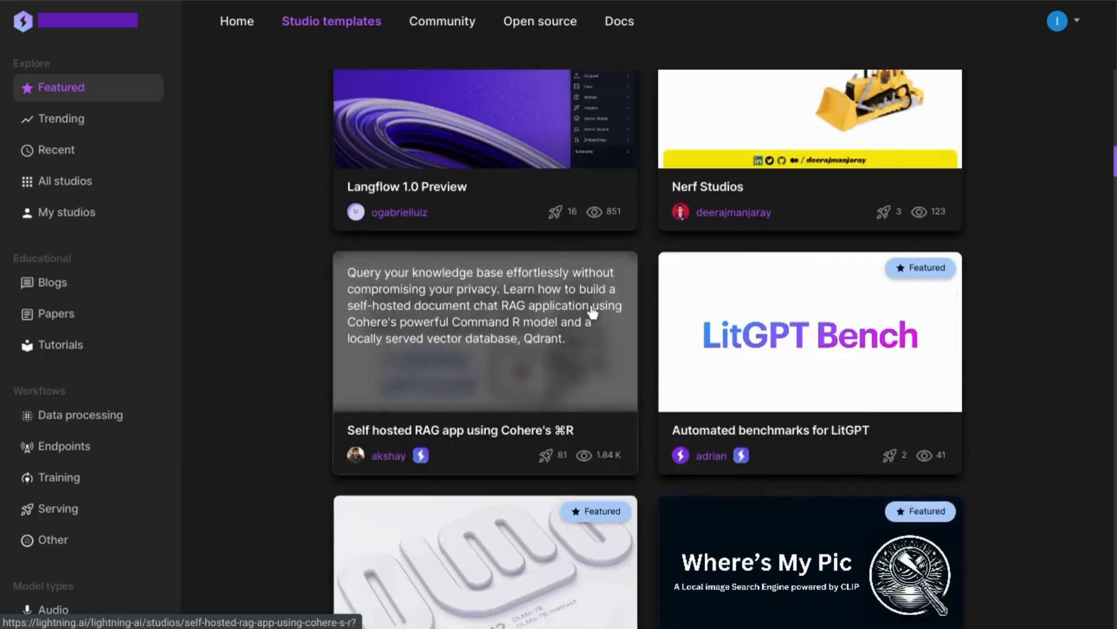
pyautogui.scroll(-3)
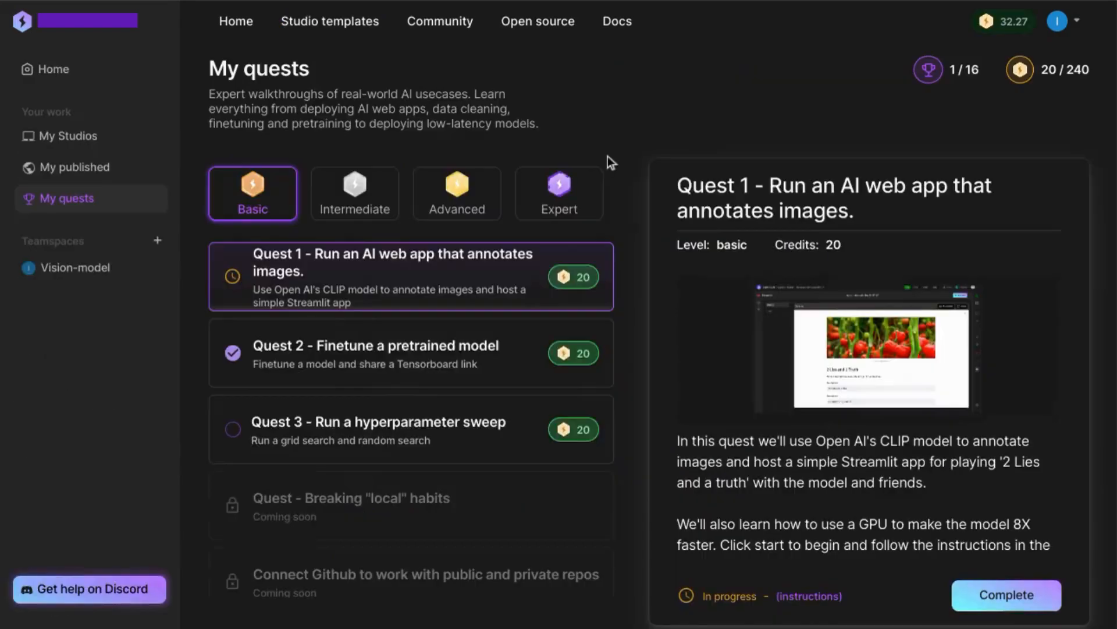
pyautogui.moveTo(362, 447)
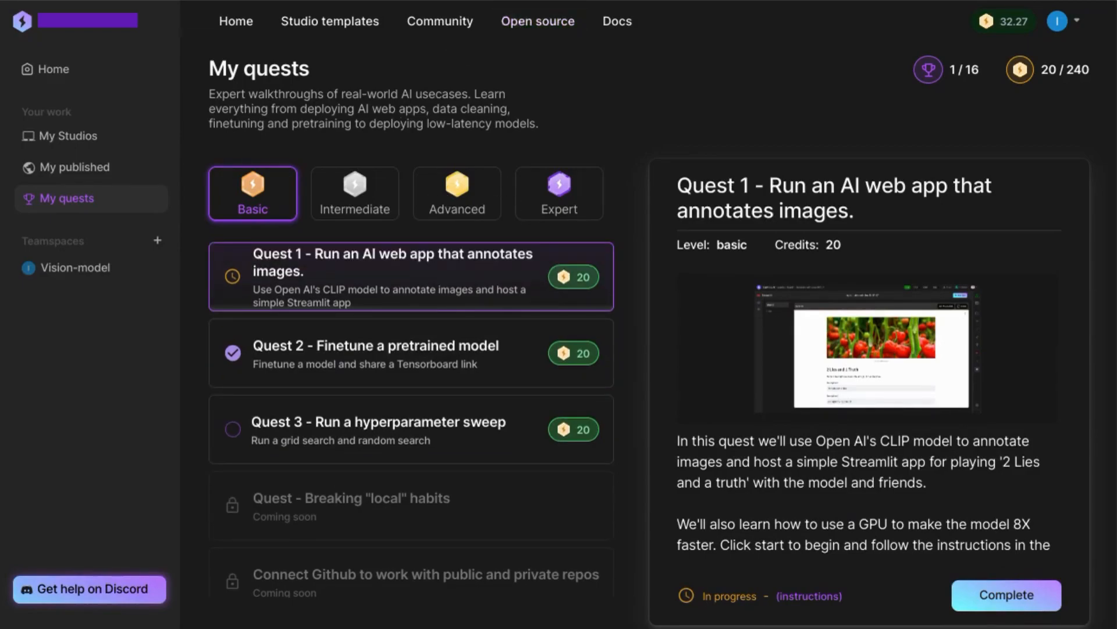
pyautogui.click(330, 21)
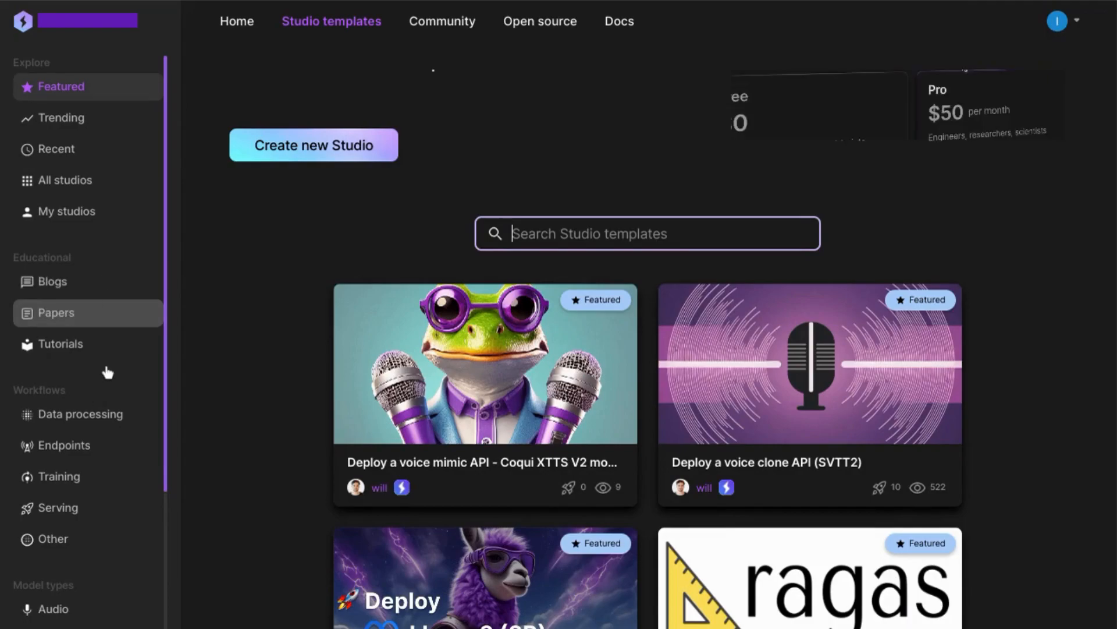
# Step: Browse the Papers templates category, then return to the Featured templates
pyautogui.click(56, 312)
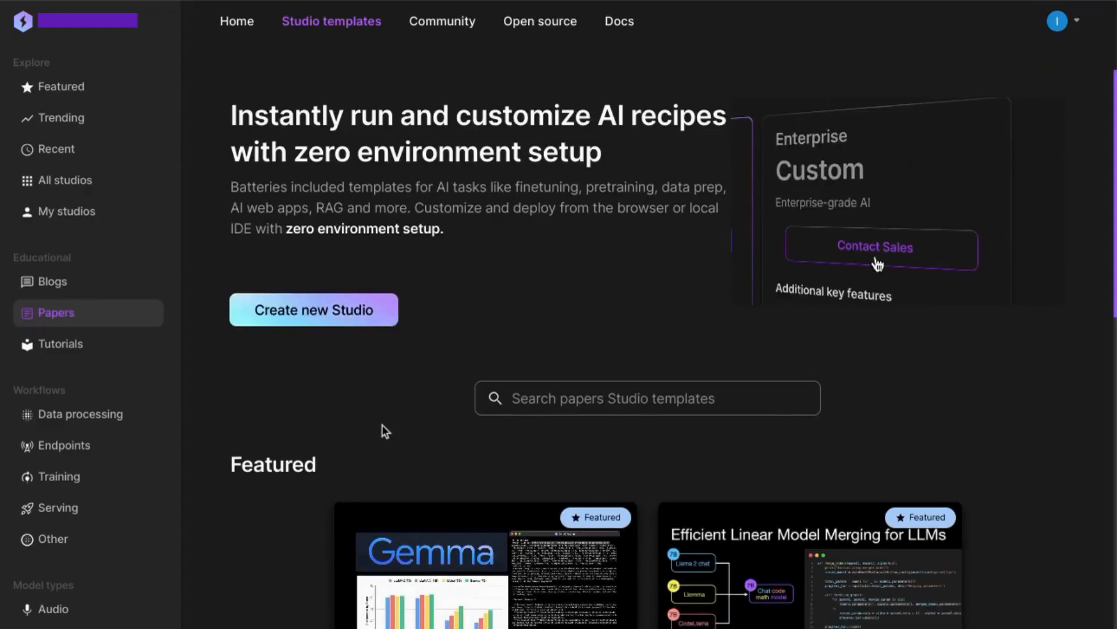
pyautogui.scroll(-3)
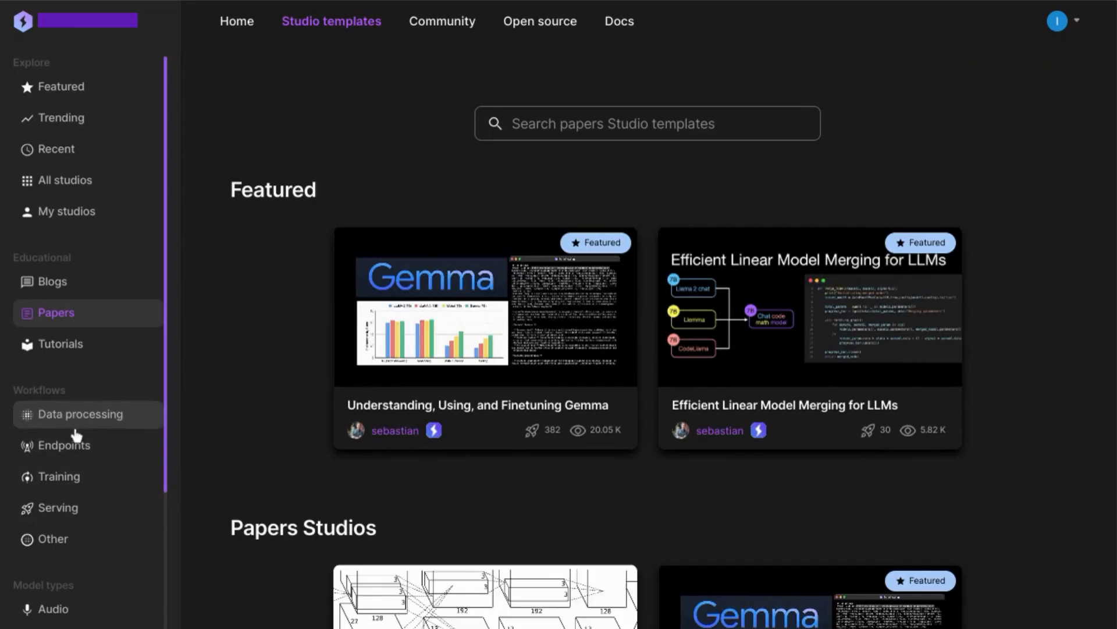
pyautogui.moveTo(57, 508)
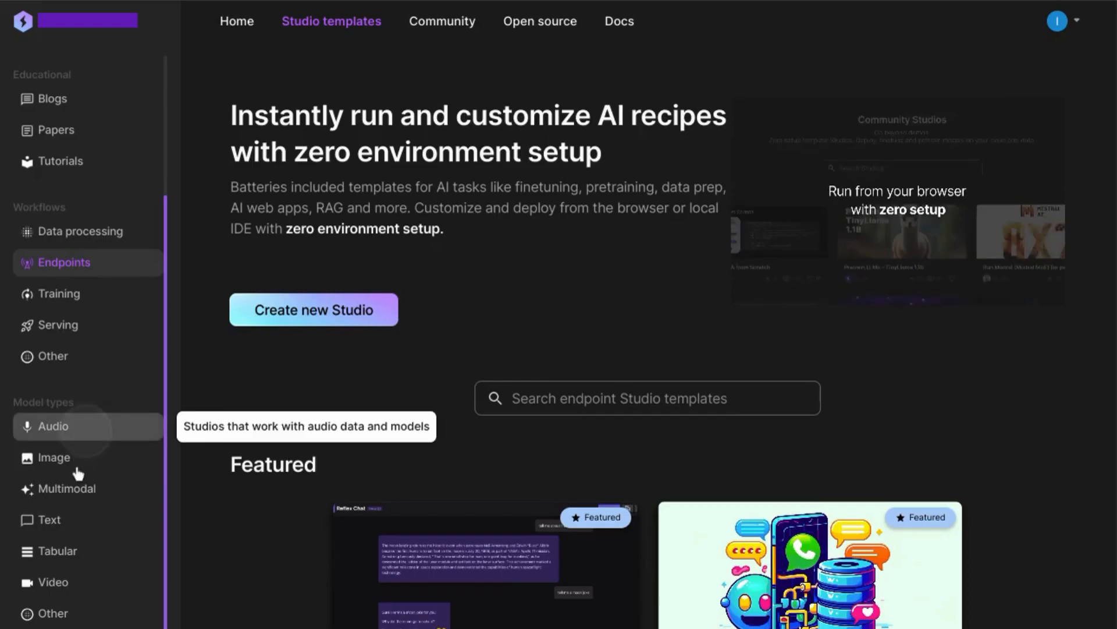
pyautogui.click(52, 426)
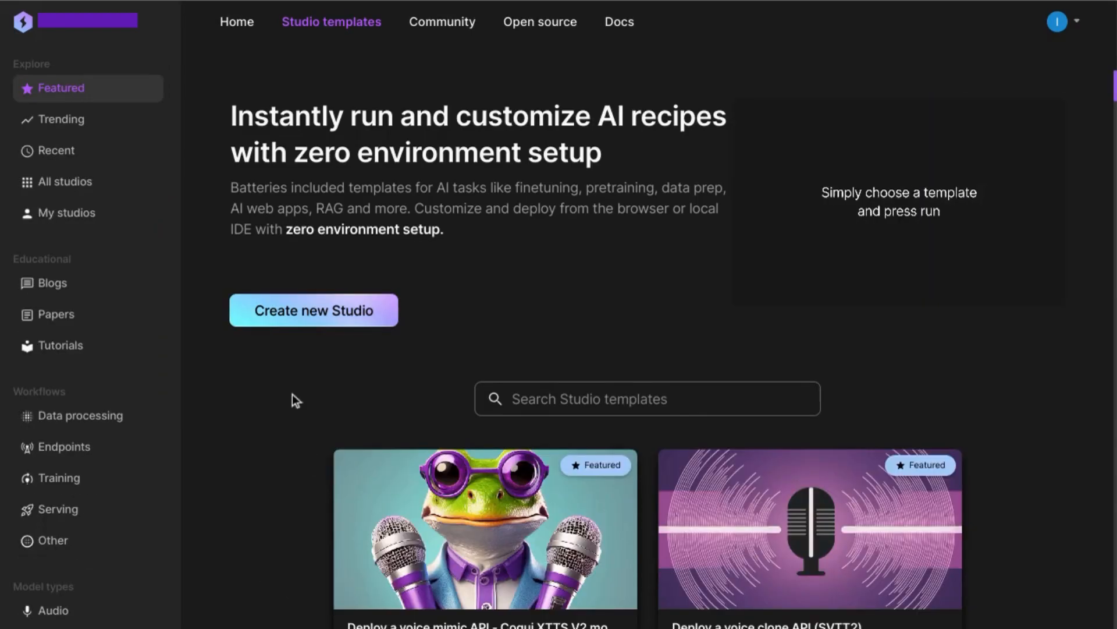
# Step: Scroll the featured templates and open the Deploy a private Llama 3 (8B) API template
pyautogui.scroll(-3)
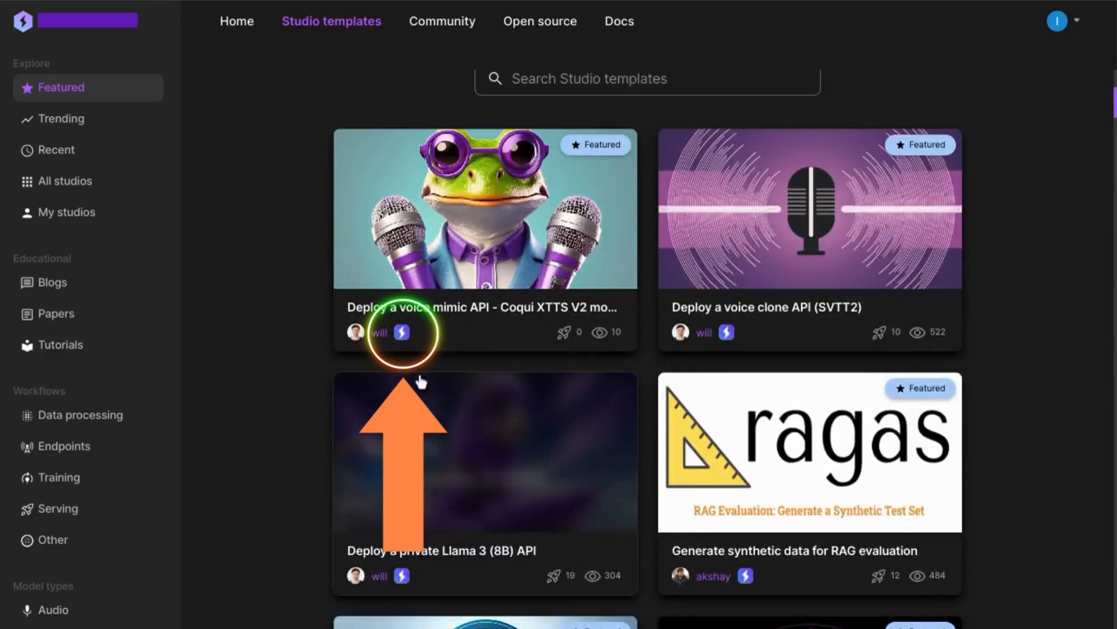
pyautogui.moveTo(455, 461)
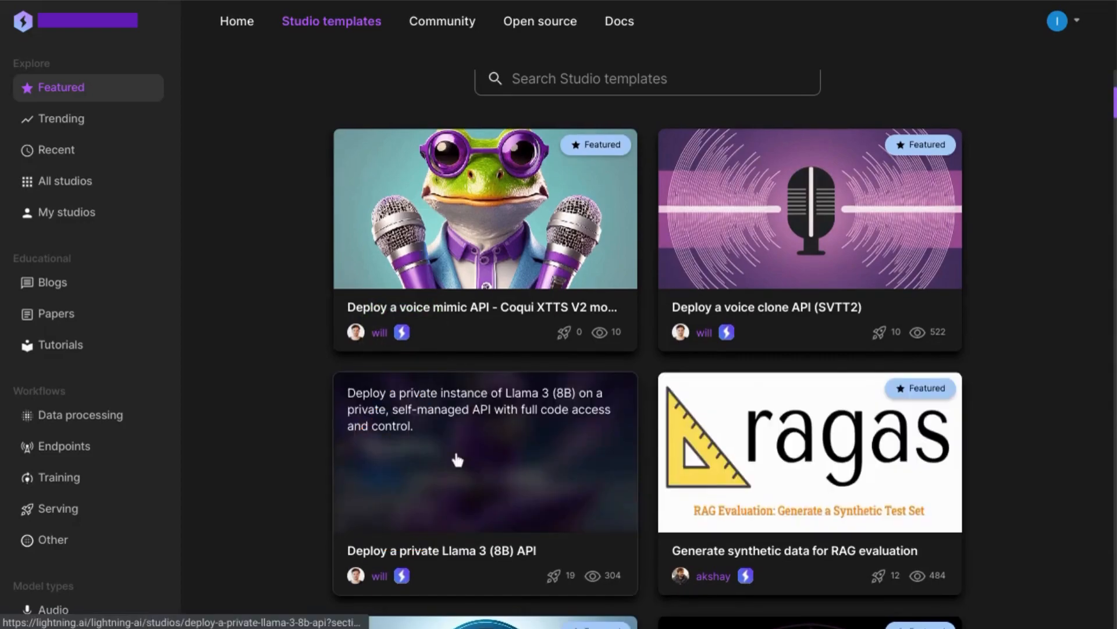
pyautogui.scroll(-3)
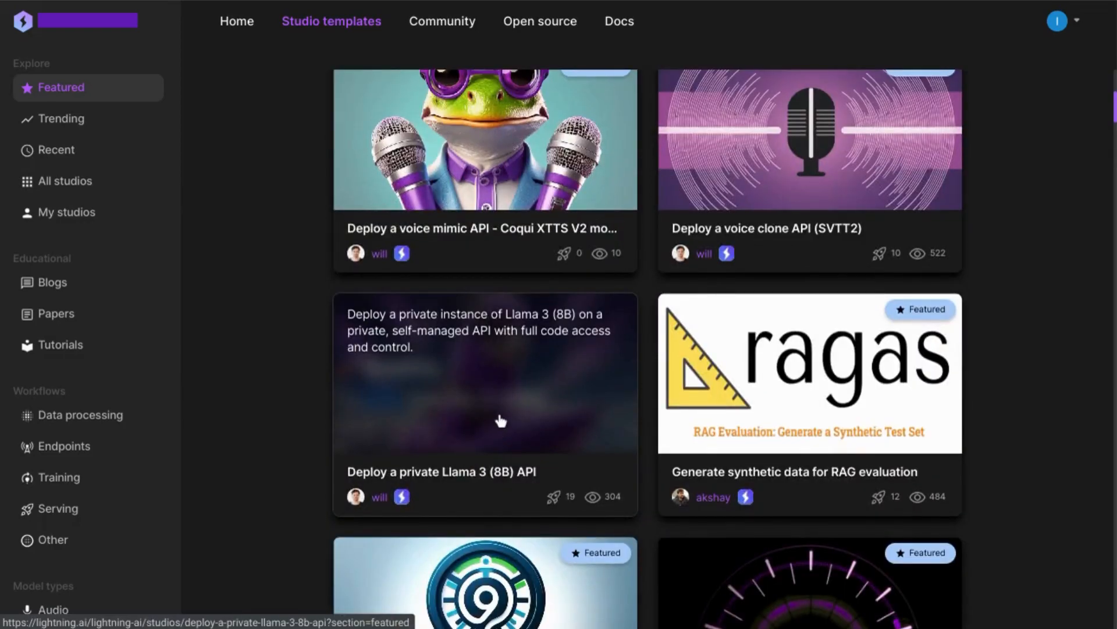
pyautogui.scroll(-3)
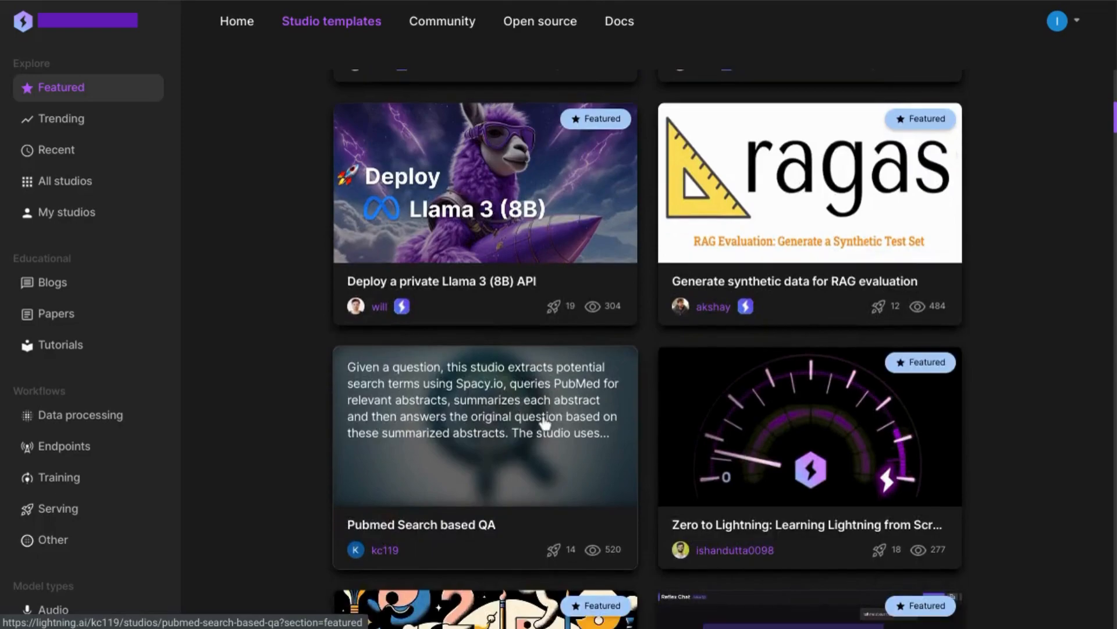
pyautogui.scroll(-3)
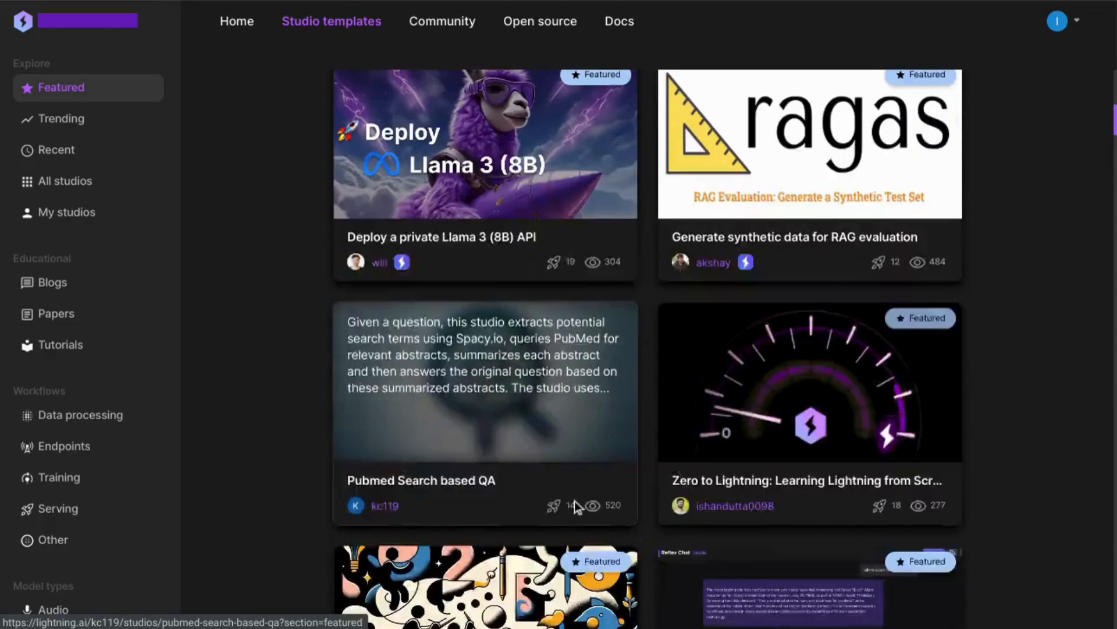
pyautogui.scroll(-3)
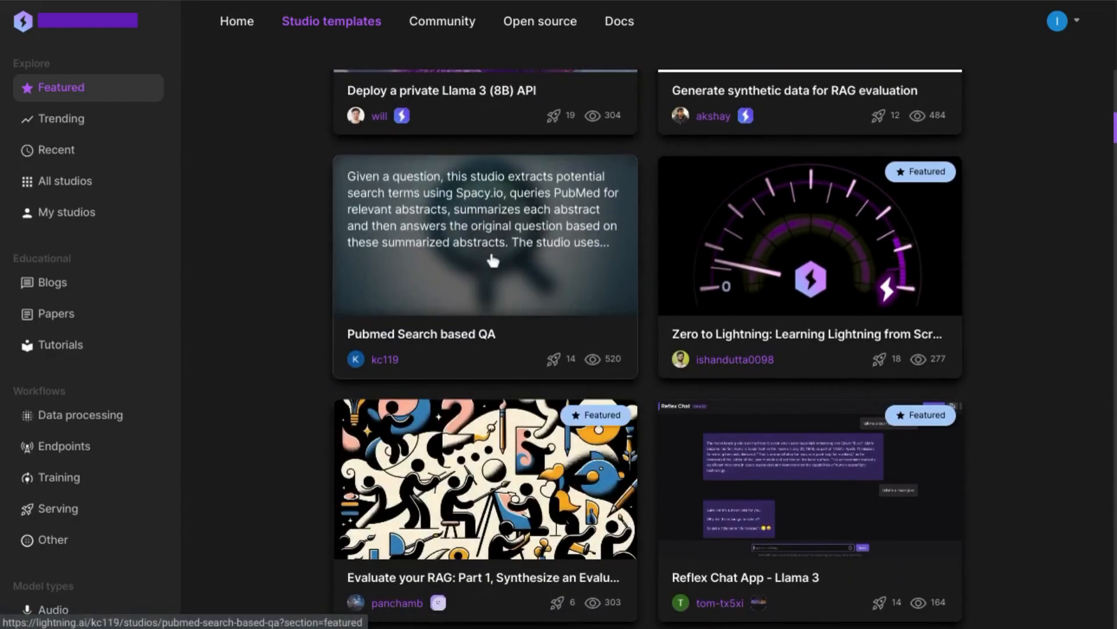
pyautogui.click(444, 91)
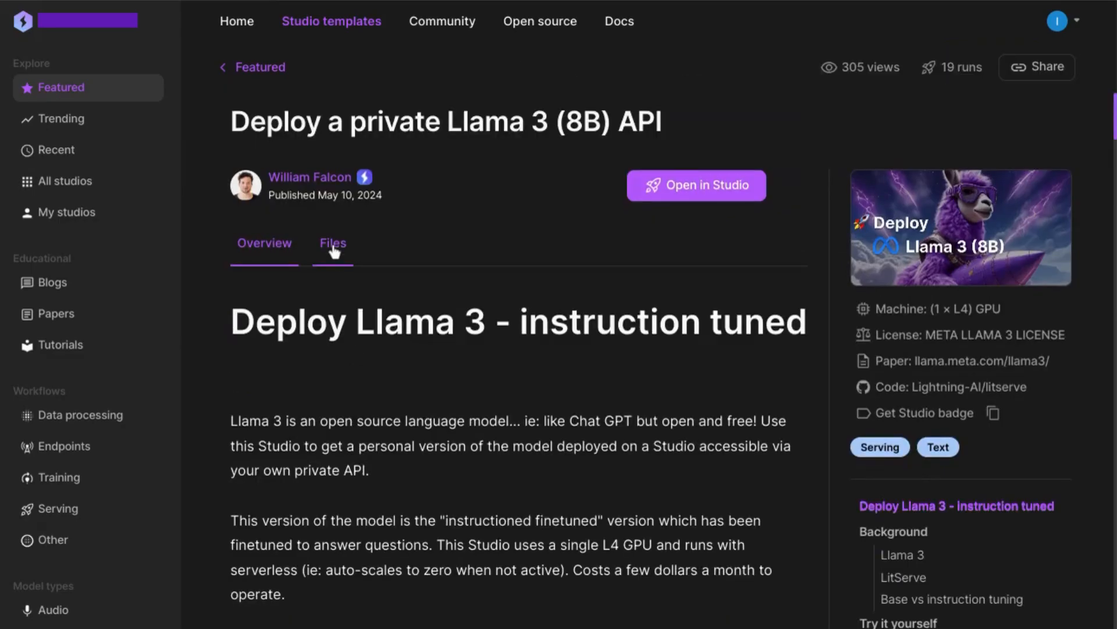
pyautogui.moveTo(333, 305)
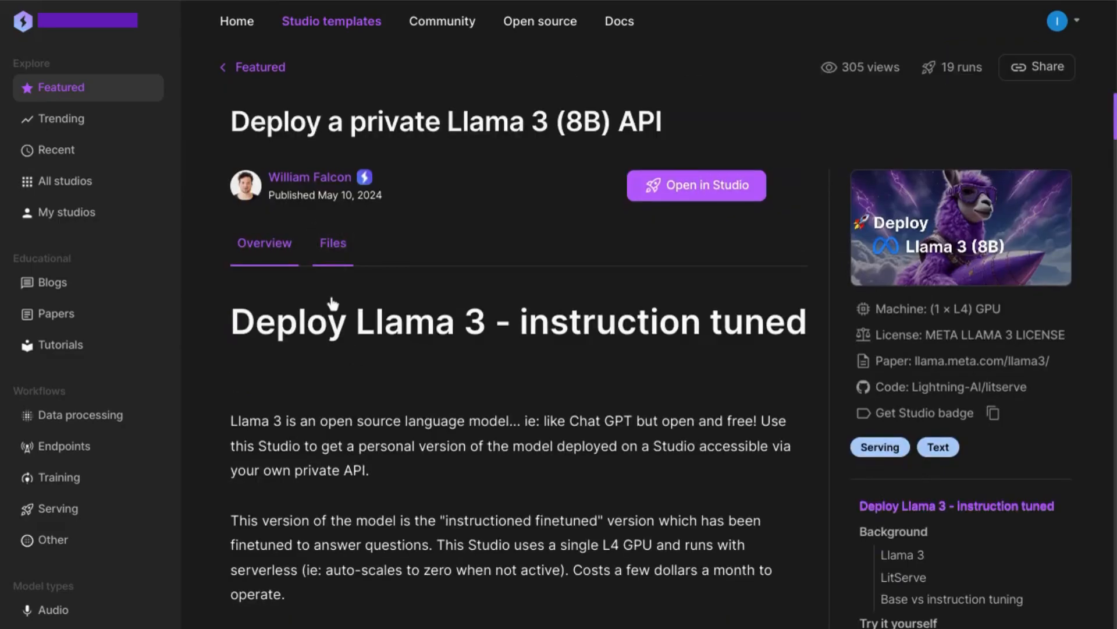
# Step: View the Llama 3 template's Files listing, then go to the Community page
pyautogui.click(333, 242)
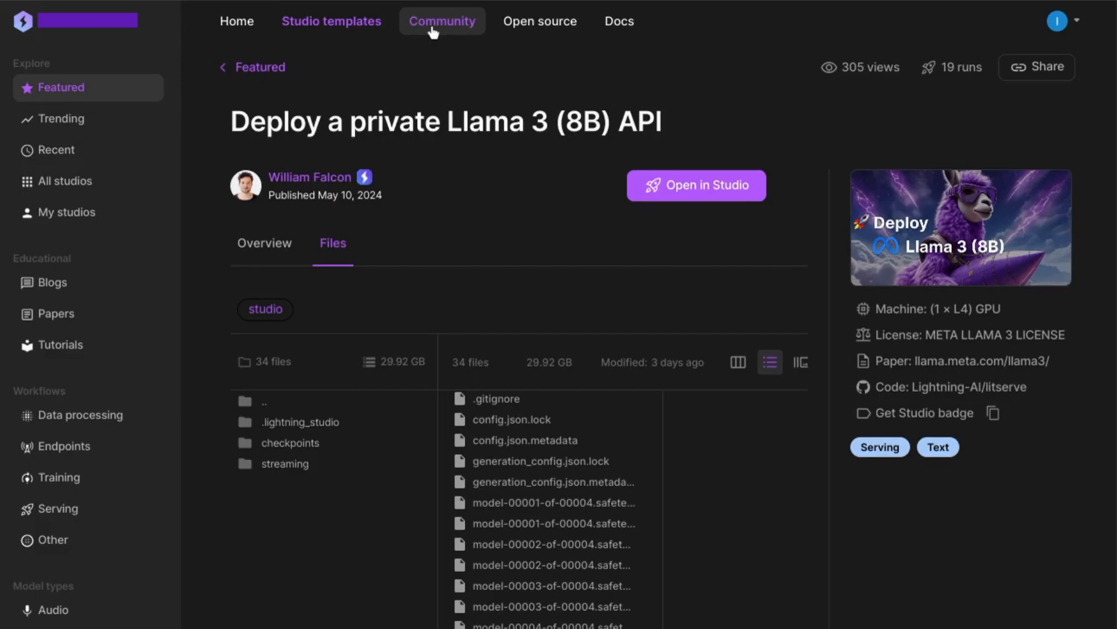
pyautogui.click(441, 21)
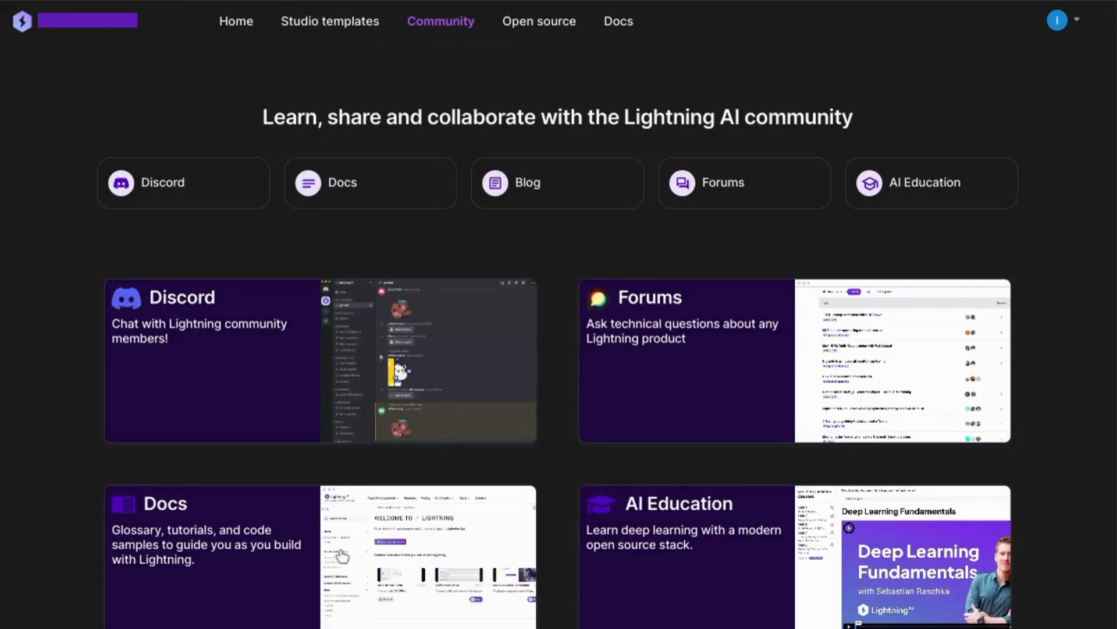
# Step: Browse the Open source libraries page, then return to the finetune studio workspace
pyautogui.scroll(-3)
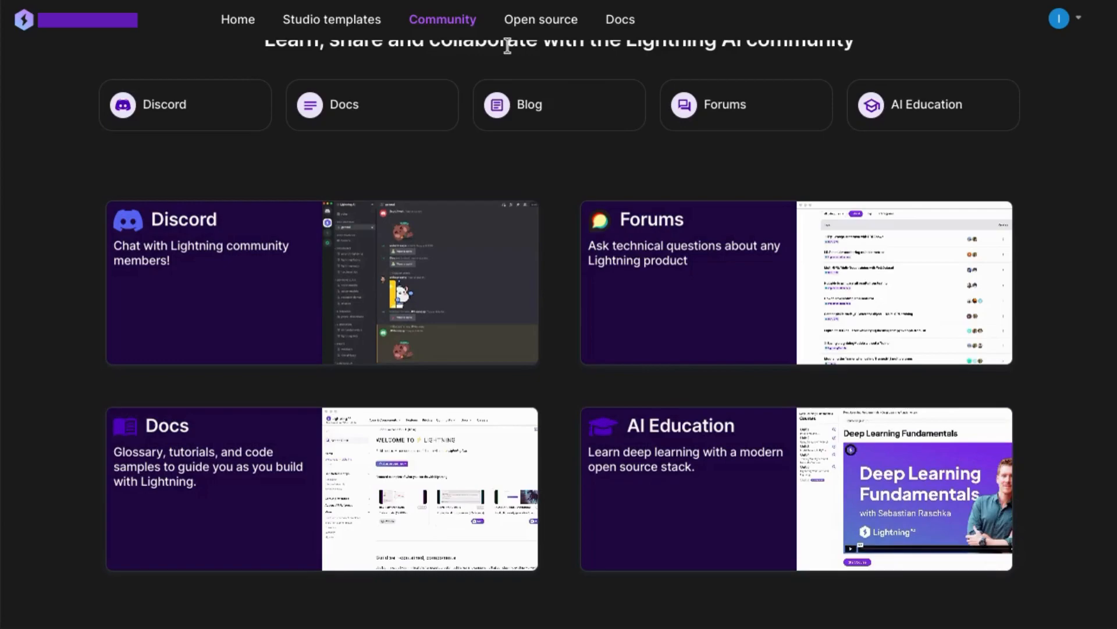
pyautogui.moveTo(540, 19)
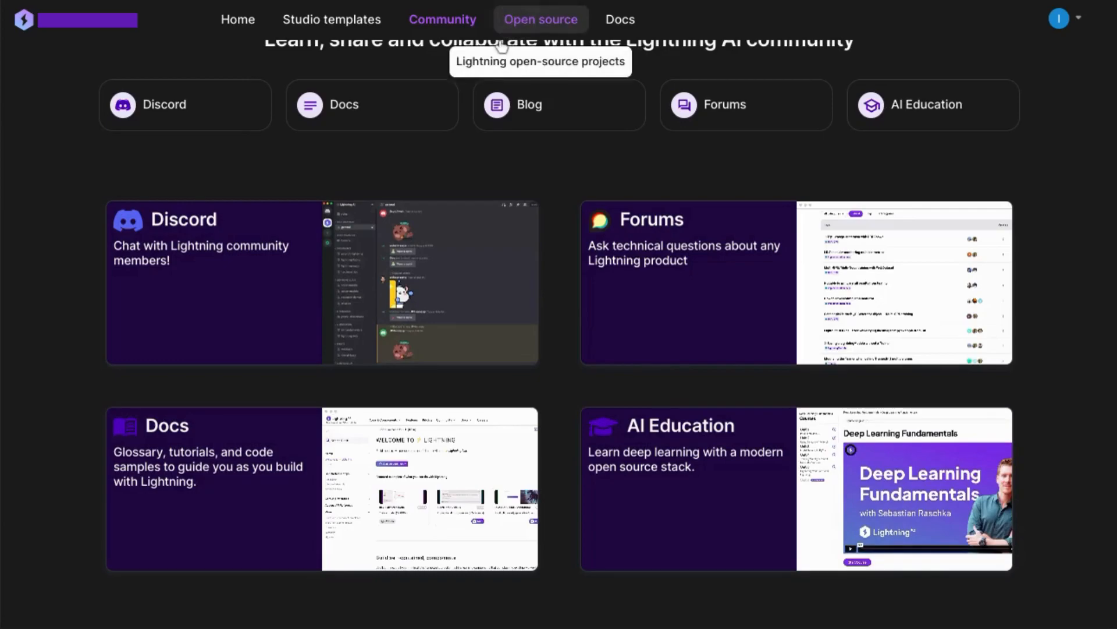
pyautogui.click(540, 19)
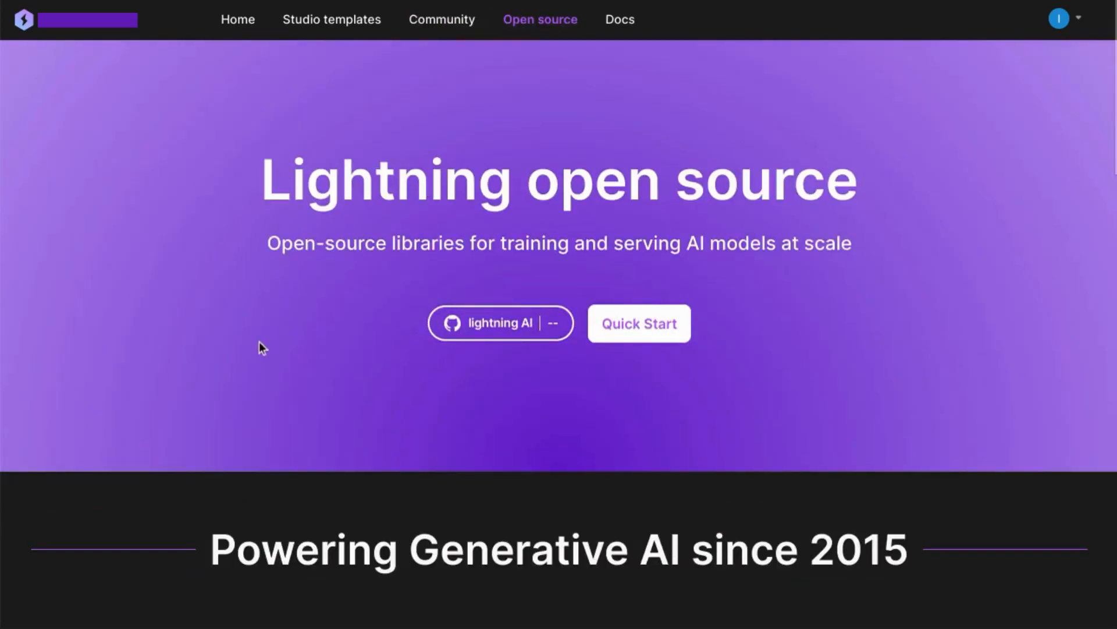
pyautogui.scroll(-3)
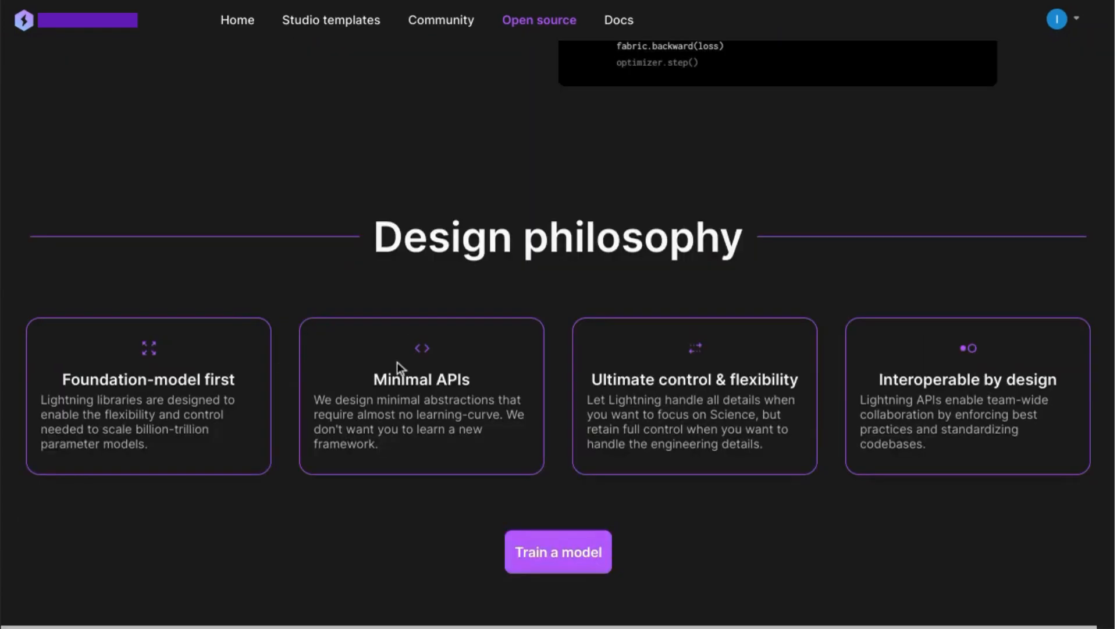
pyautogui.click(619, 20)
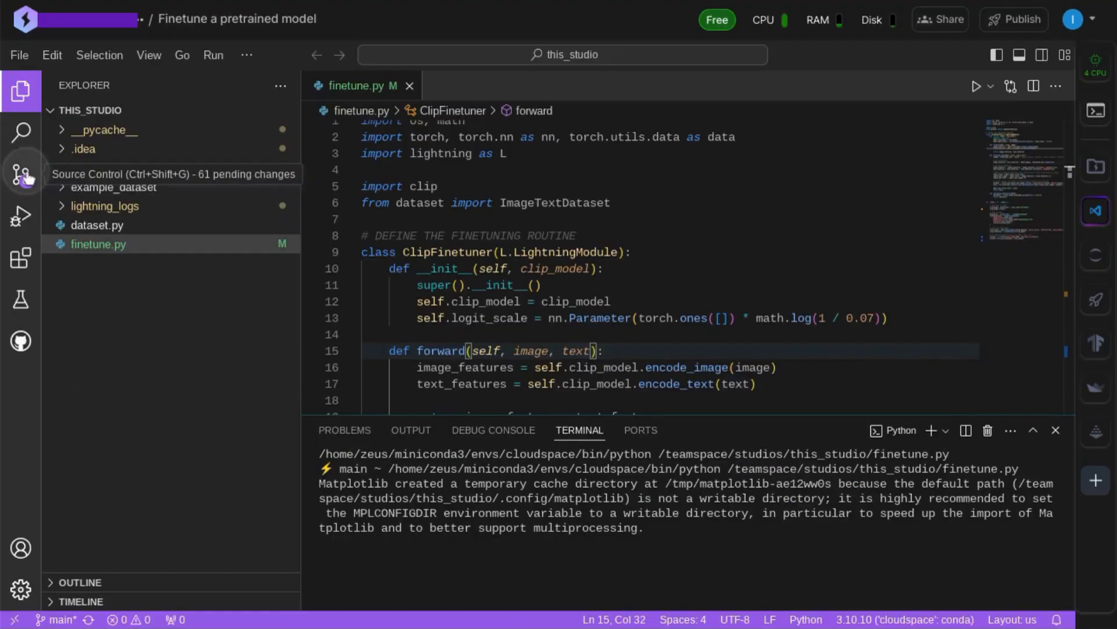
# Step: Show Source Control listing the studio's 61 pending file changes
pyautogui.click(21, 173)
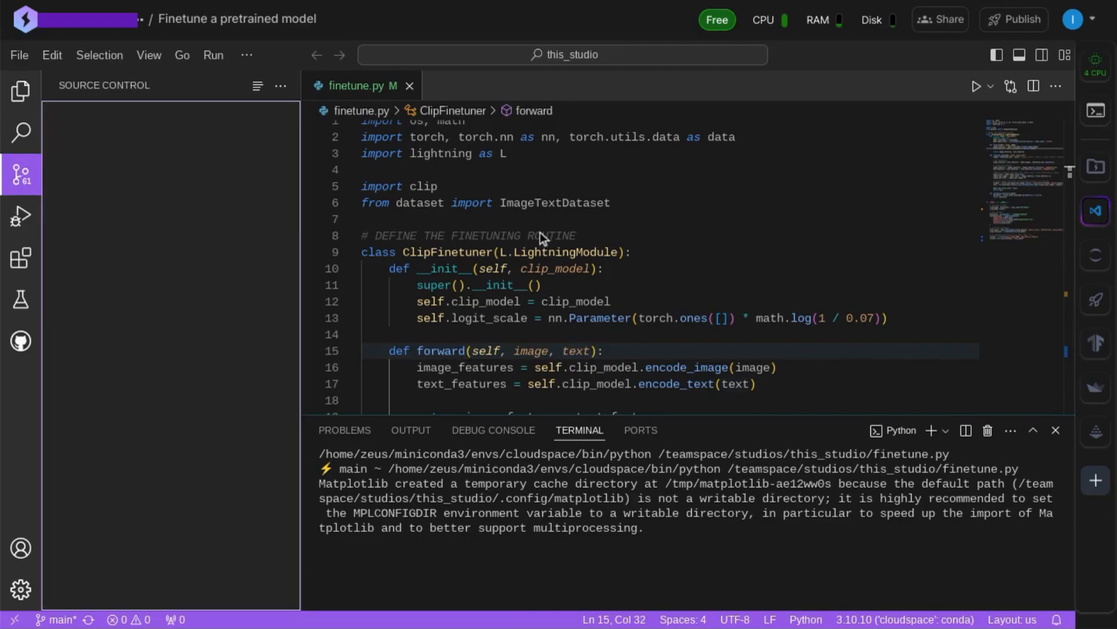
pyautogui.click(21, 173)
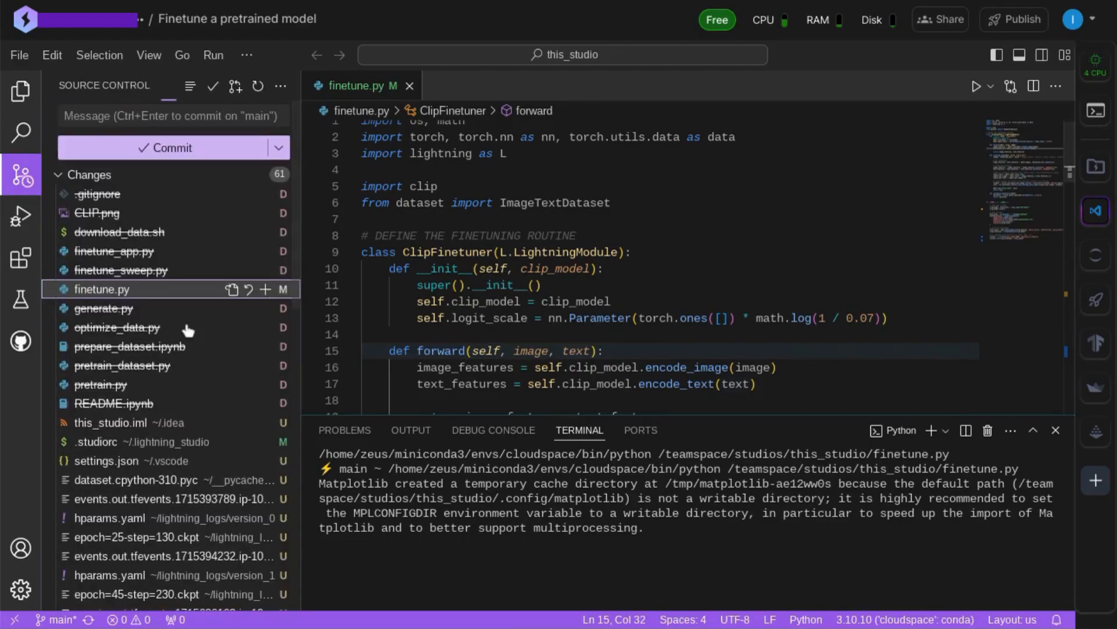